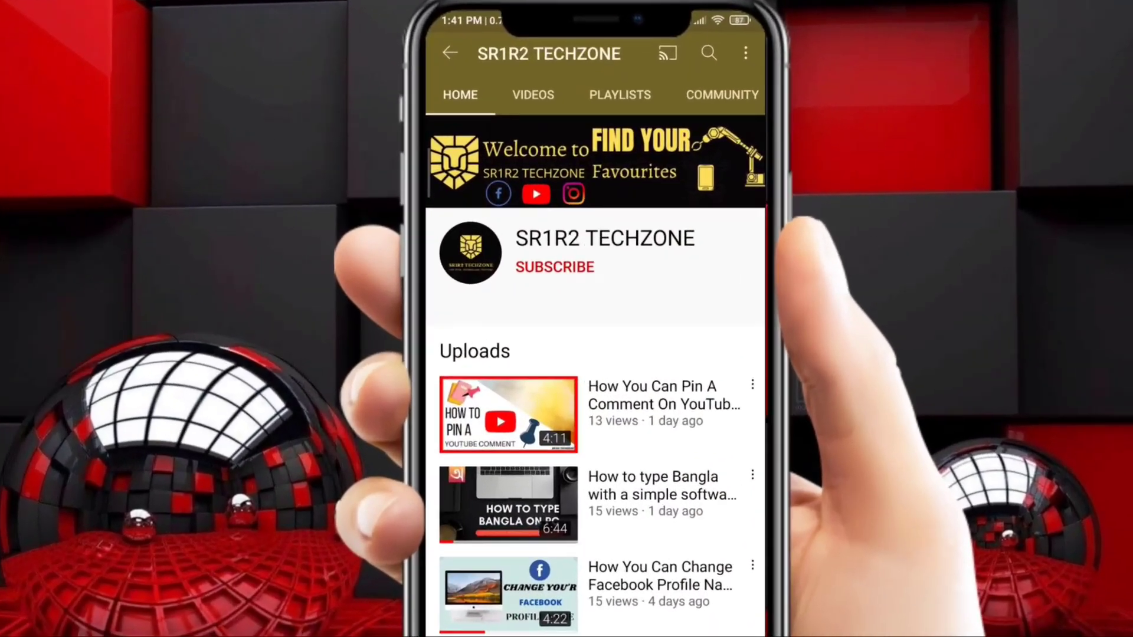
# - Bring up the Google Chrome desktop shortcut's options to launch Chrome
pyautogui.click(554, 267)
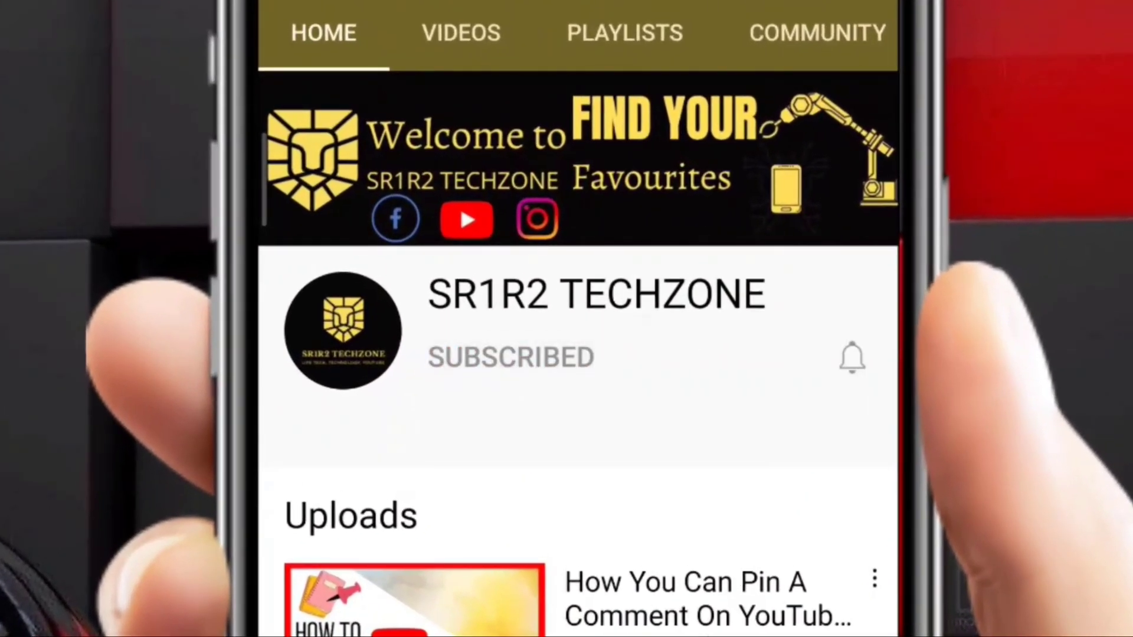
pyautogui.click(853, 358)
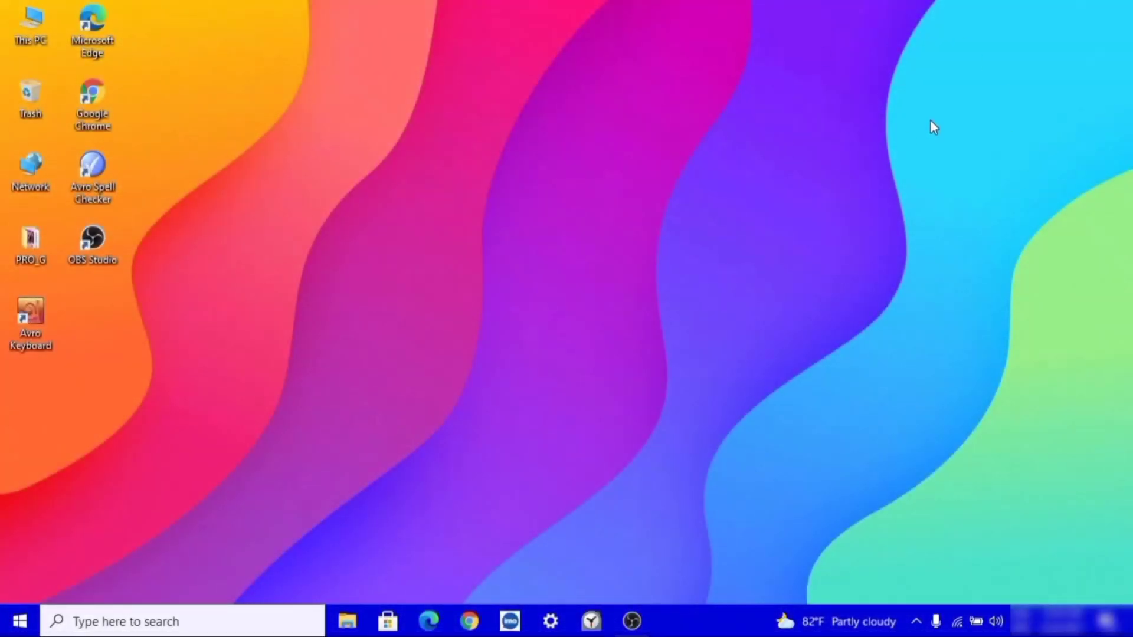
pyautogui.moveTo(876, 134)
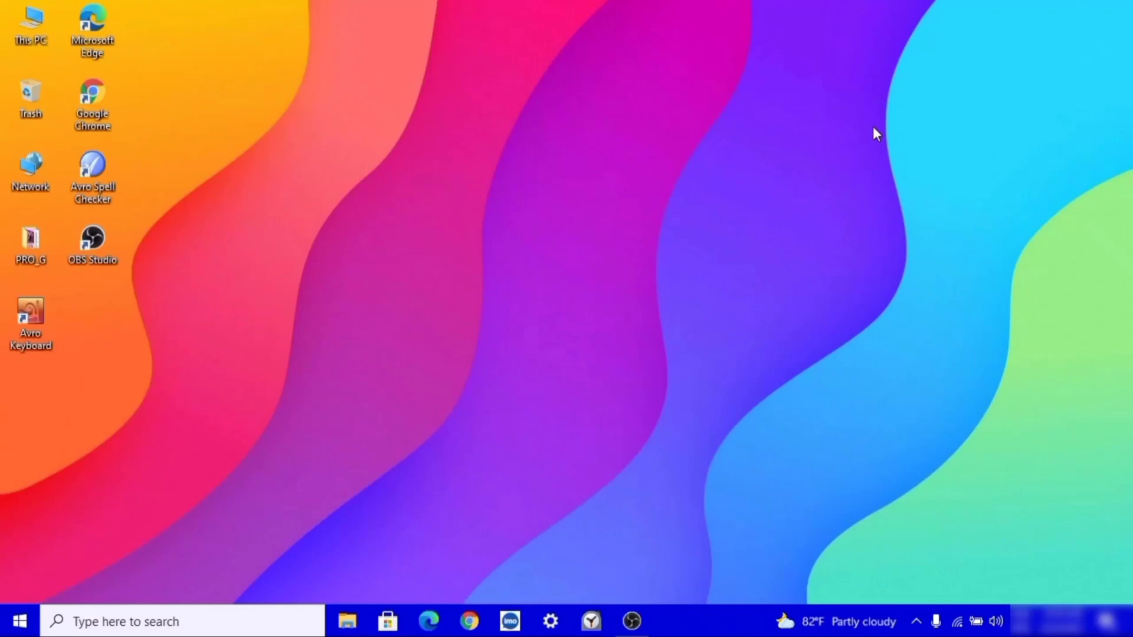
pyautogui.moveTo(880, 105)
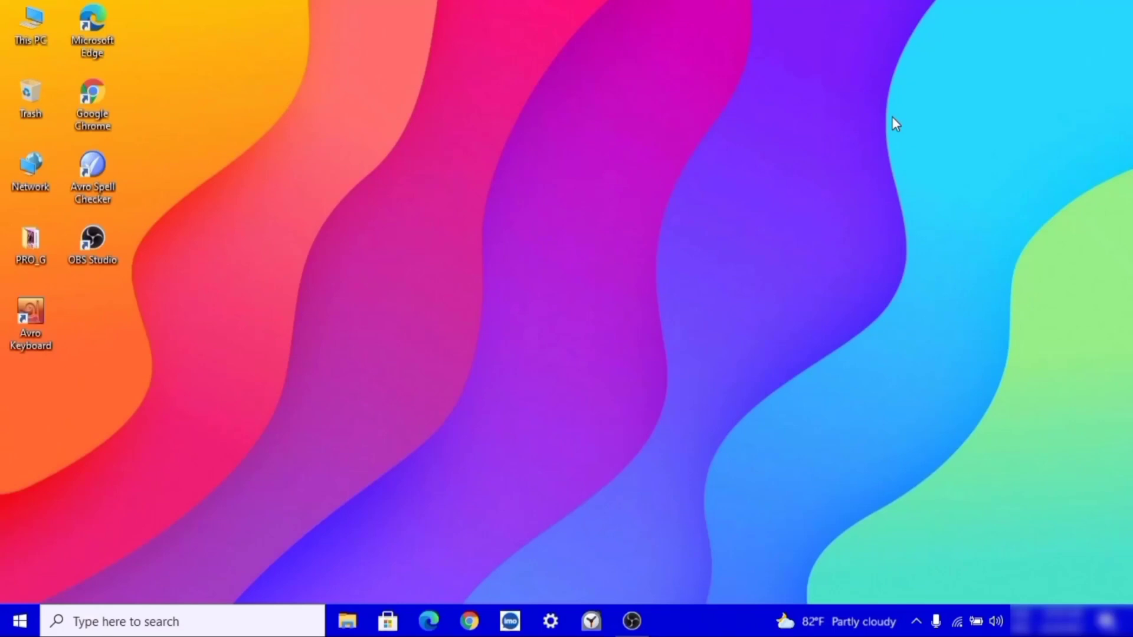
pyautogui.moveTo(850, 135)
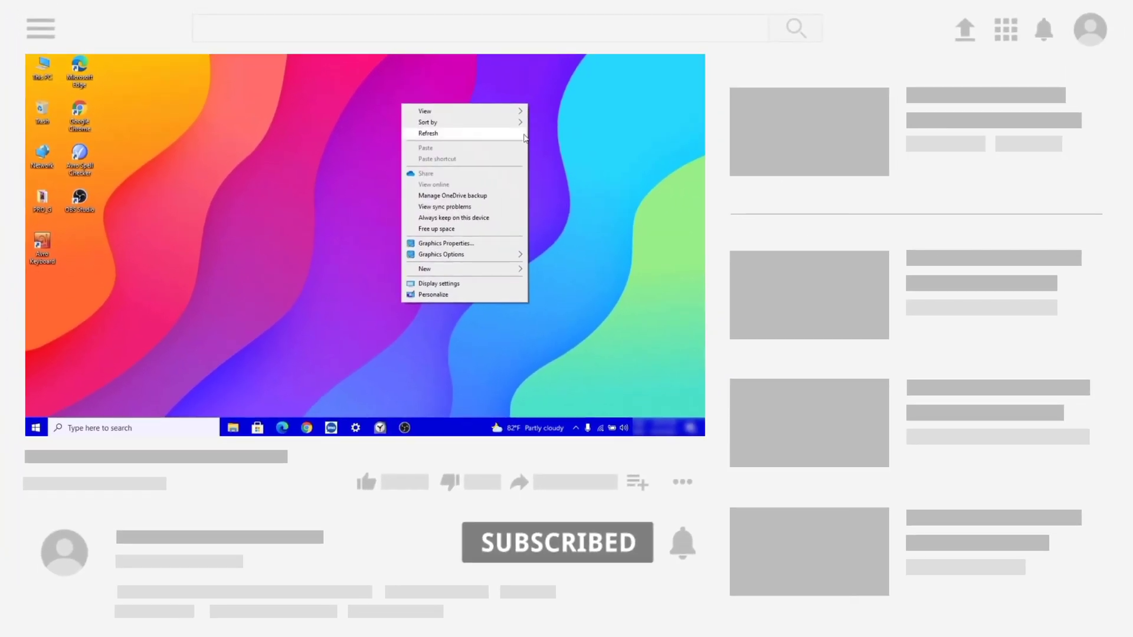
pyautogui.click(608, 131)
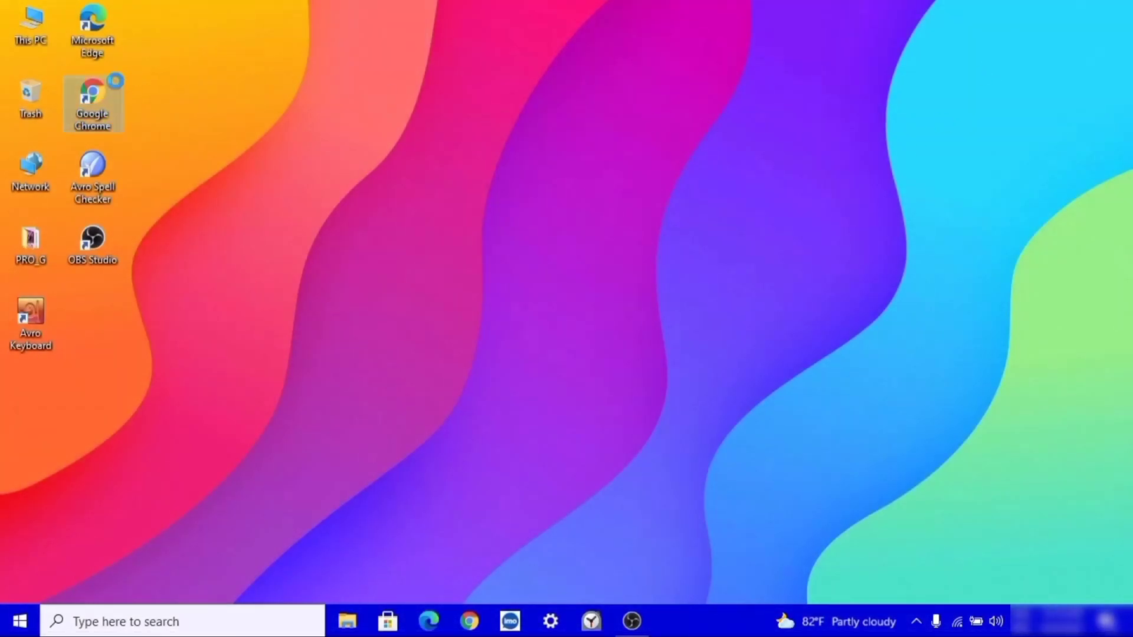
pyautogui.rightClick(93, 103)
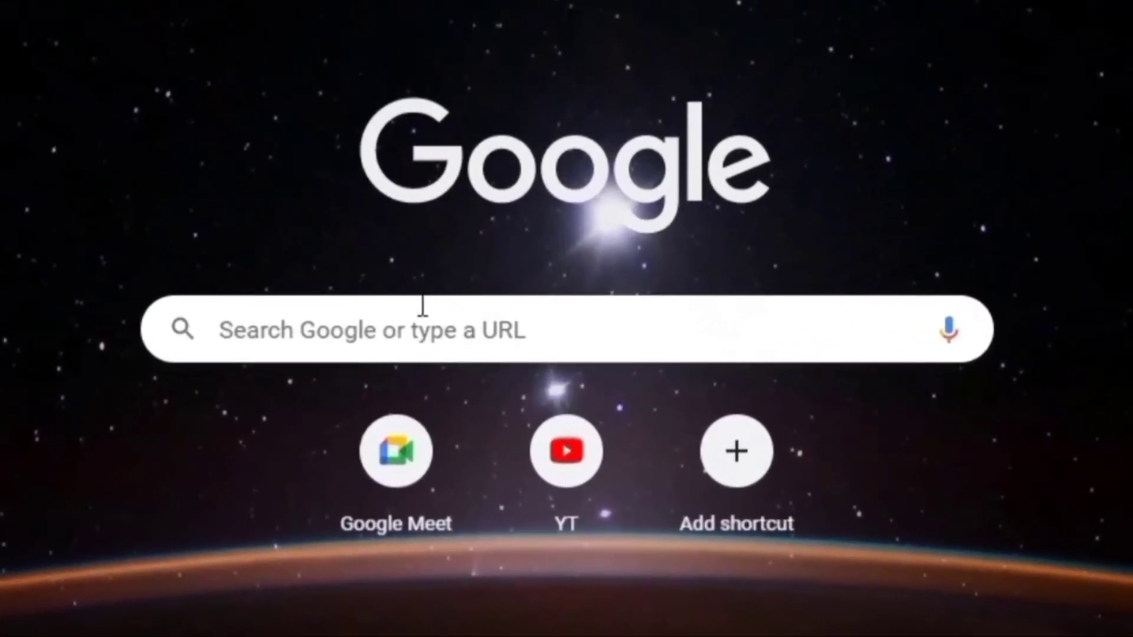
# - Search Google for 'bittorrent web' and scroll through the results
pyautogui.click(506, 329)
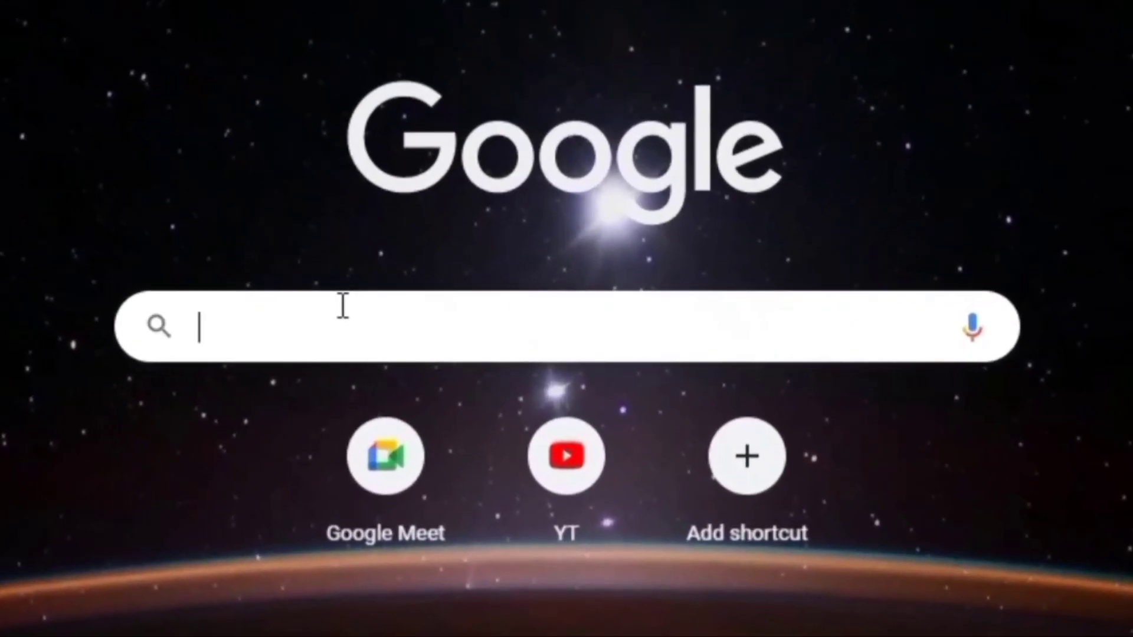
pyautogui.write('bittorent web')
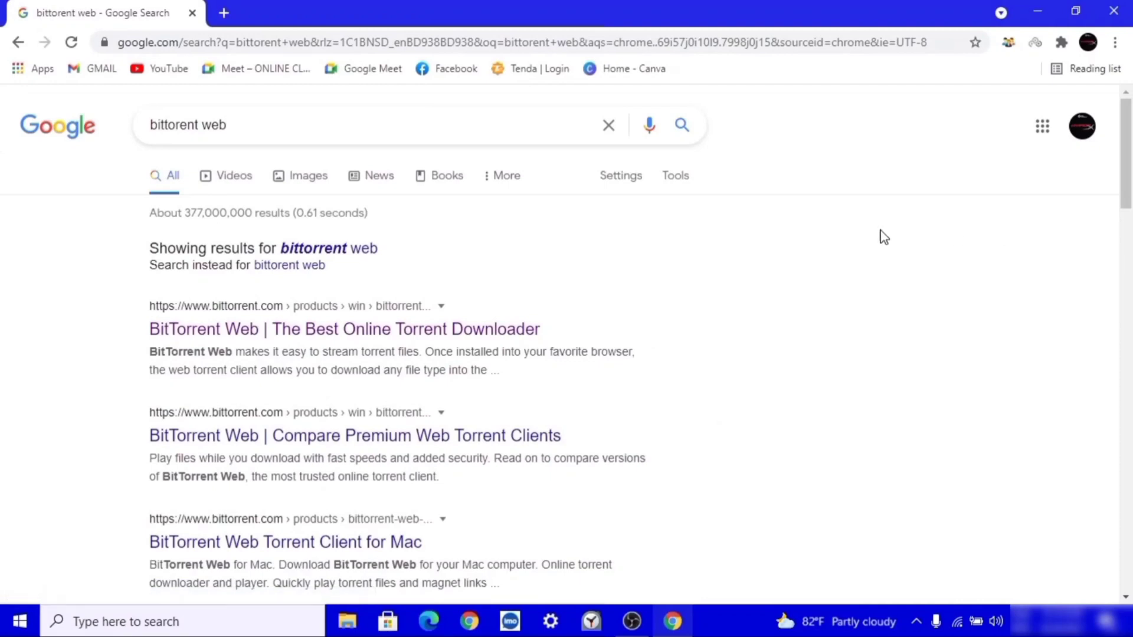
pyautogui.scroll(-3)
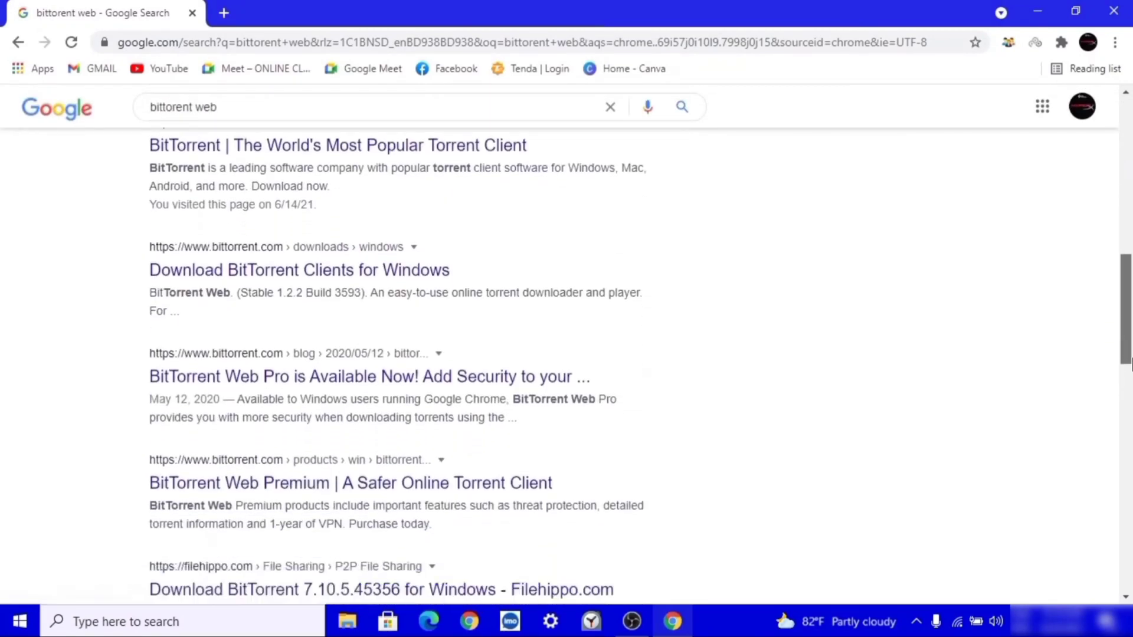
pyautogui.scroll(-3)
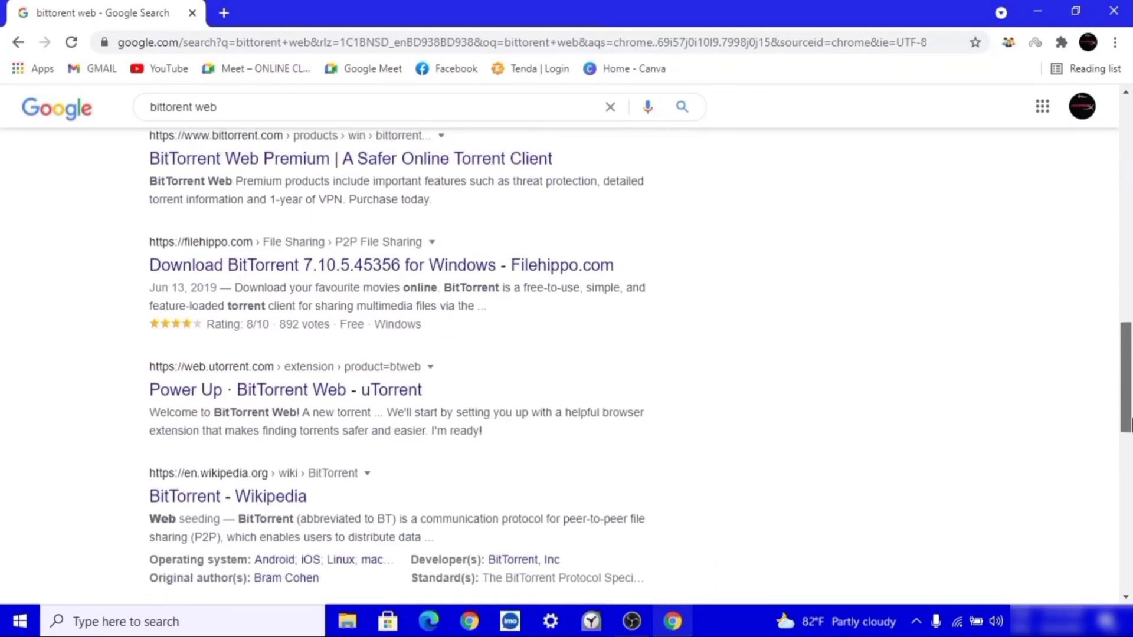
pyautogui.scroll(3)
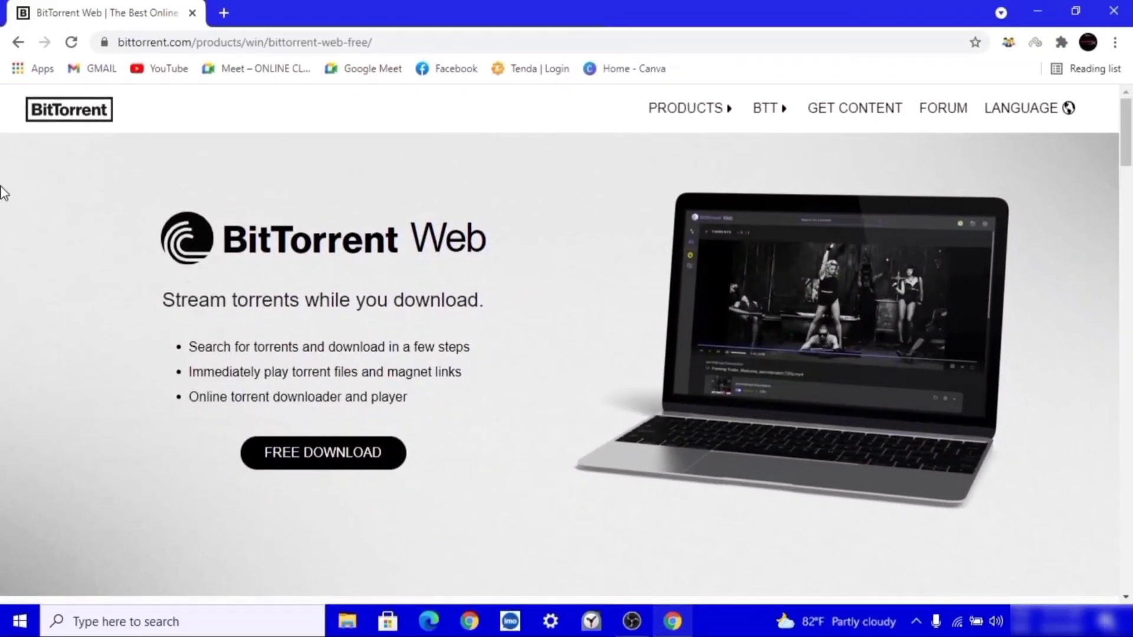
pyautogui.moveTo(396, 514)
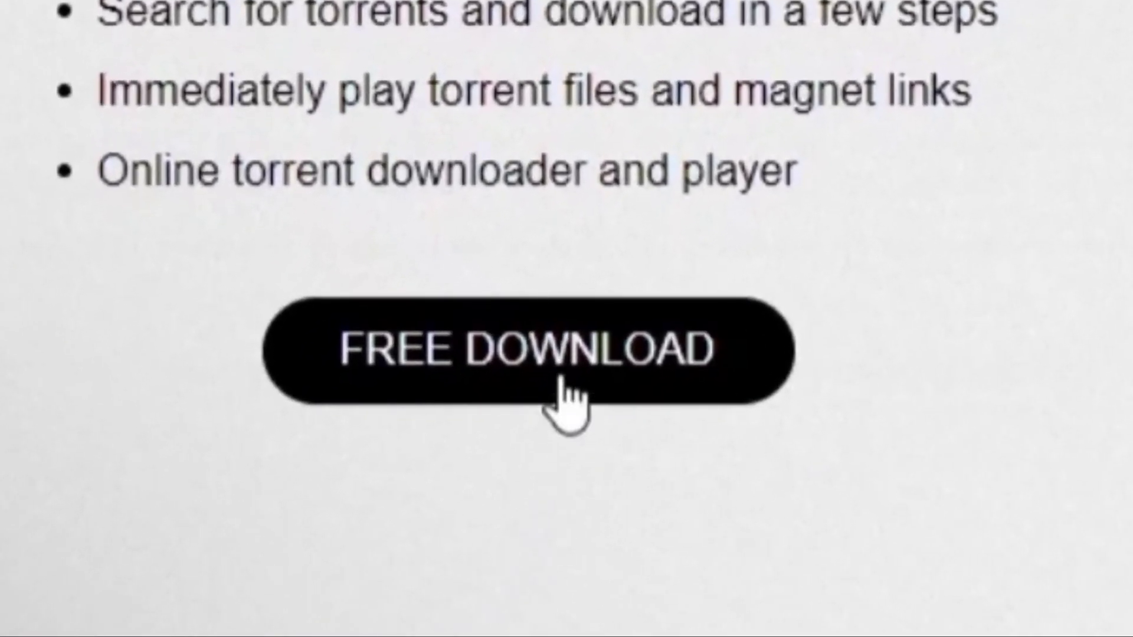
# - Choose the free Basic plan and start downloading btweb_installer.exe
pyautogui.click(527, 350)
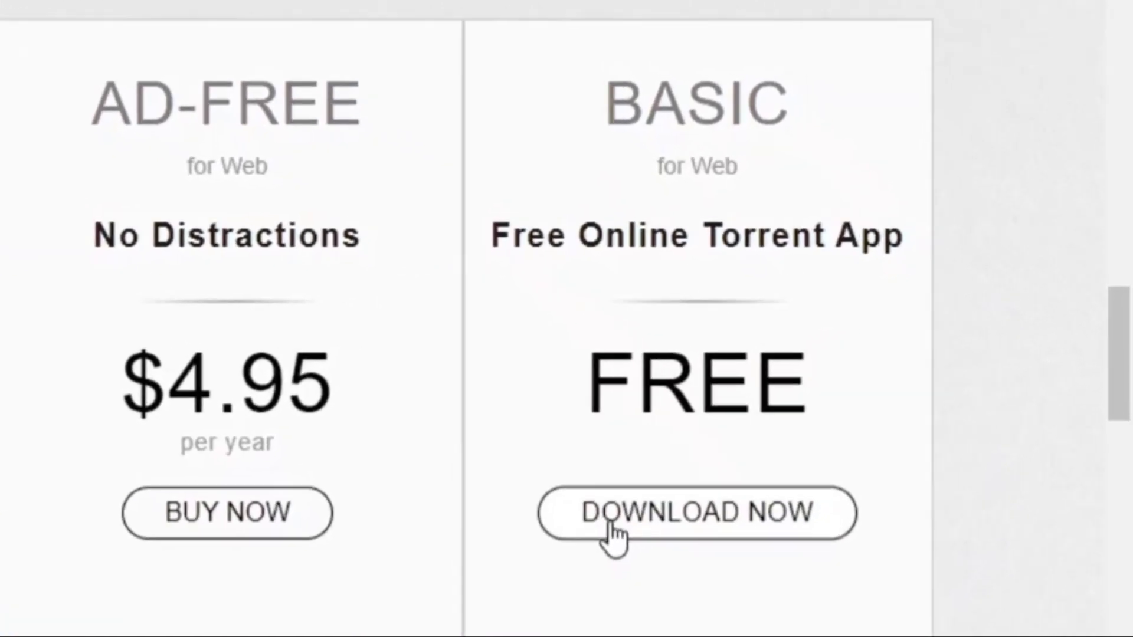
pyautogui.click(696, 513)
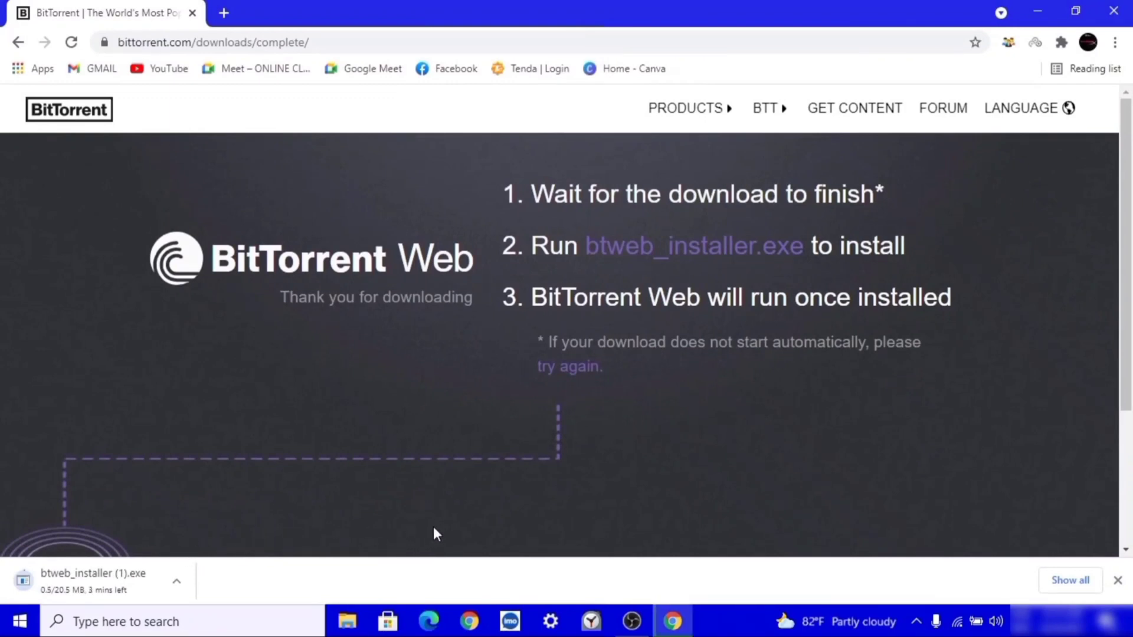
pyautogui.moveTo(570, 522)
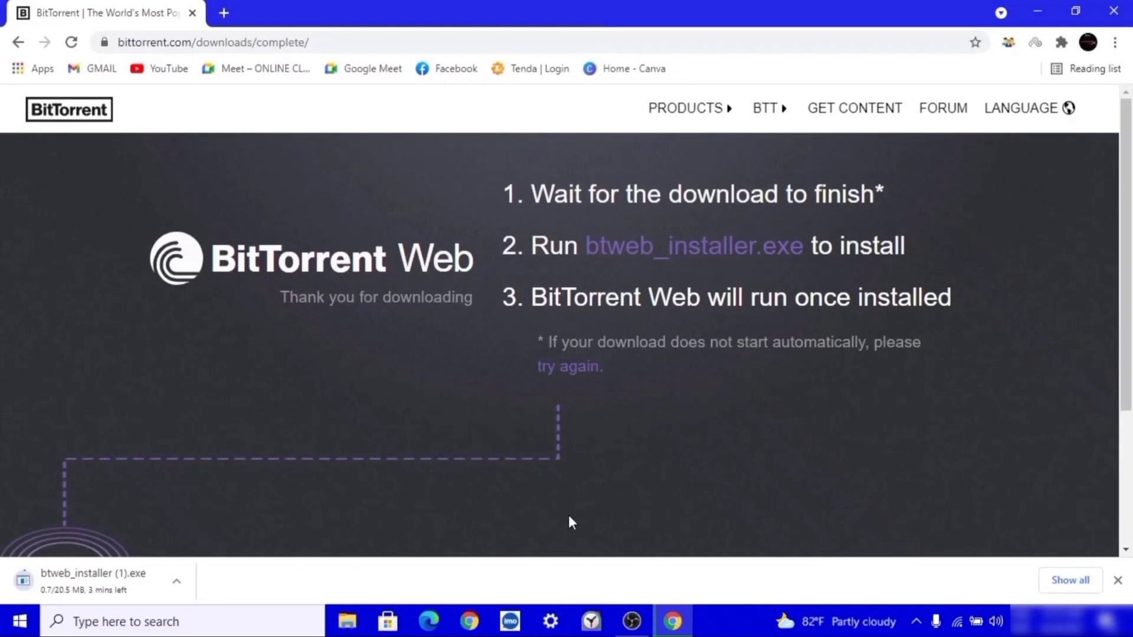
pyautogui.moveTo(748, 512)
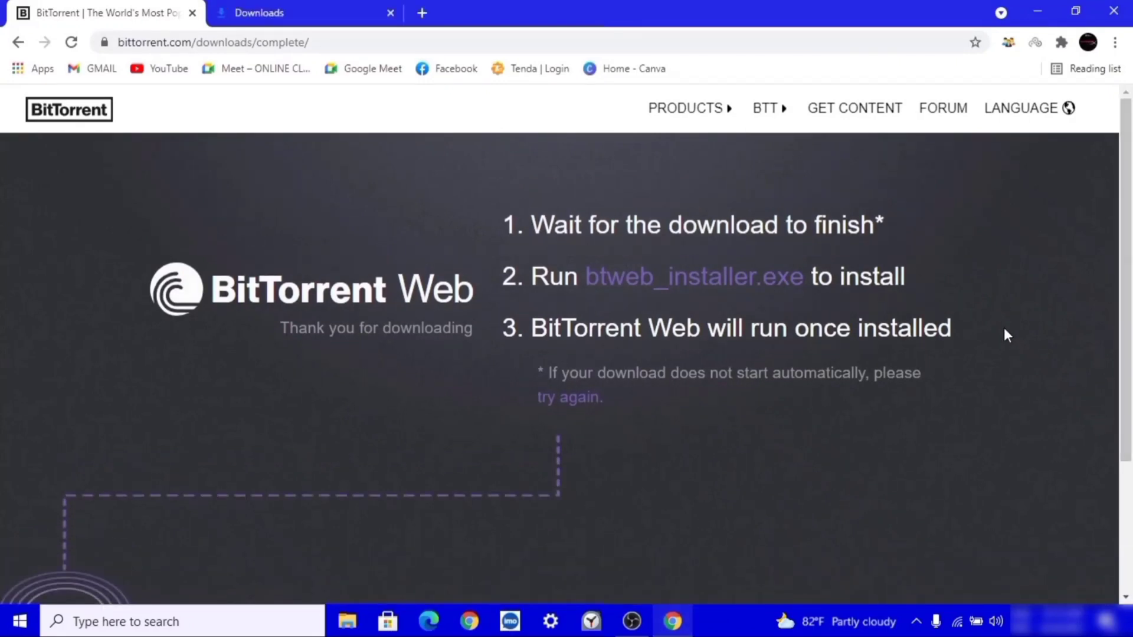
pyautogui.moveTo(322, 140)
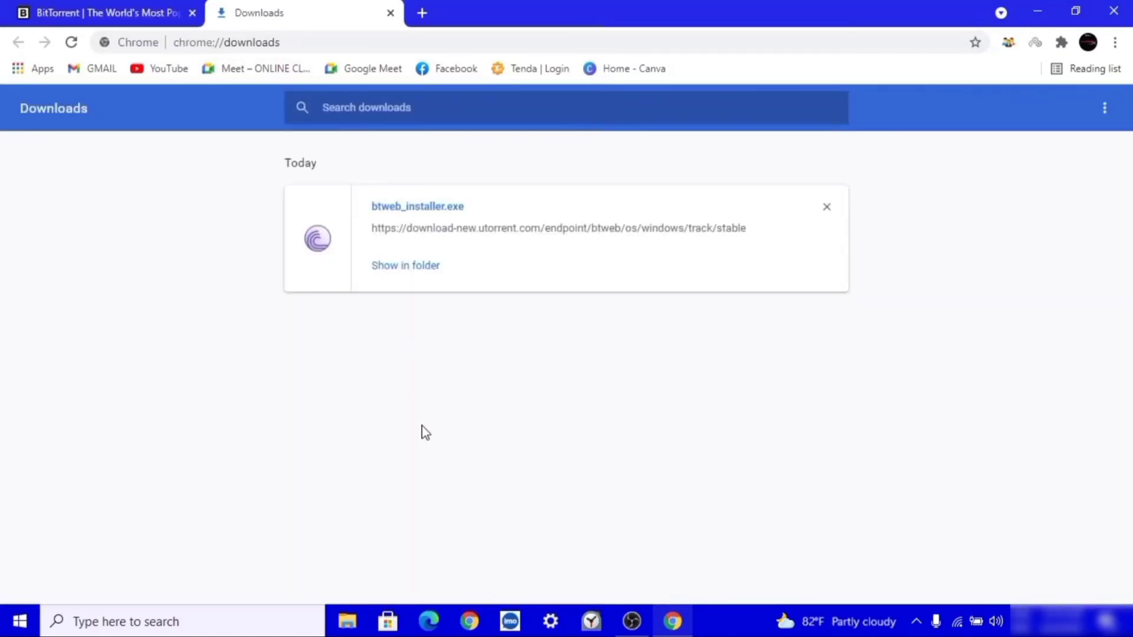
pyautogui.moveTo(406, 265)
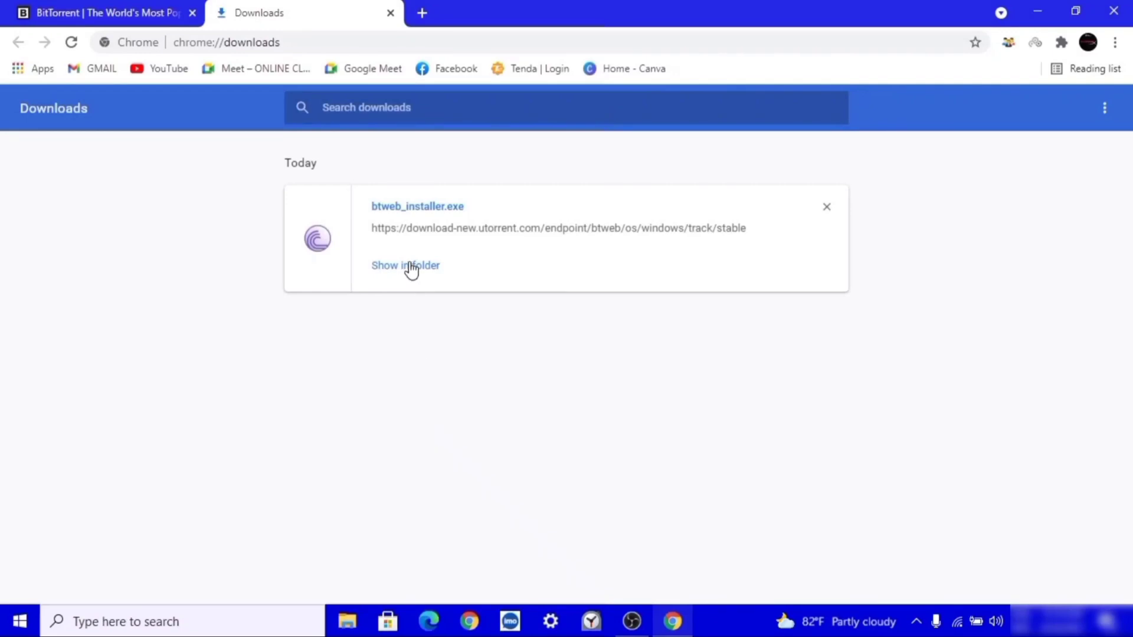
# - Reveal the finished btweb_installer.exe in its Downloads folder
pyautogui.click(405, 265)
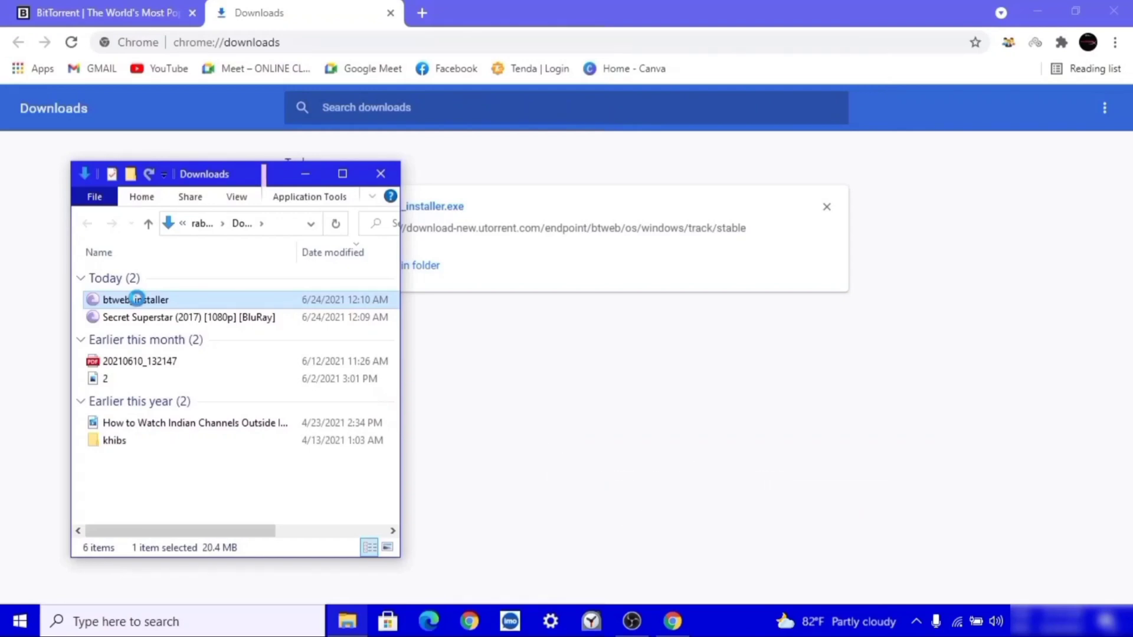
# - Run btweb_installer from Downloads to open the BitTorrent Web Setup Wizard
pyautogui.rightClick(135, 300)
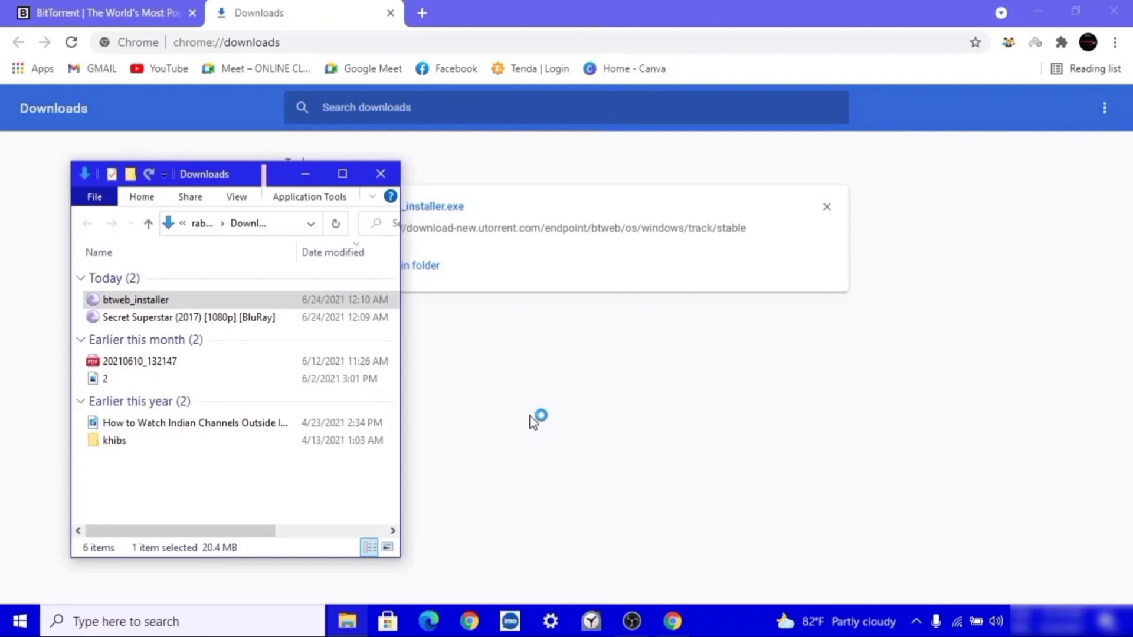
pyautogui.moveTo(592, 371)
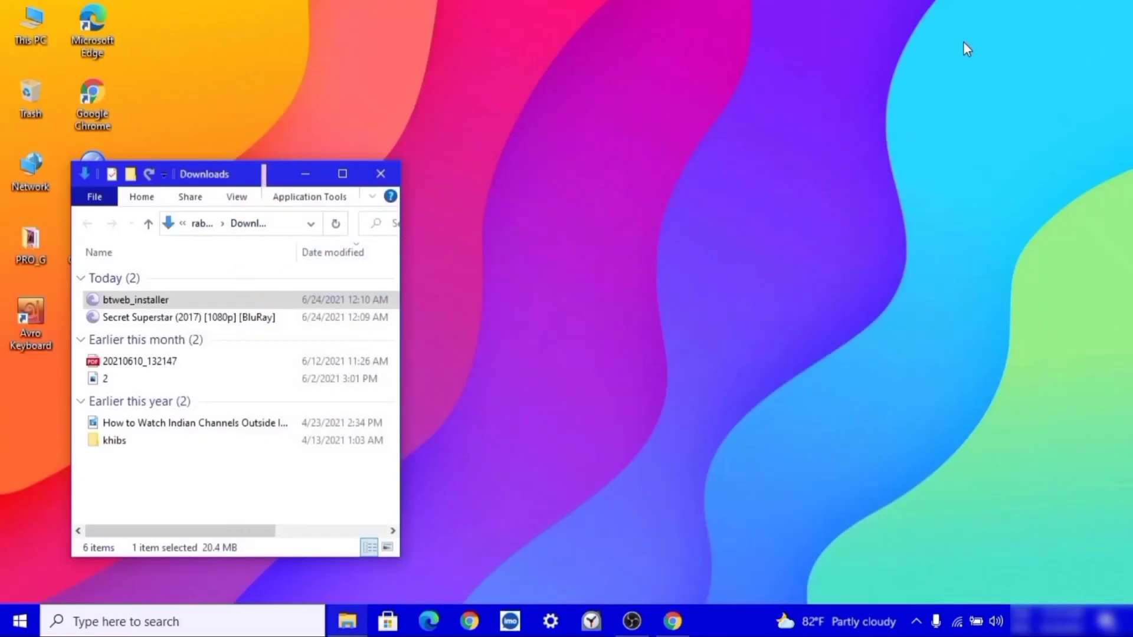
pyautogui.doubleClick(135, 299)
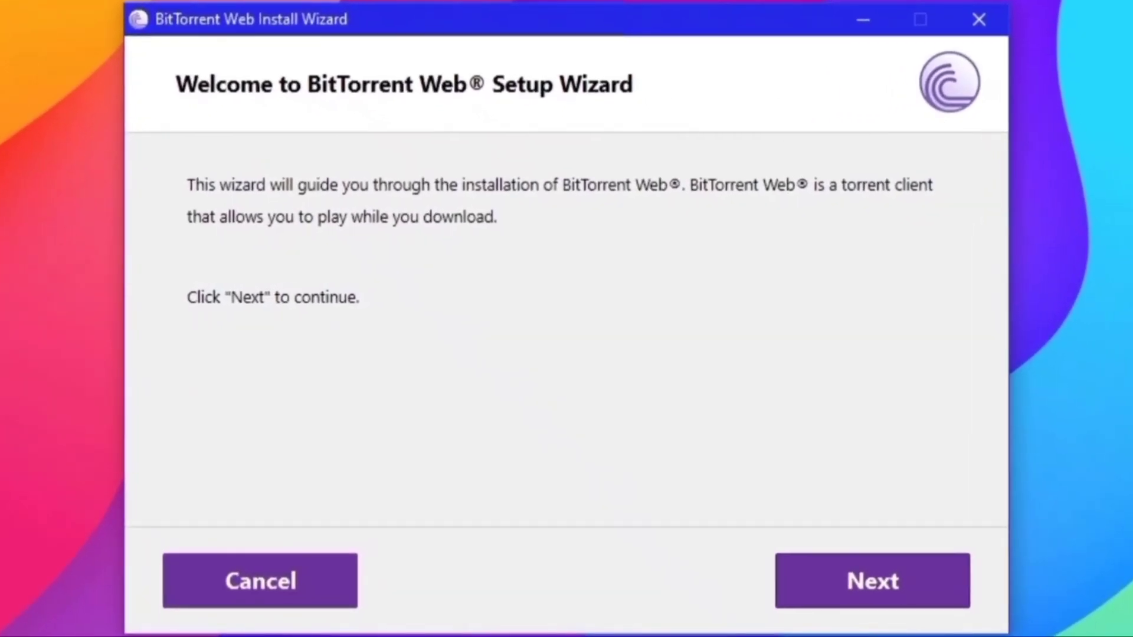
# - Continue past the welcome and scam warning pages and accept the license agreement
pyautogui.click(872, 580)
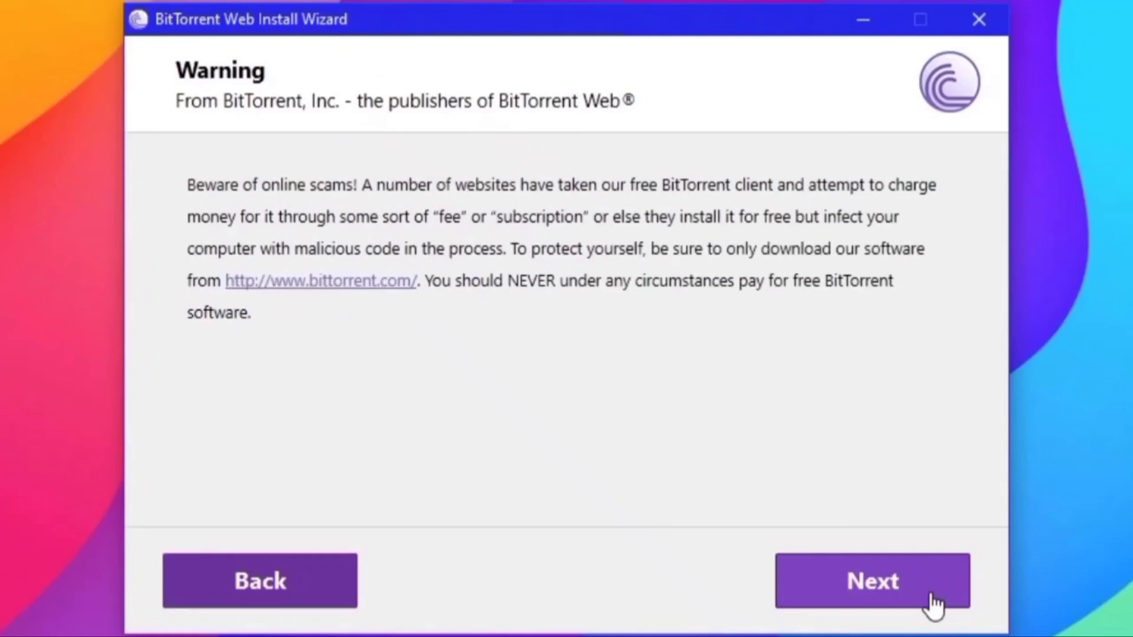
pyautogui.moveTo(929, 603)
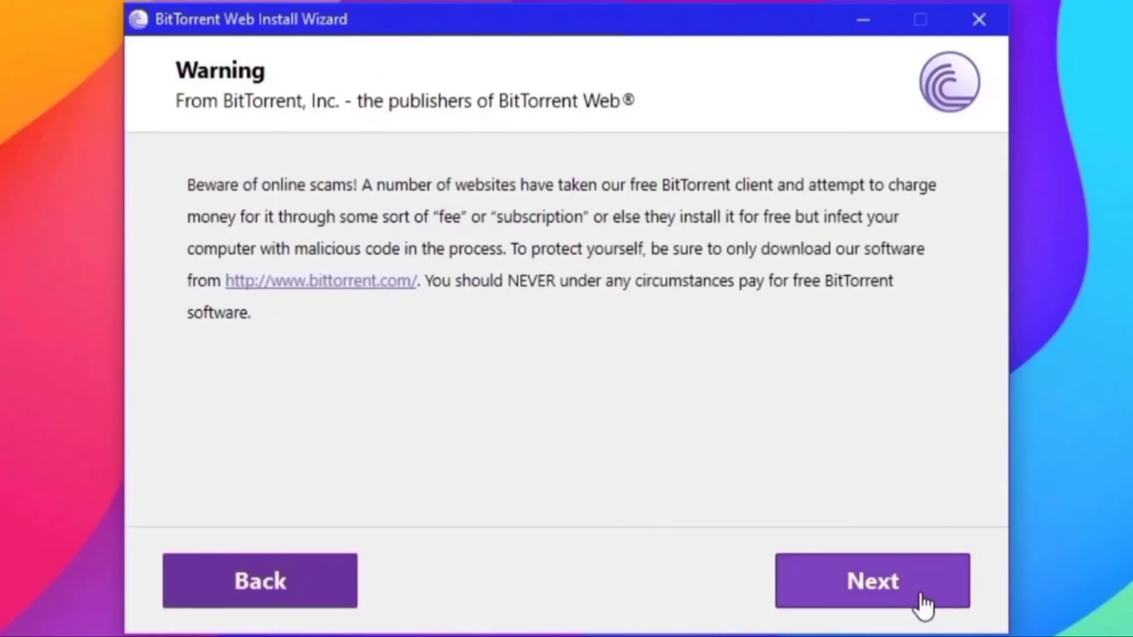
pyautogui.click(872, 580)
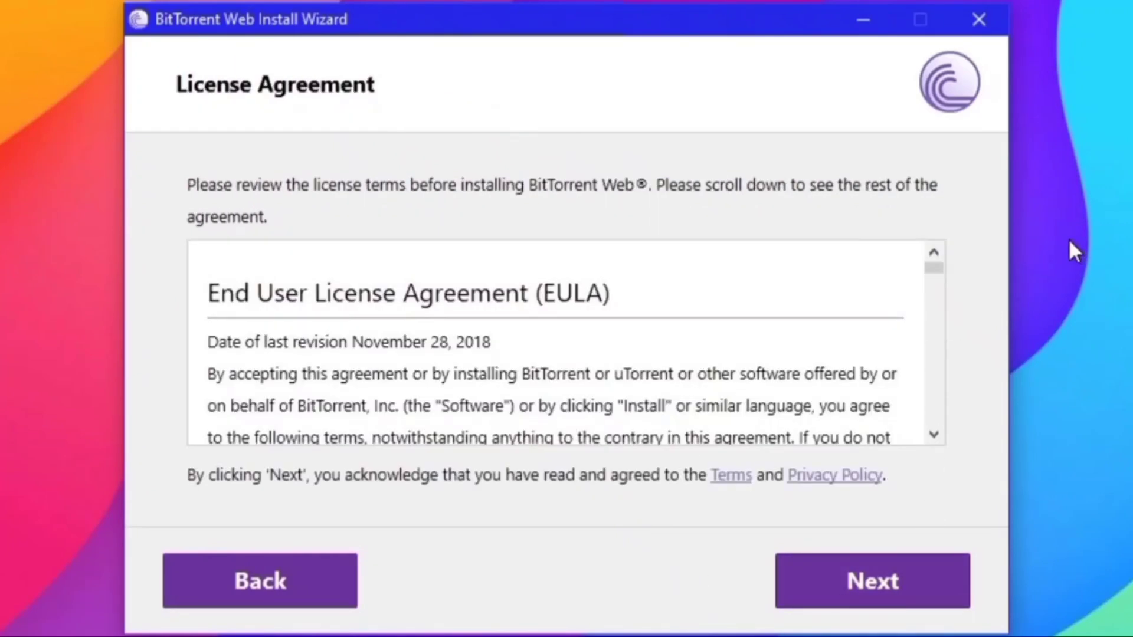
pyautogui.moveTo(936, 280)
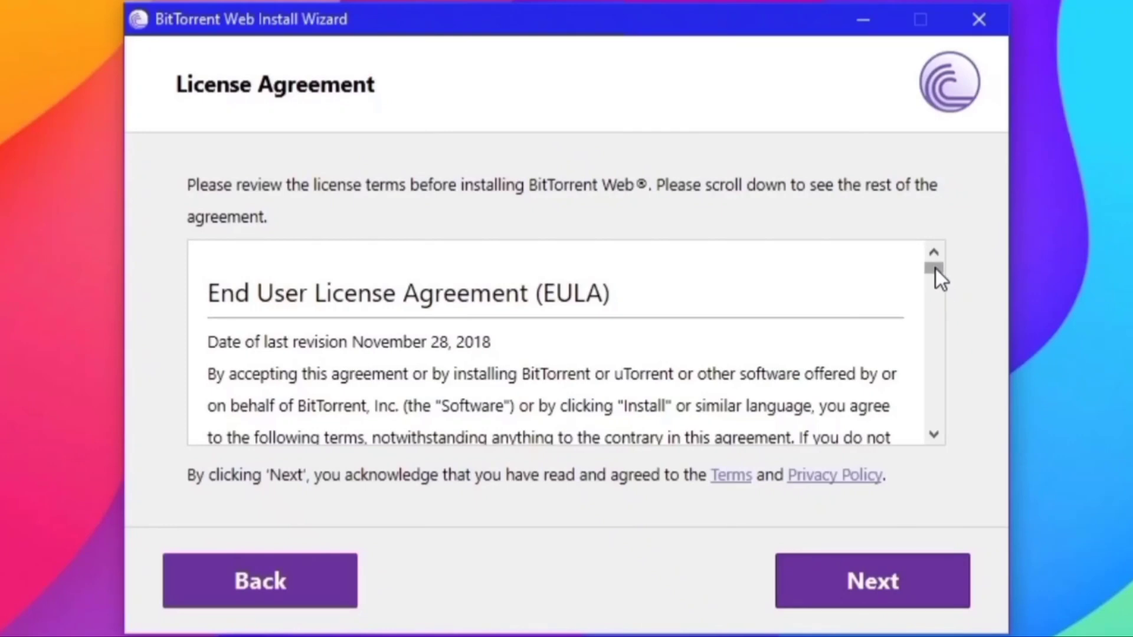
pyautogui.scroll(-3)
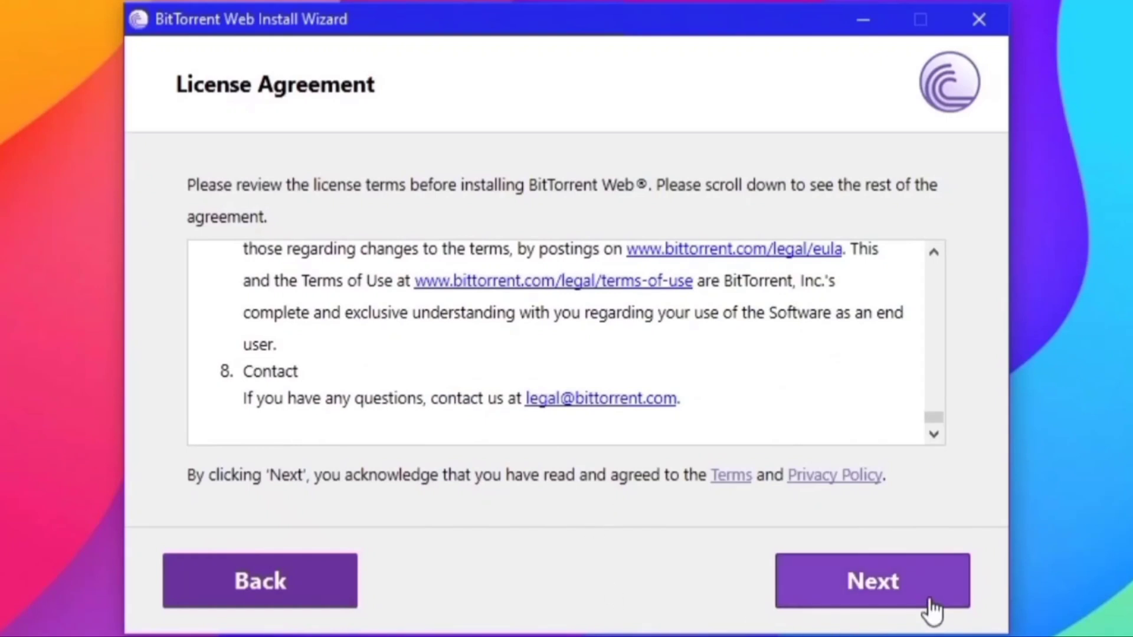
pyautogui.click(872, 580)
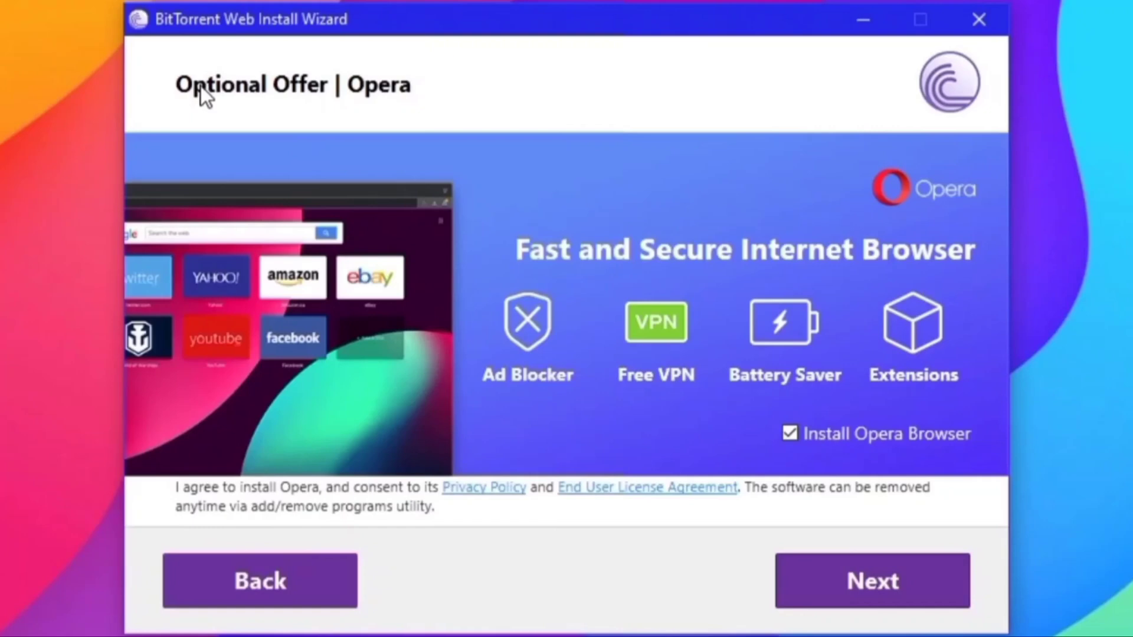
pyautogui.moveTo(622, 257)
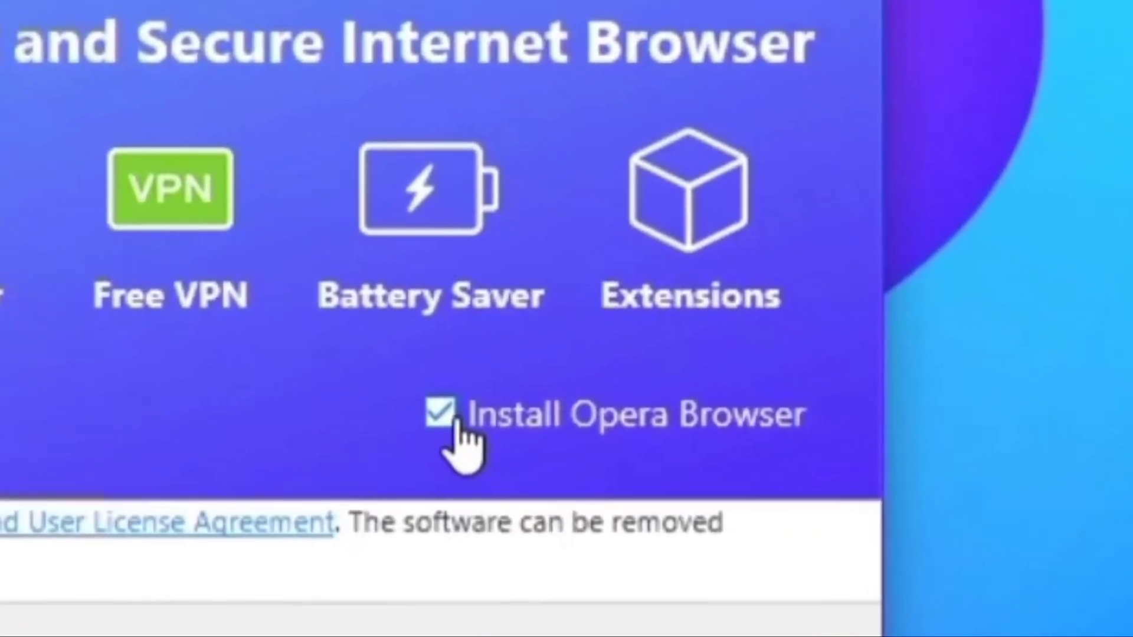
# - Untick the Opera browser install and expand the detected threat's action options
pyautogui.click(441, 413)
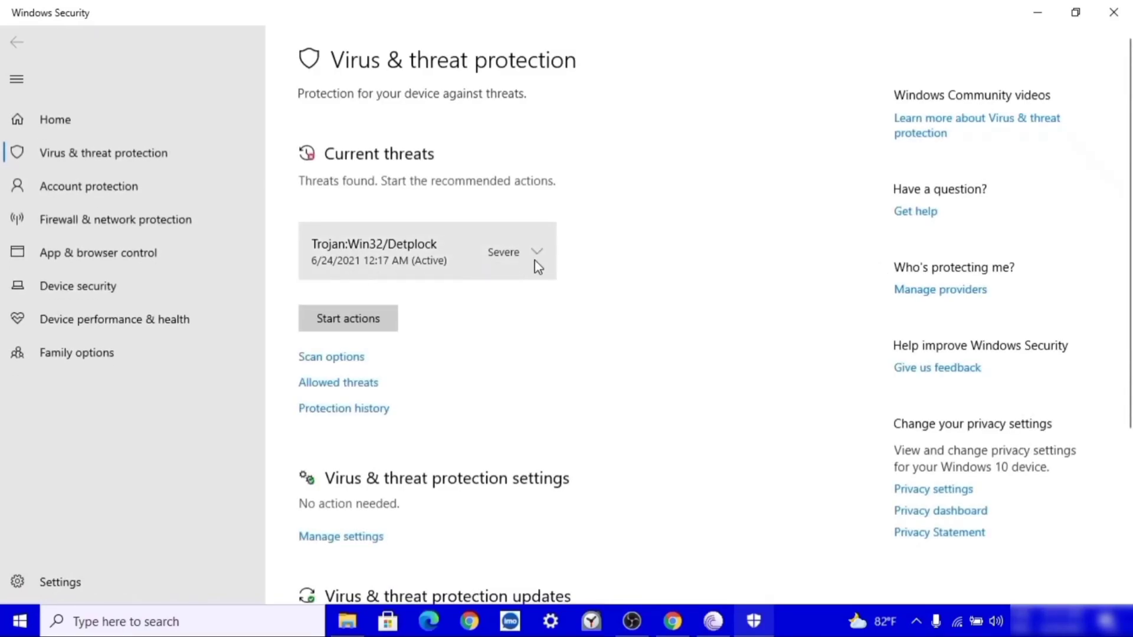
pyautogui.click(536, 252)
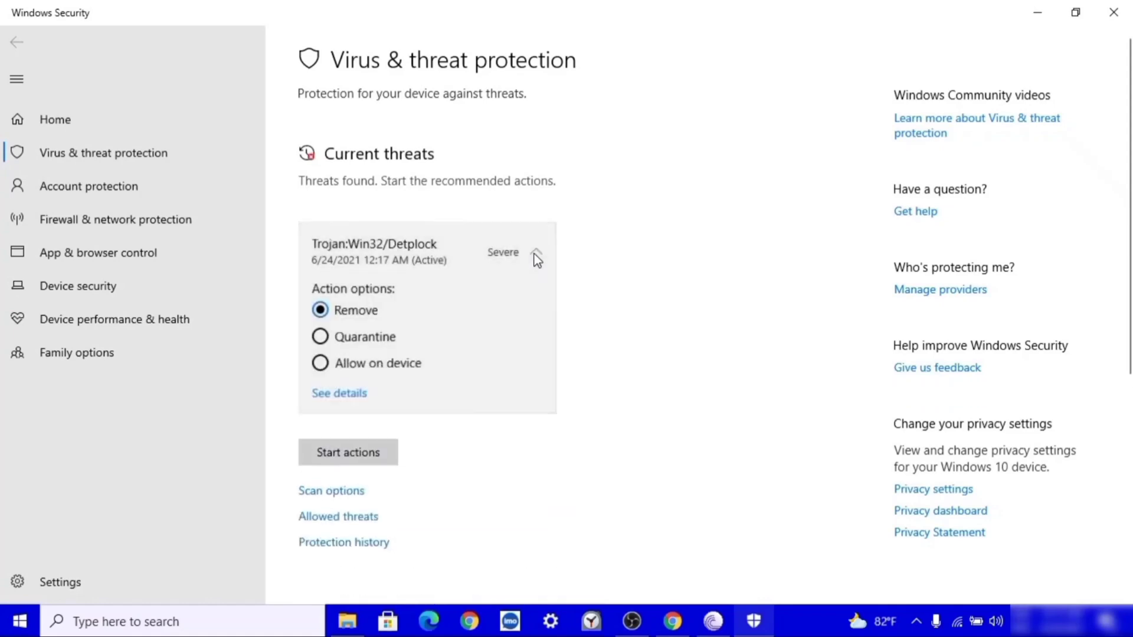
pyautogui.click(537, 255)
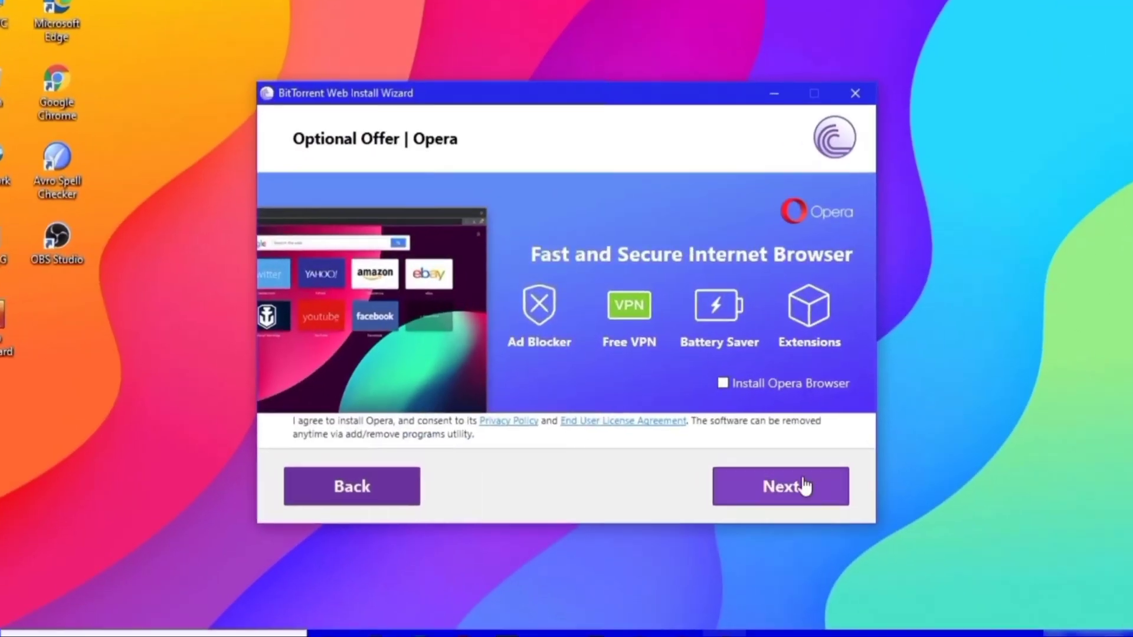
# - Skip the Opera offer and decline Avast Free Antivirus so installation begins
pyautogui.click(780, 485)
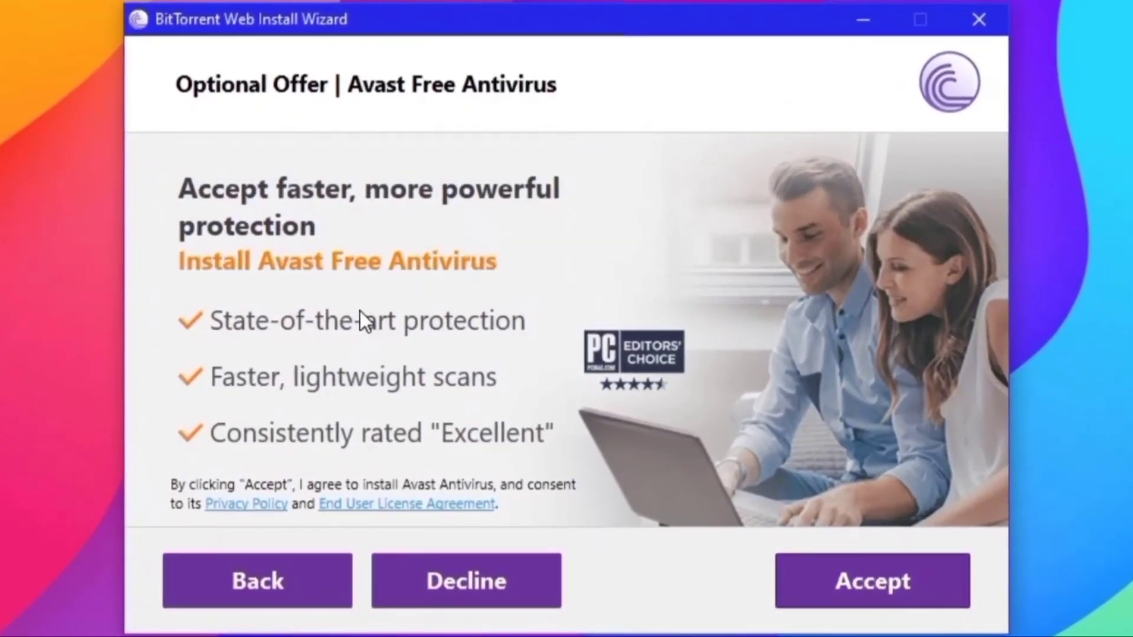
pyautogui.moveTo(403, 97)
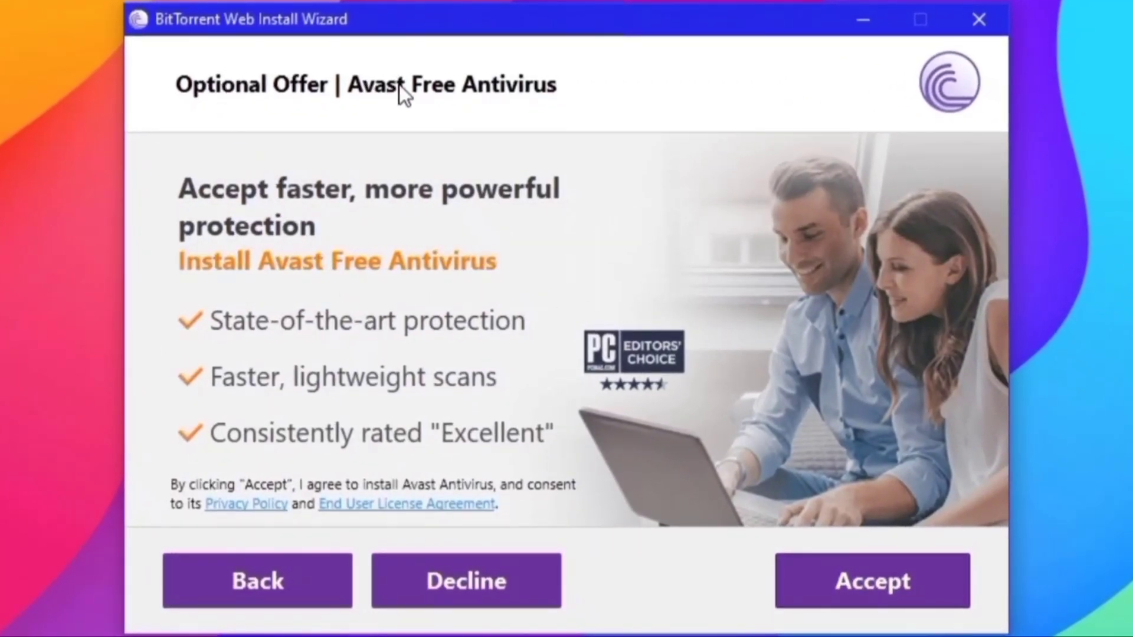
pyautogui.moveTo(633, 266)
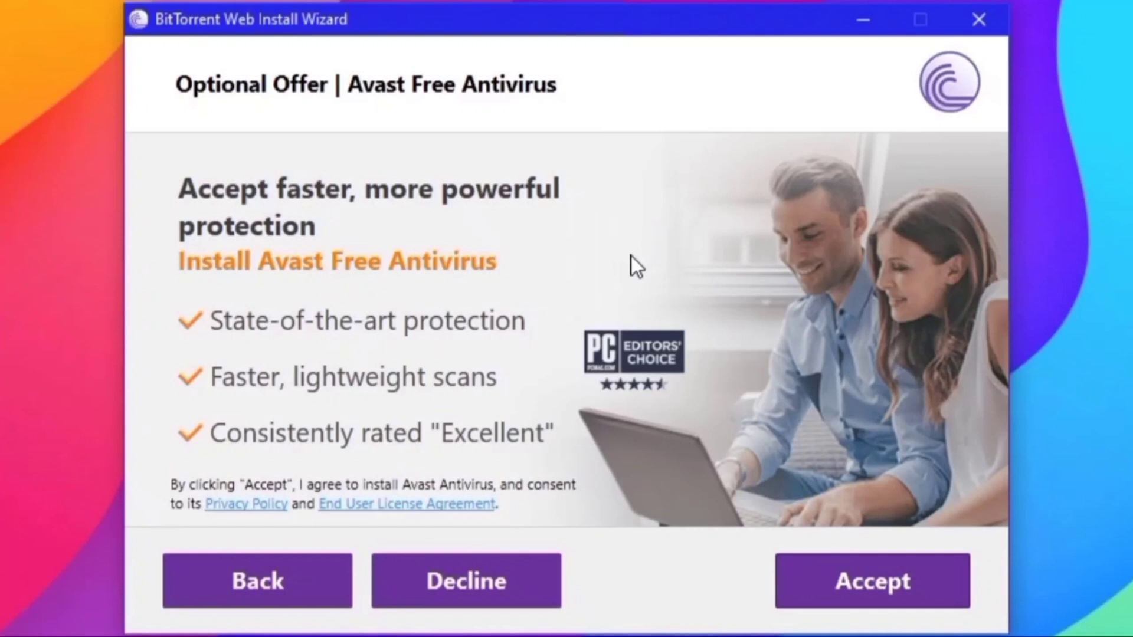
pyautogui.moveTo(466, 581)
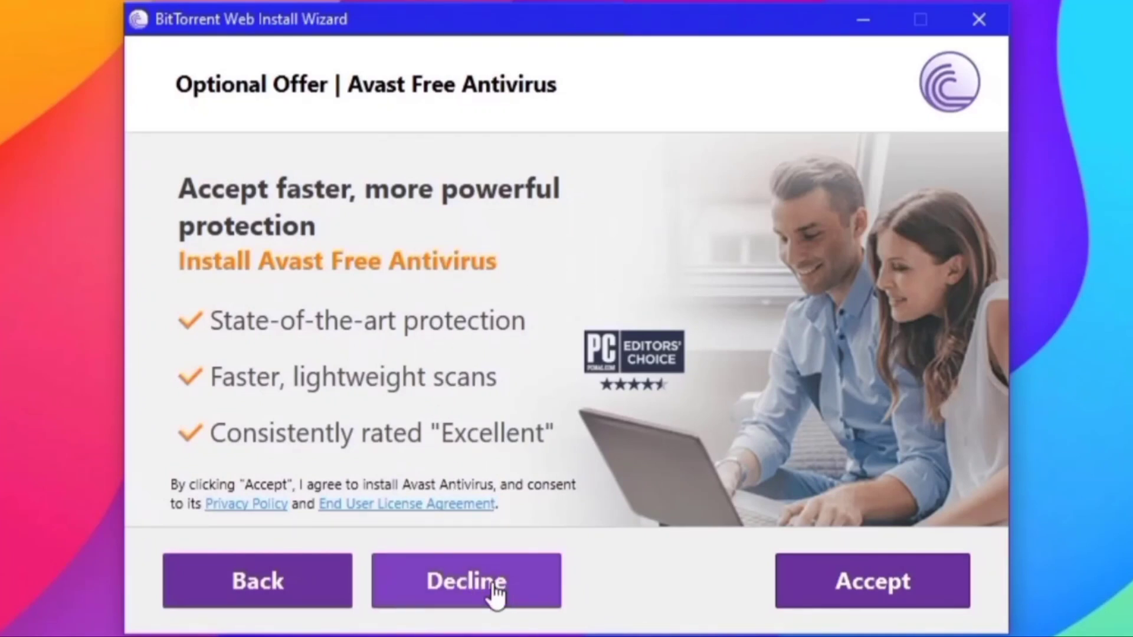
pyautogui.click(466, 580)
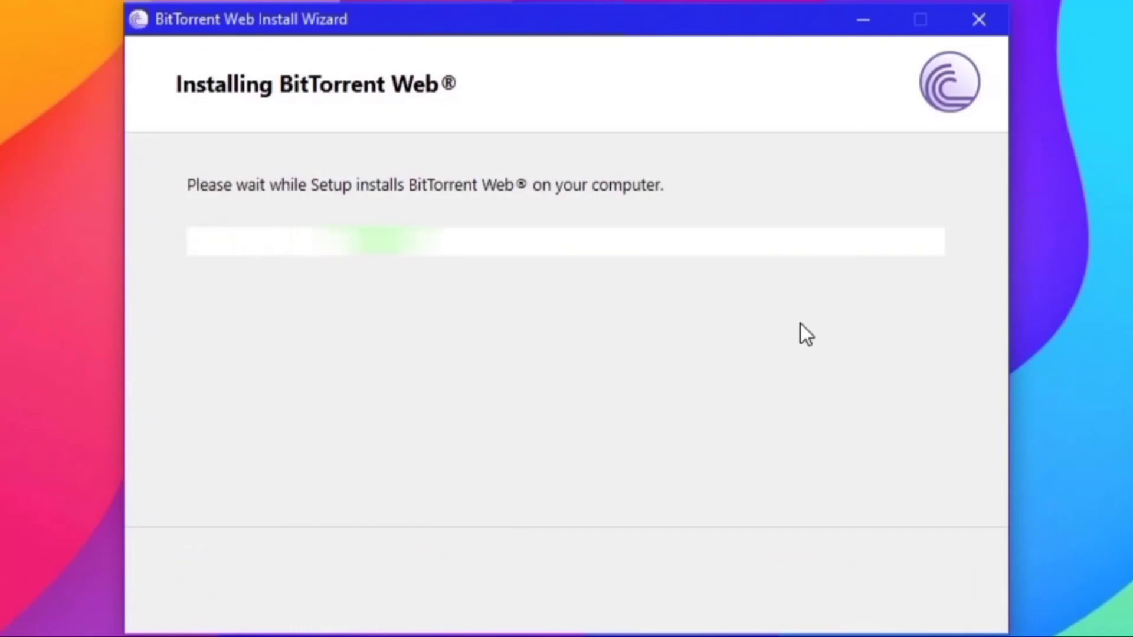
pyautogui.moveTo(525, 117)
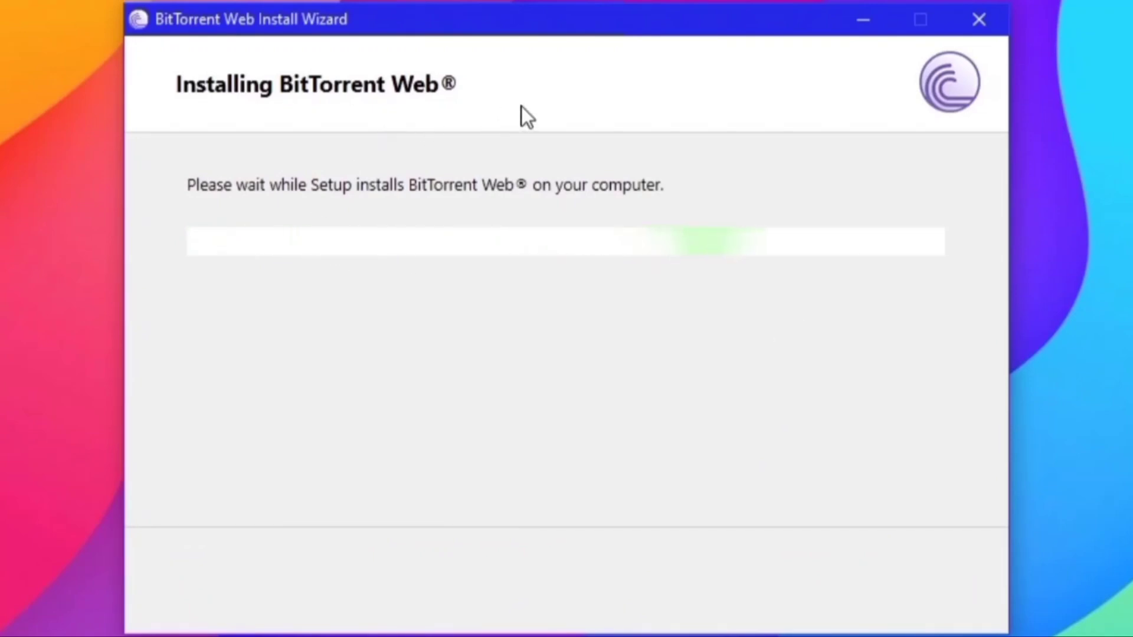
pyautogui.moveTo(486, 364)
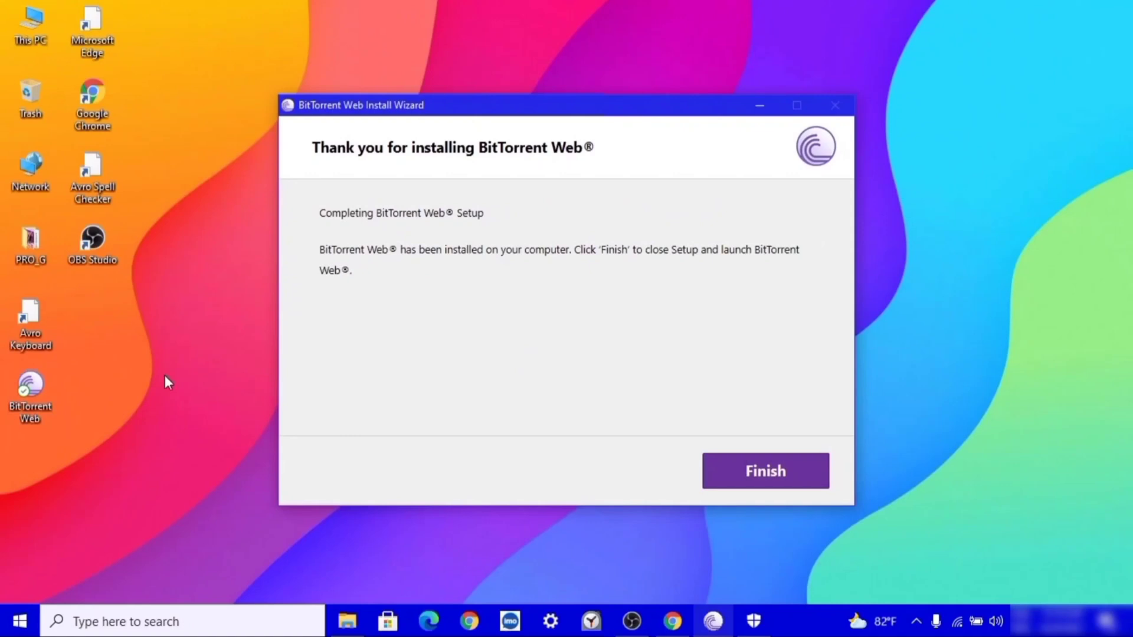
pyautogui.moveTo(541, 163)
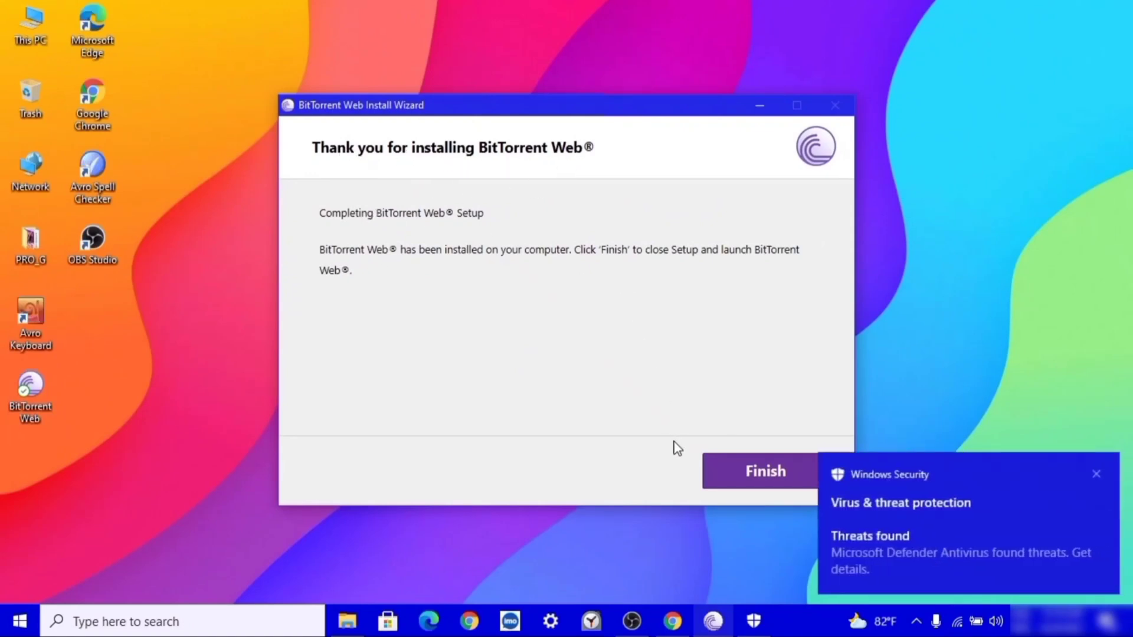
pyautogui.moveTo(908, 528)
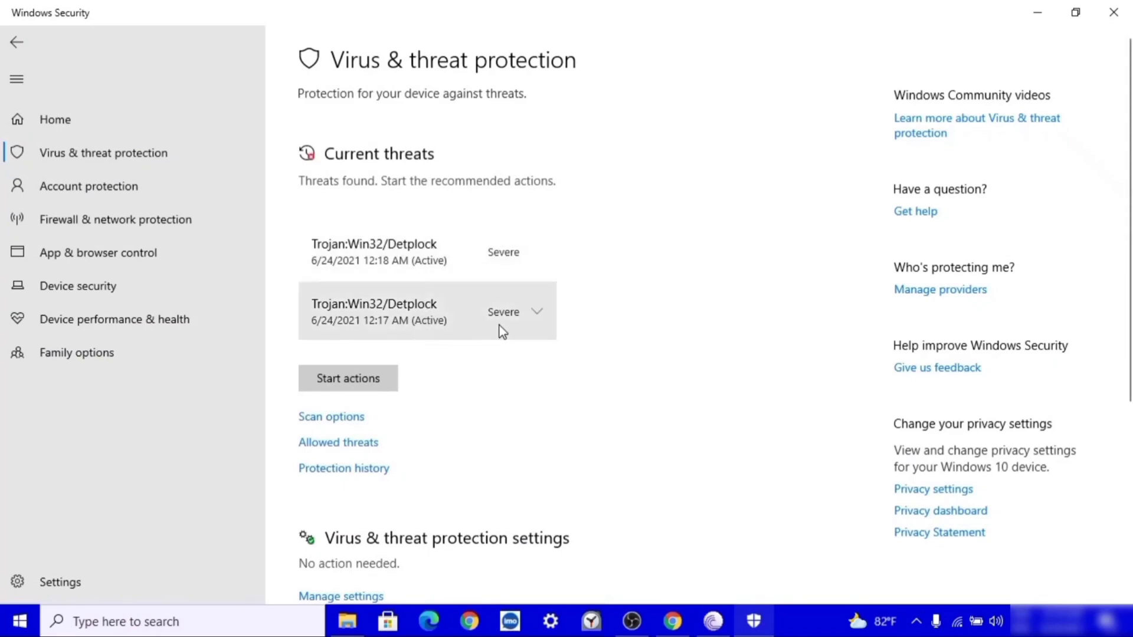
# - Expand the earlier Trojan:Win32/Detplock threat's options, then finish setup to launch BitTorrent Web
pyautogui.click(537, 311)
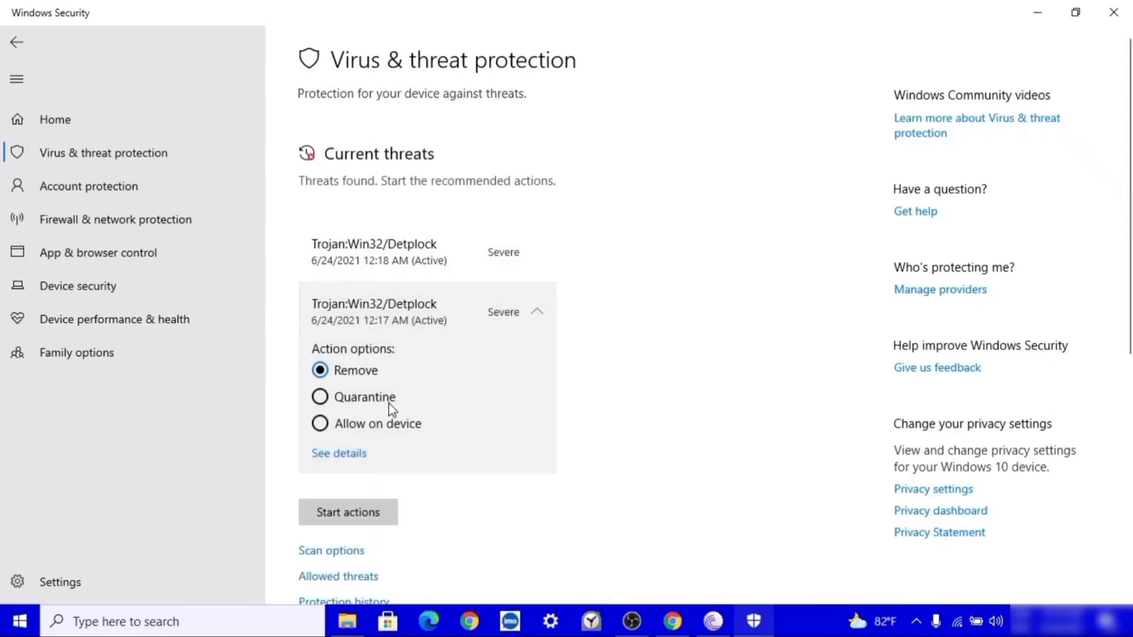
pyautogui.moveTo(382, 418)
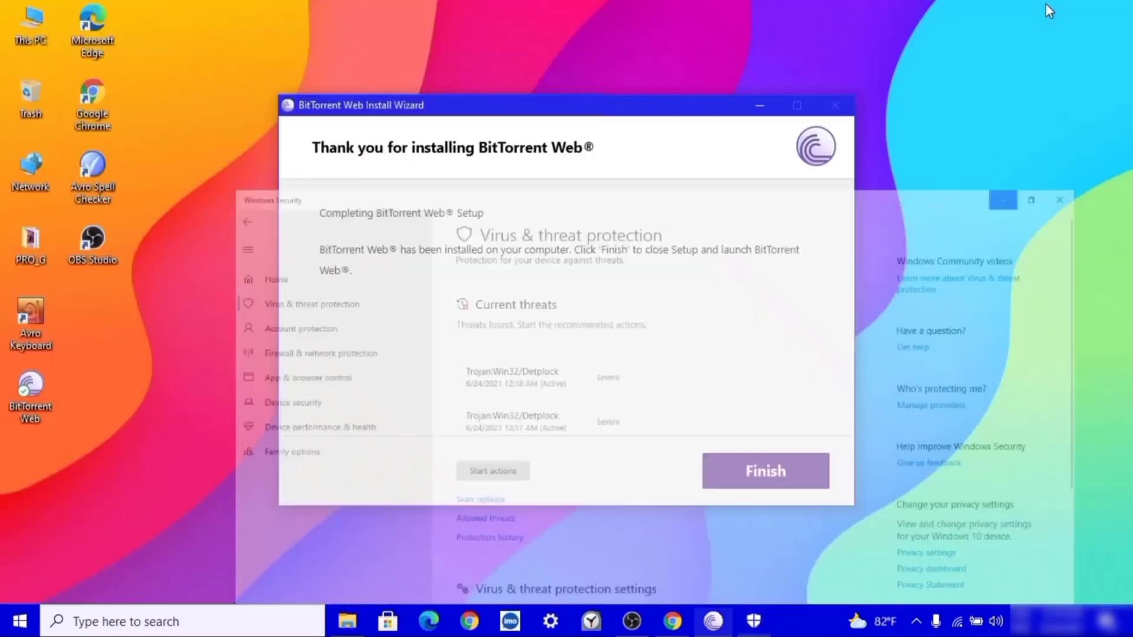
pyautogui.click(763, 470)
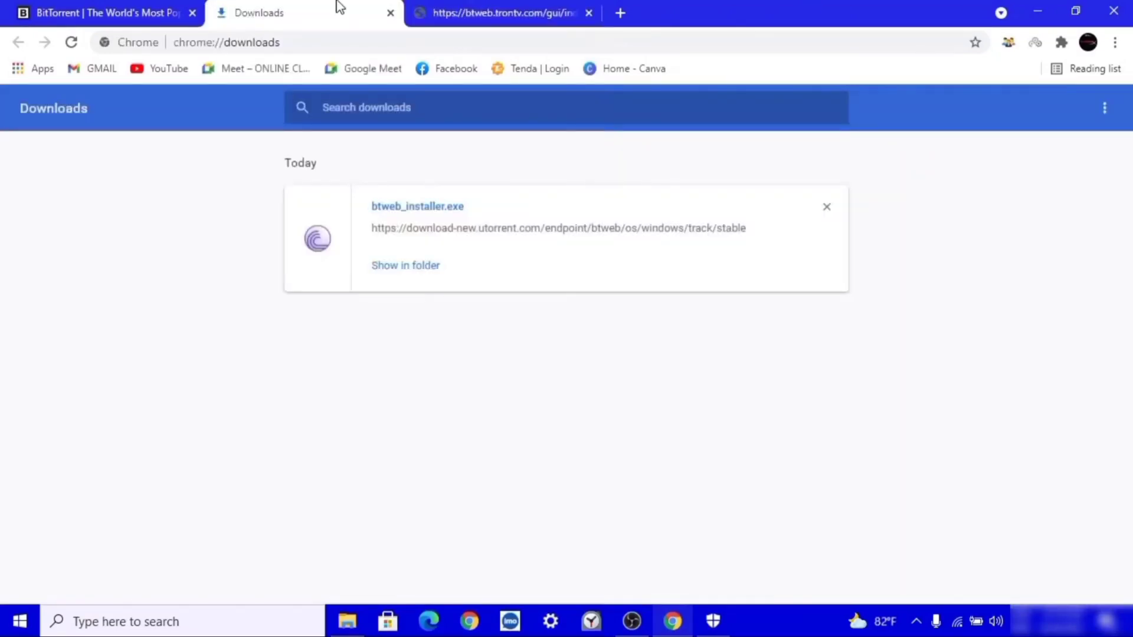
# - Switch to the third Chrome tab showing the BitTorrent Web welcome page
pyautogui.click(503, 13)
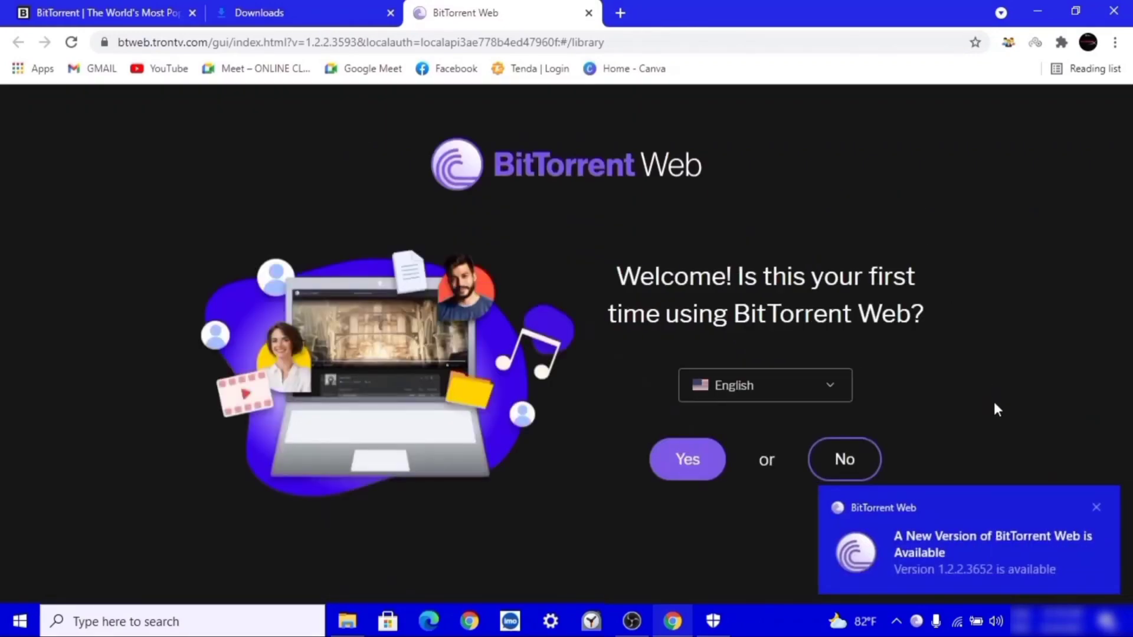
pyautogui.moveTo(1097, 508)
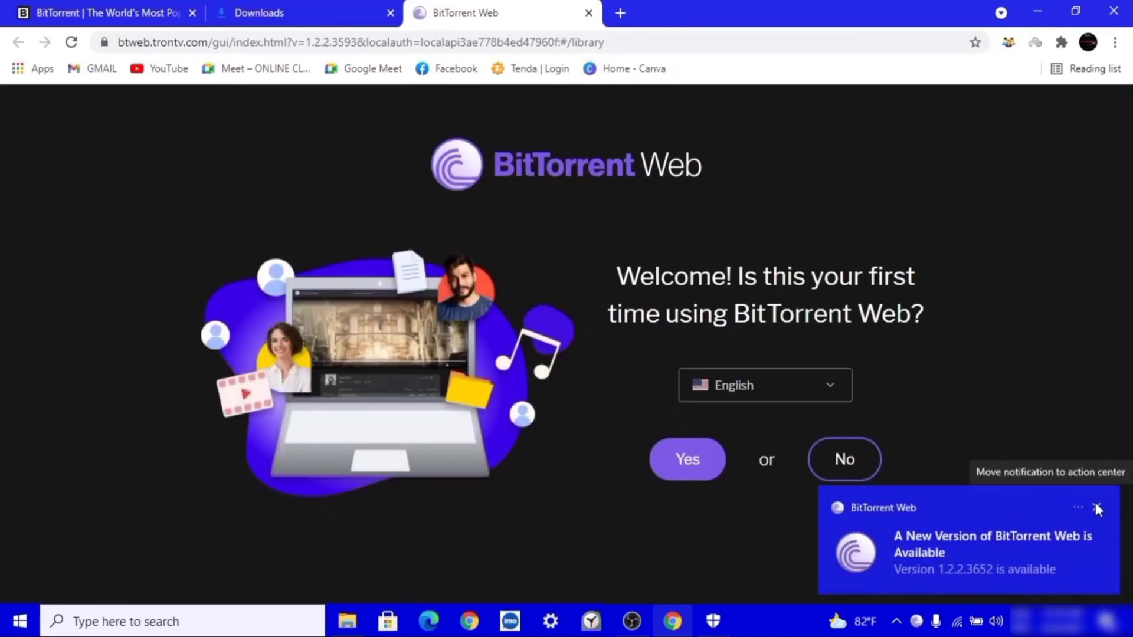
# - Dismiss the update notice, keep English, and confirm first-time use
pyautogui.click(1097, 508)
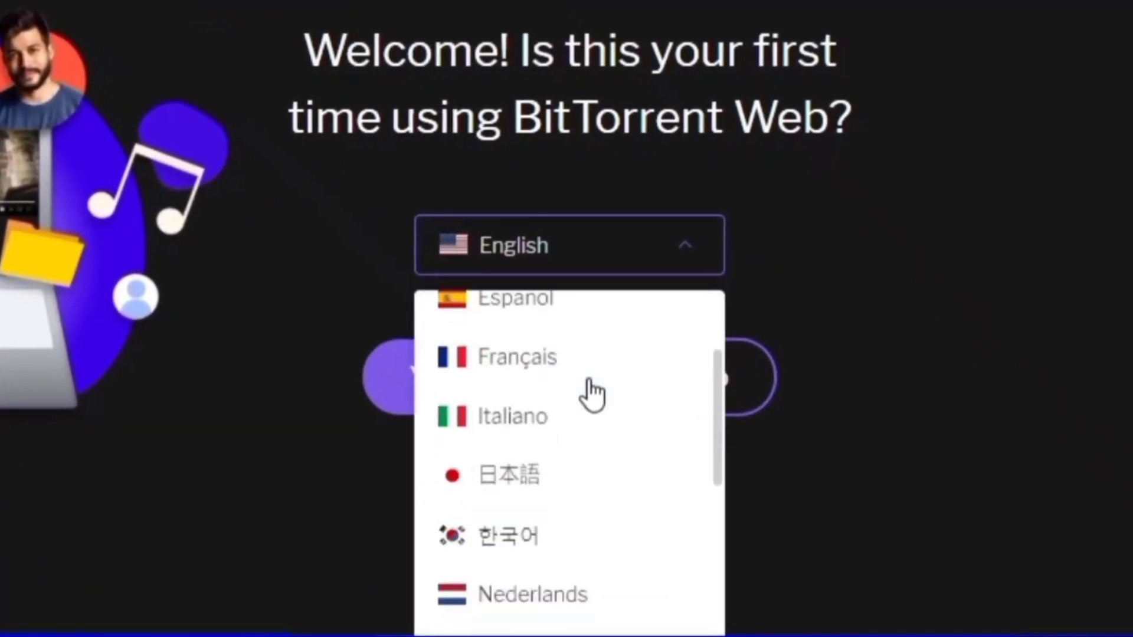
pyautogui.click(569, 245)
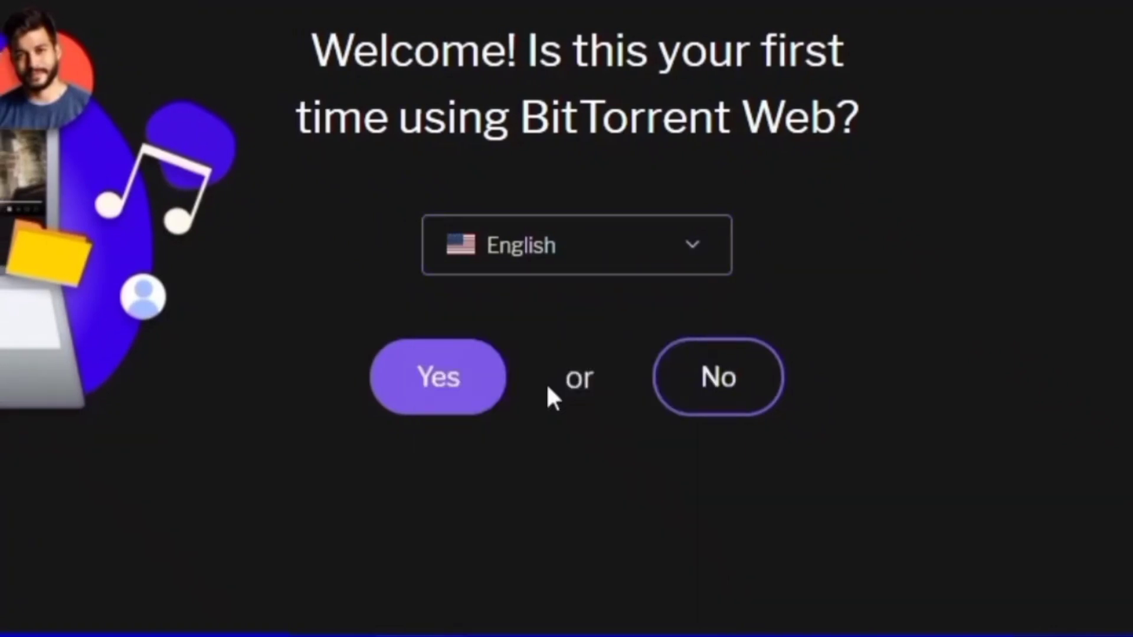
pyautogui.moveTo(621, 408)
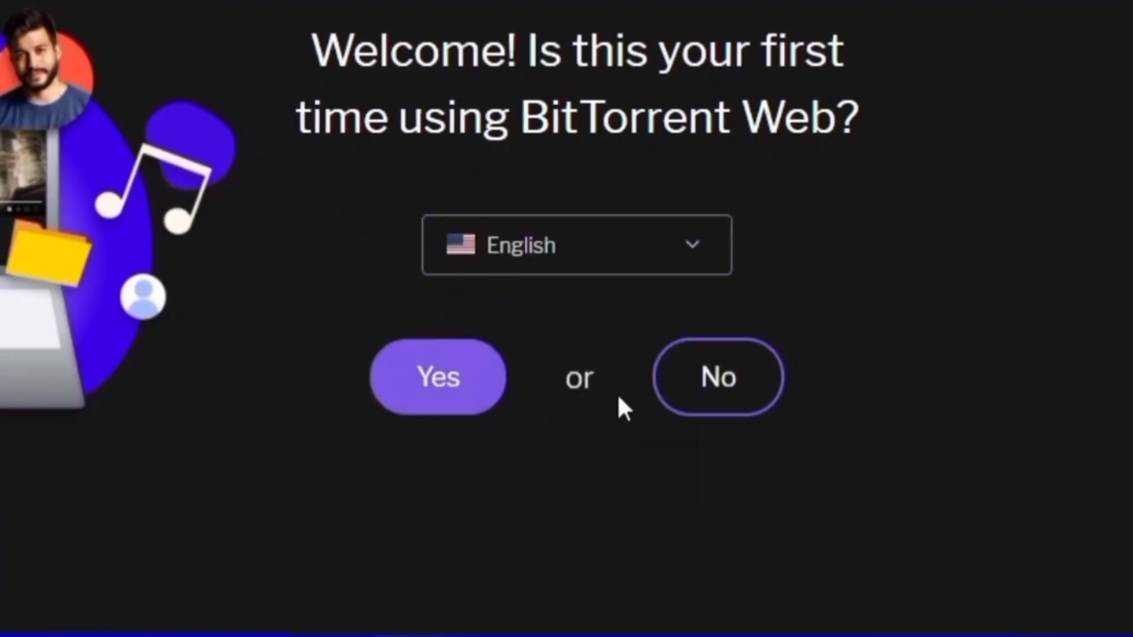
pyautogui.moveTo(871, 220)
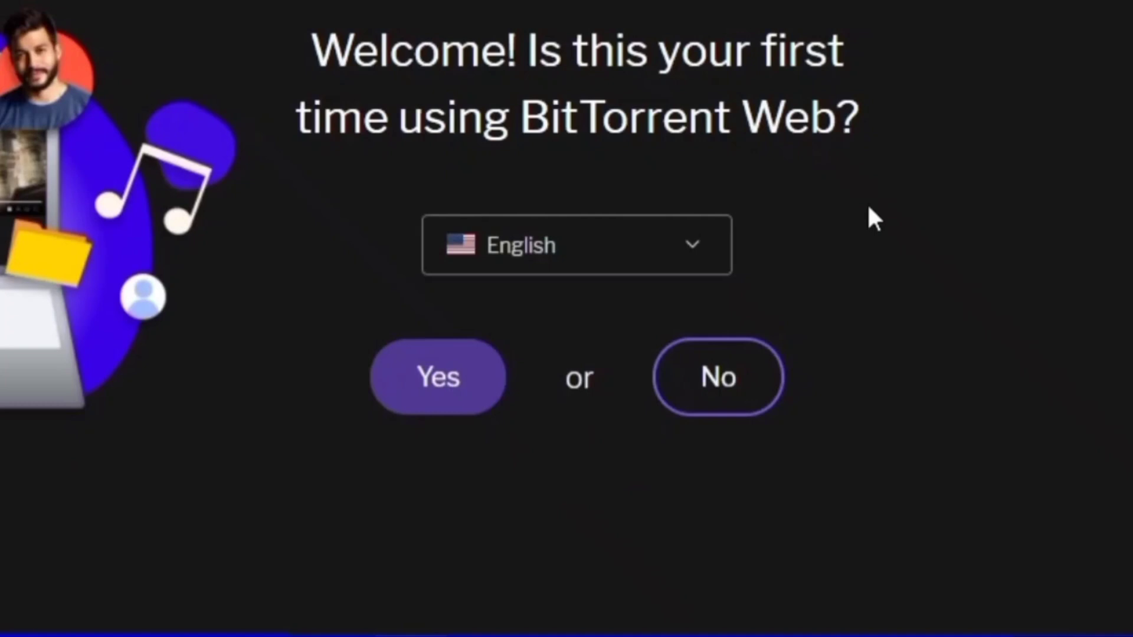
pyautogui.click(436, 377)
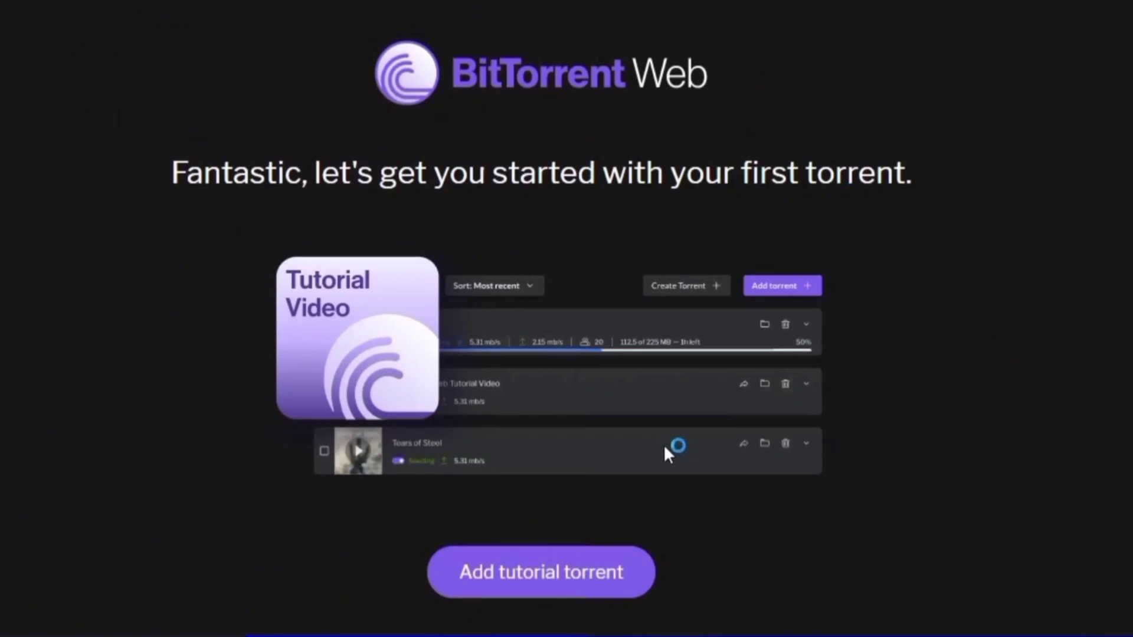
pyautogui.moveTo(423, 4)
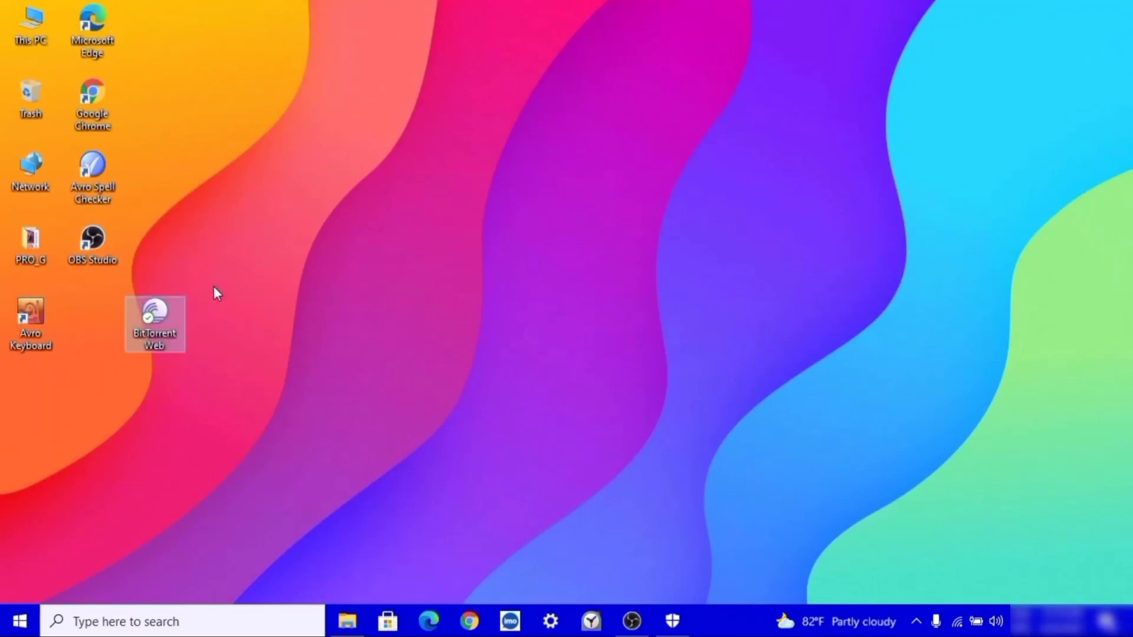
# - Relaunch BitTorrent Web from its desktop shortcut into a Chrome tab
pyautogui.rightClick(154, 318)
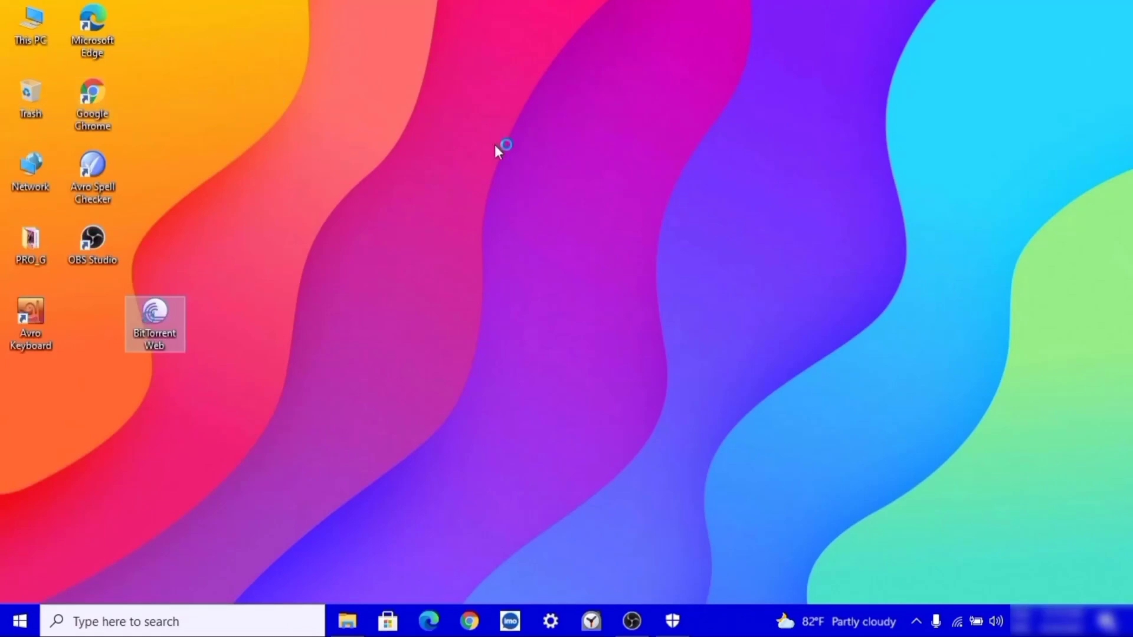
pyautogui.doubleClick(154, 316)
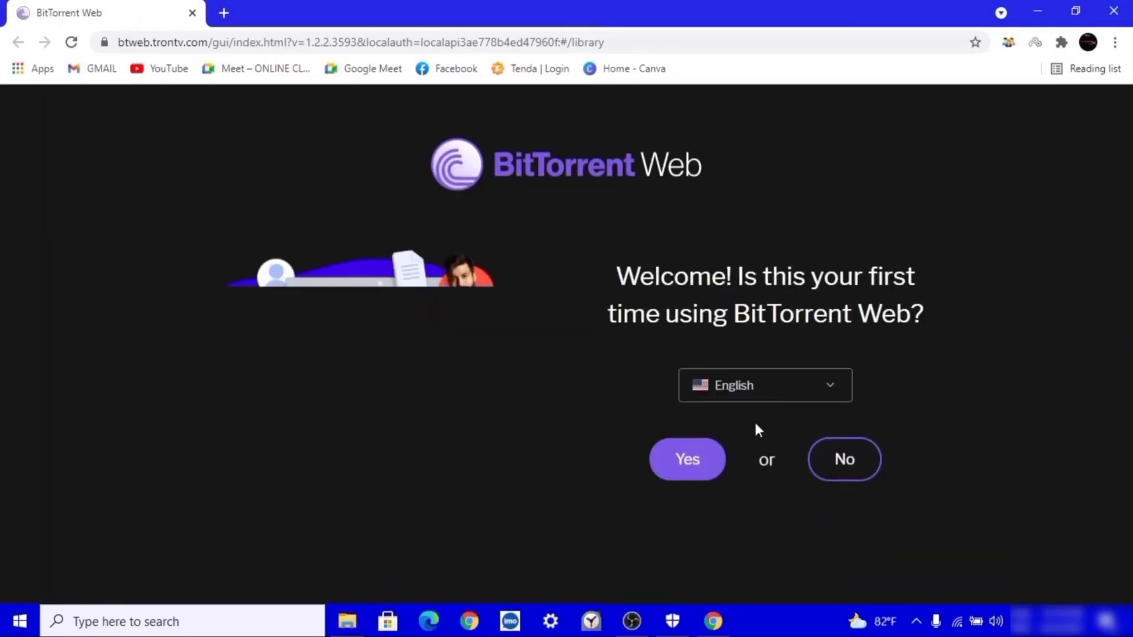
# - Confirm first-time use, add the tutorial torrent, skip the tour and close the Congrats pro tip
pyautogui.click(763, 386)
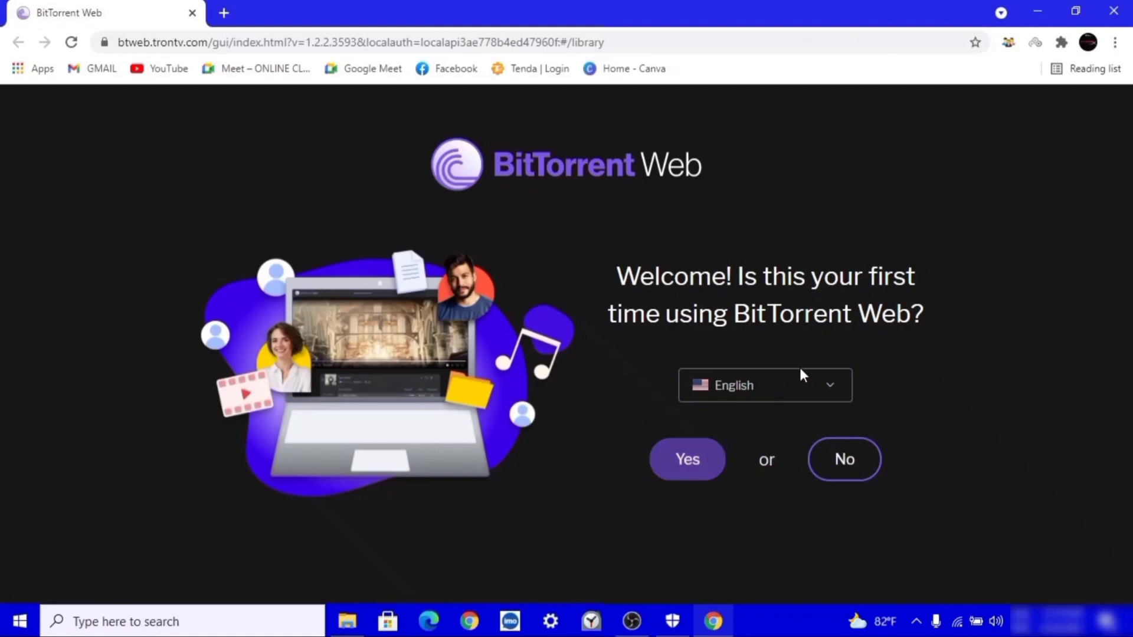
pyautogui.click(687, 459)
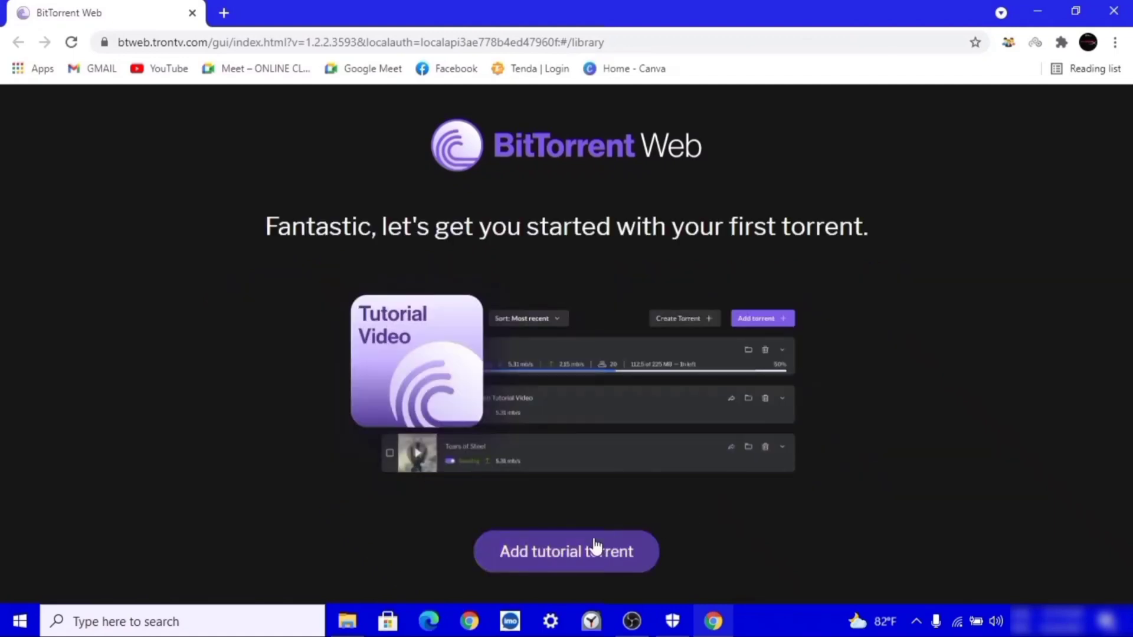
pyautogui.click(566, 551)
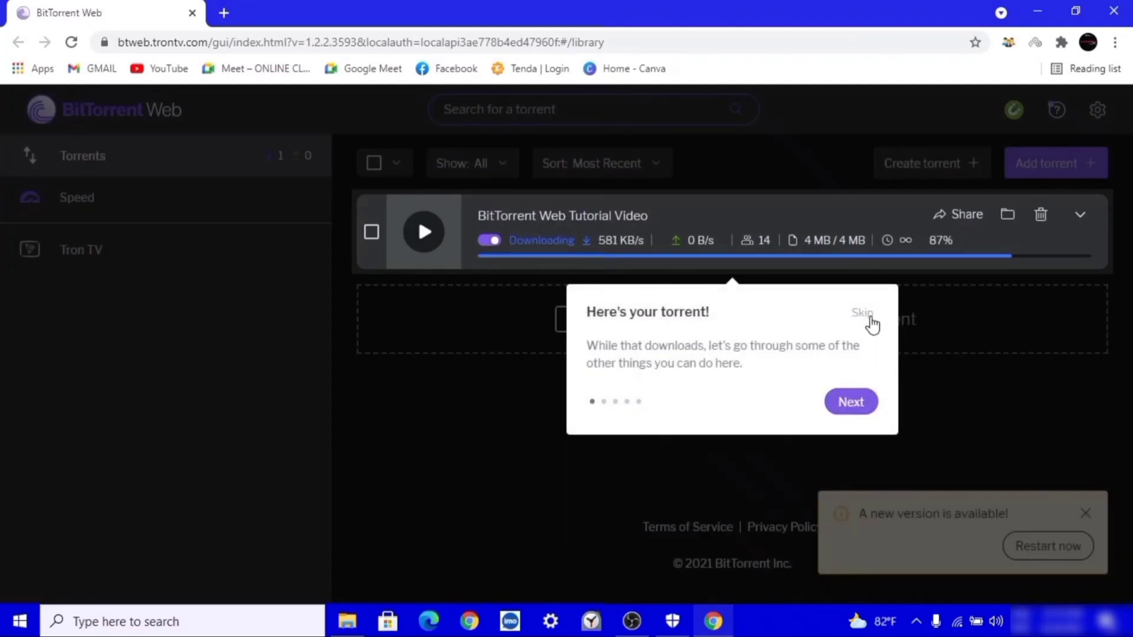
pyautogui.click(850, 402)
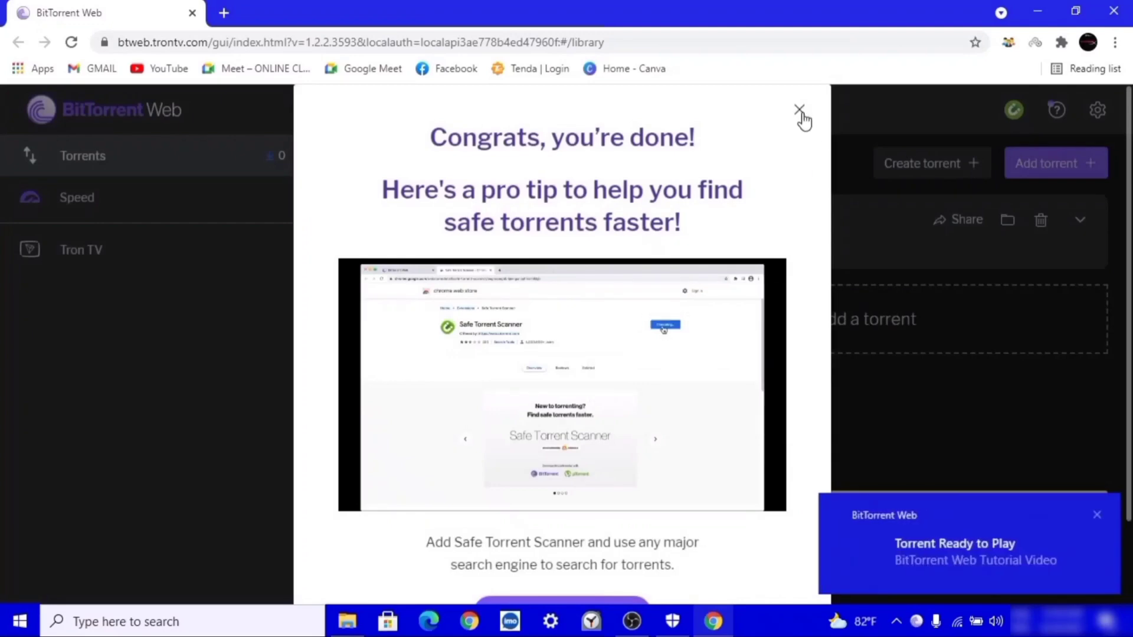
pyautogui.click(799, 112)
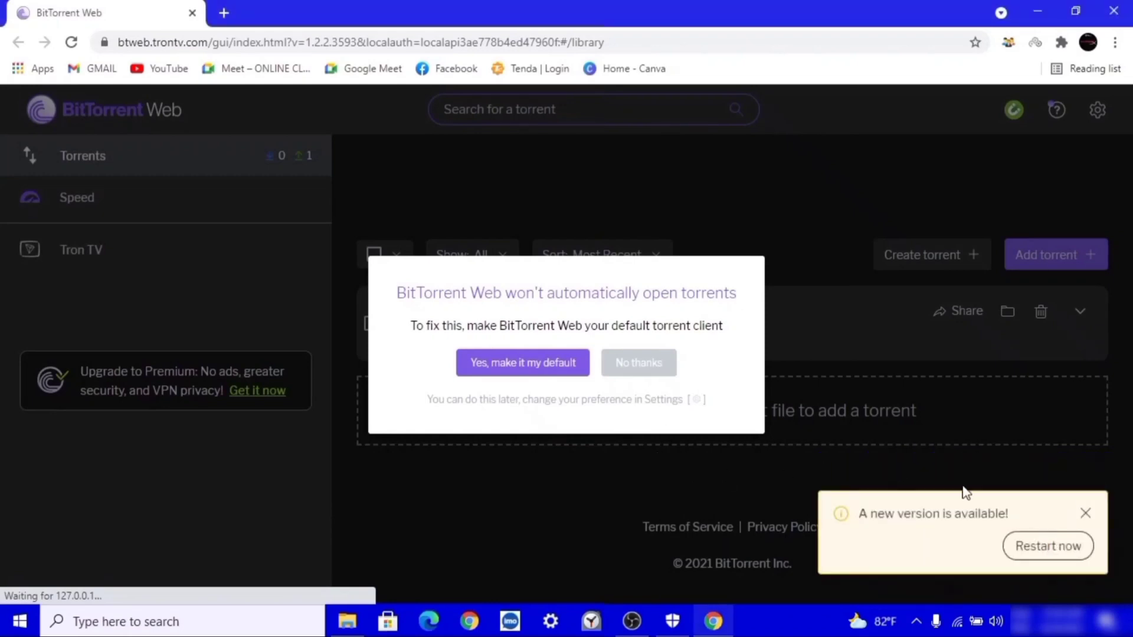
# - Dismiss the new-version toast, decline default client, delete the tutorial torrent, and close Files Deleted
pyautogui.click(1084, 513)
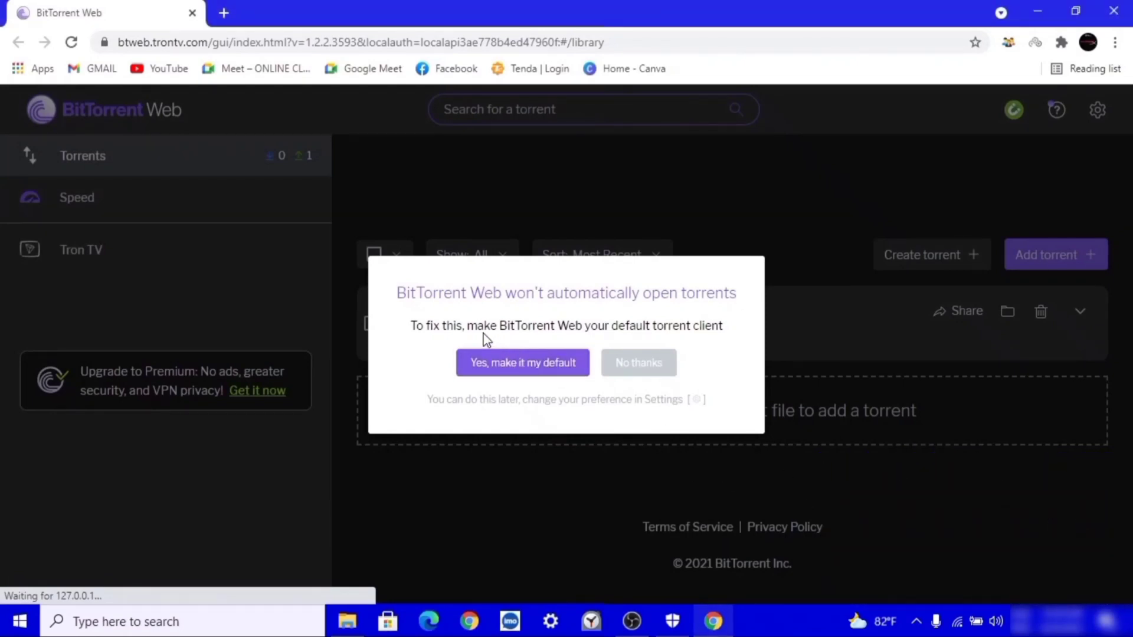
pyautogui.moveTo(653, 389)
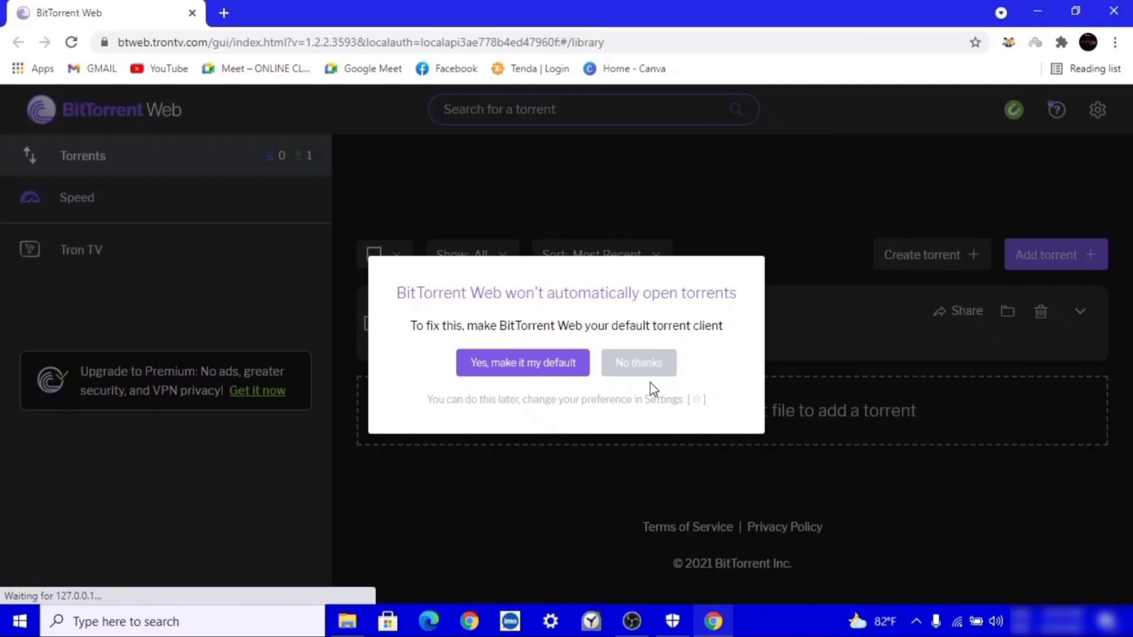
pyautogui.moveTo(638, 372)
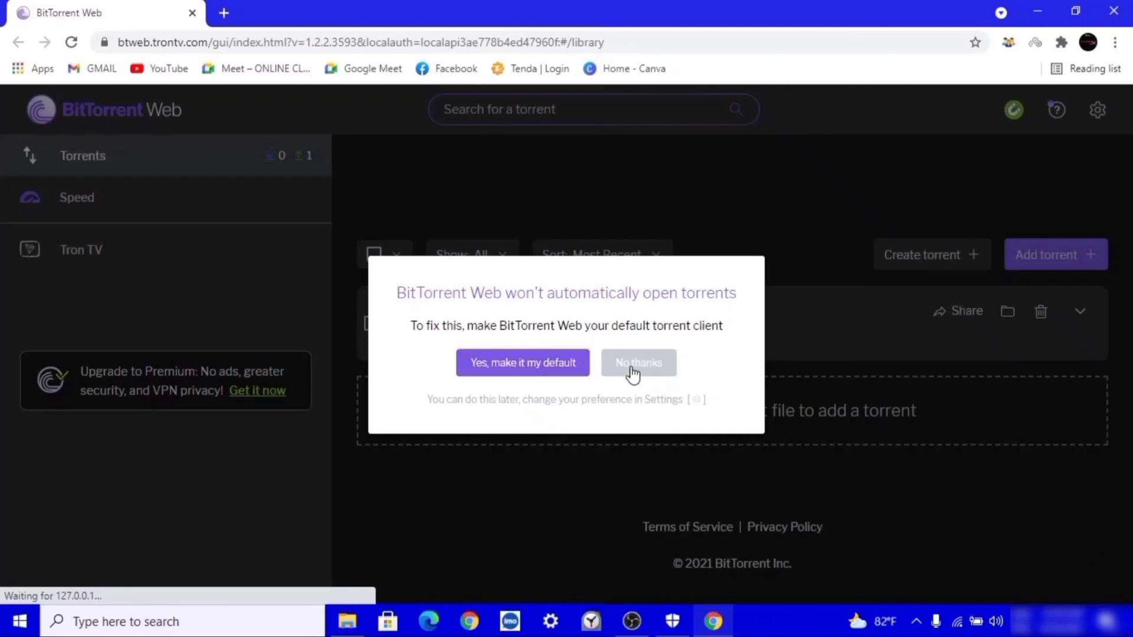
pyautogui.click(637, 363)
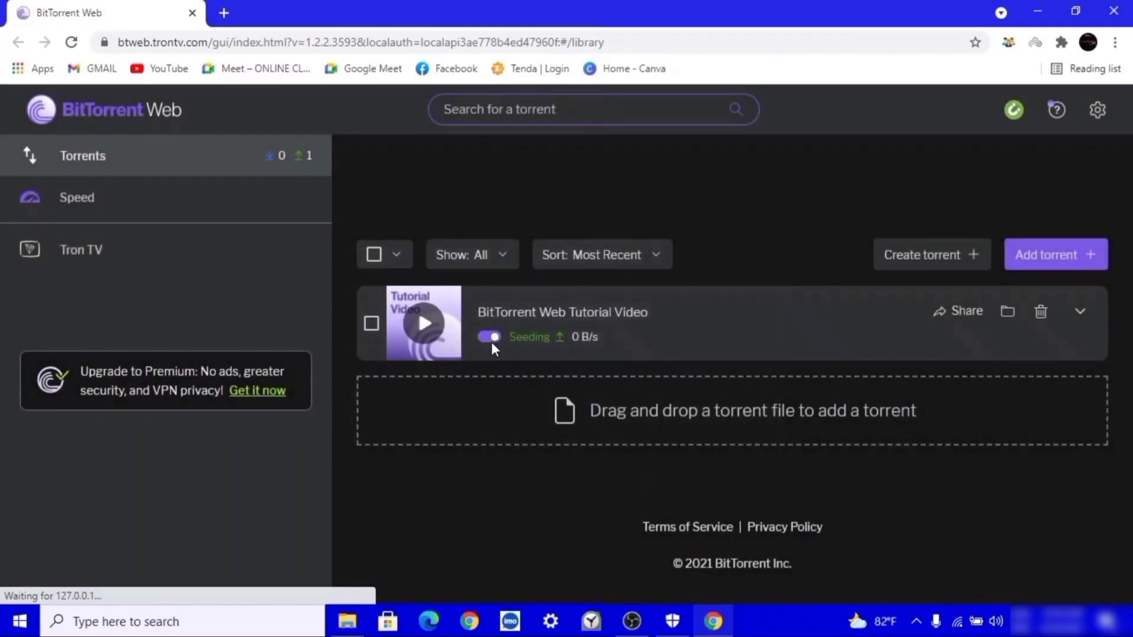
pyautogui.click(490, 337)
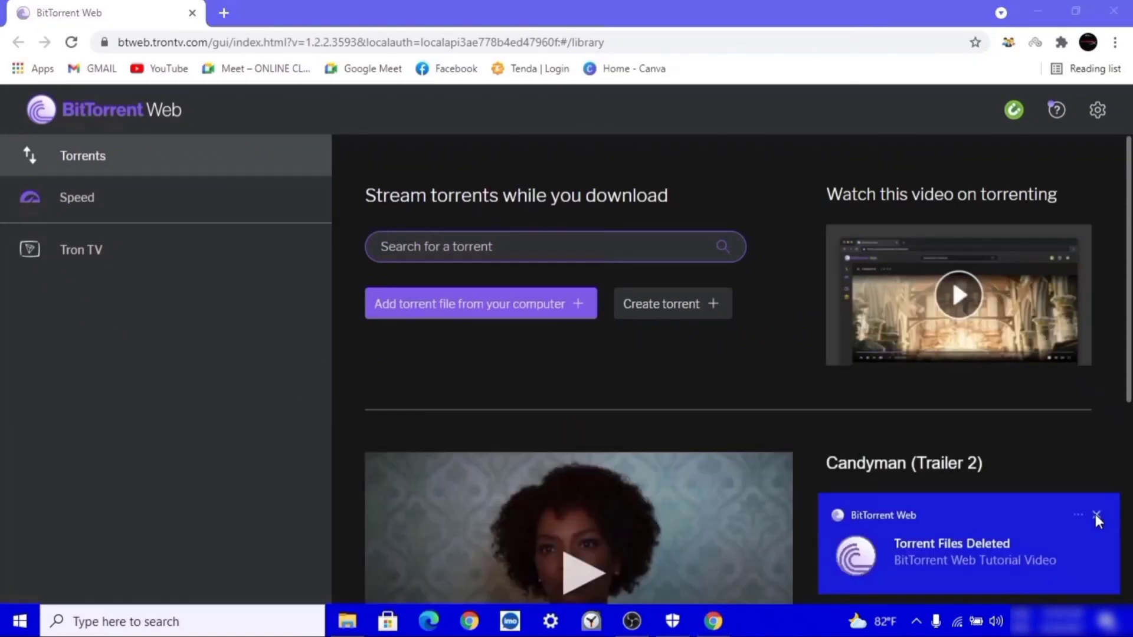
pyautogui.click(1097, 515)
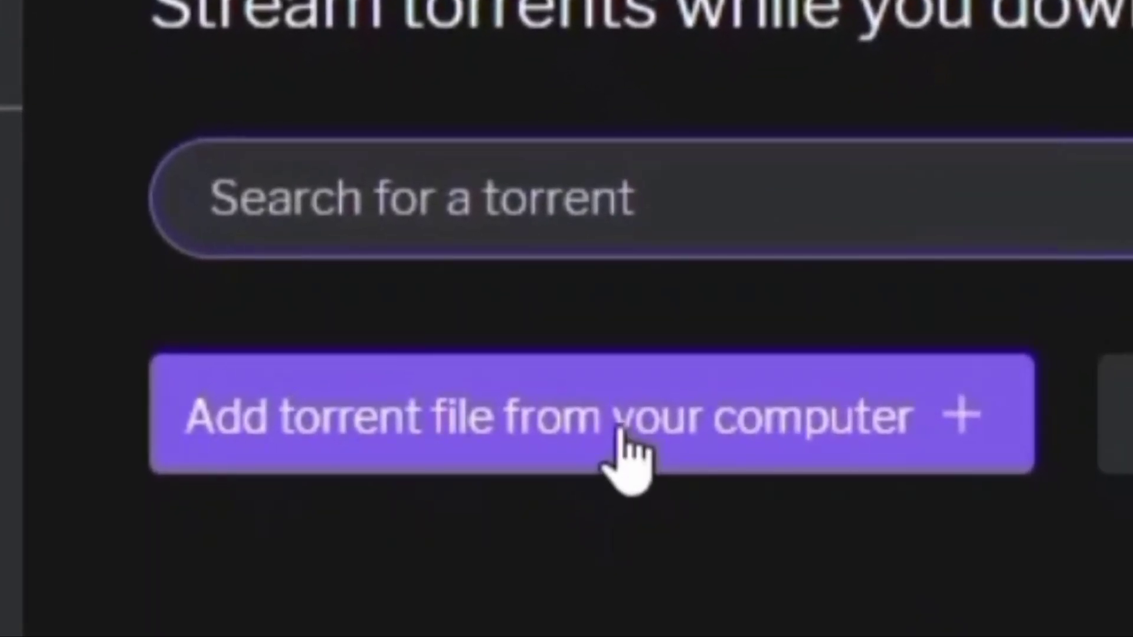
# - Add a torrent from the computer by choosing the Secret Superstar (2017) torrent file in Downloads
pyautogui.click(593, 415)
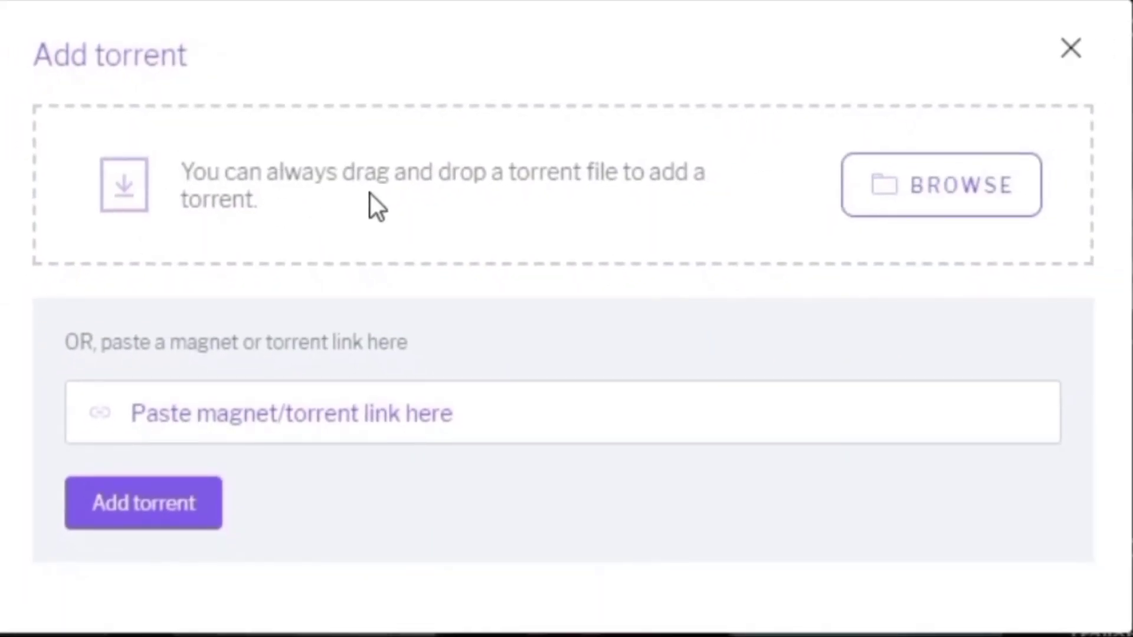
pyautogui.moveTo(630, 205)
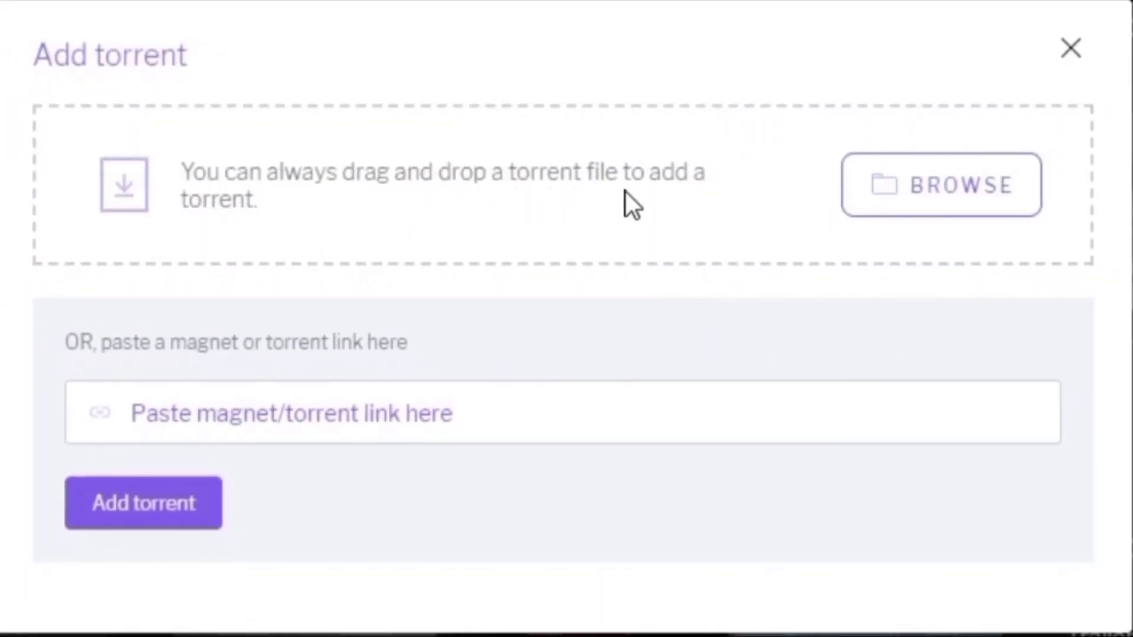
pyautogui.moveTo(885, 235)
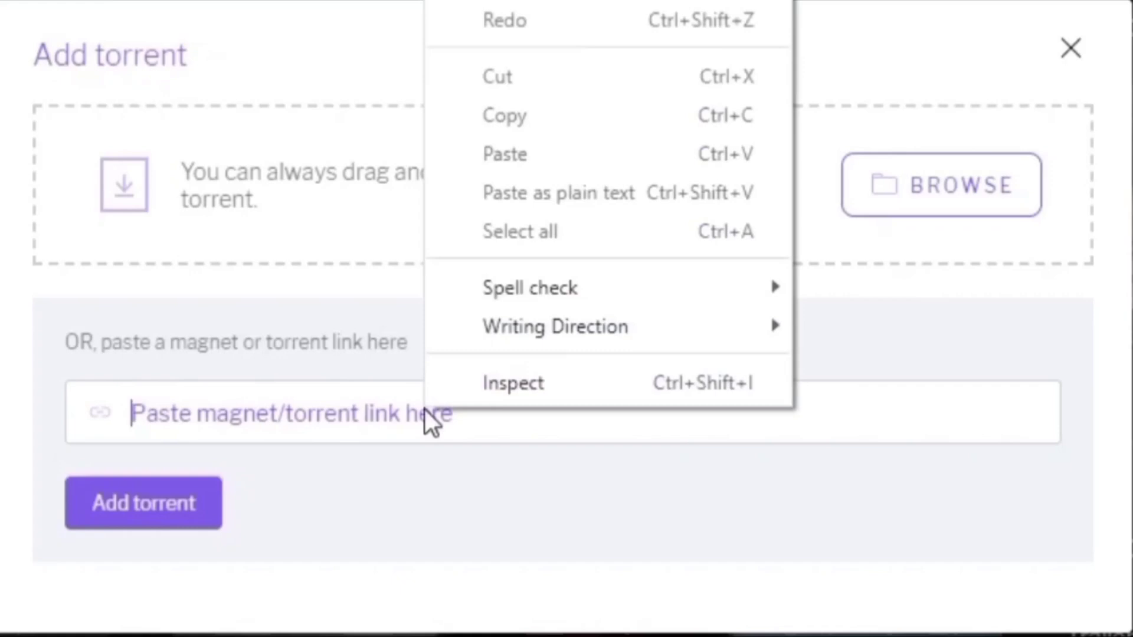
pyautogui.click(275, 54)
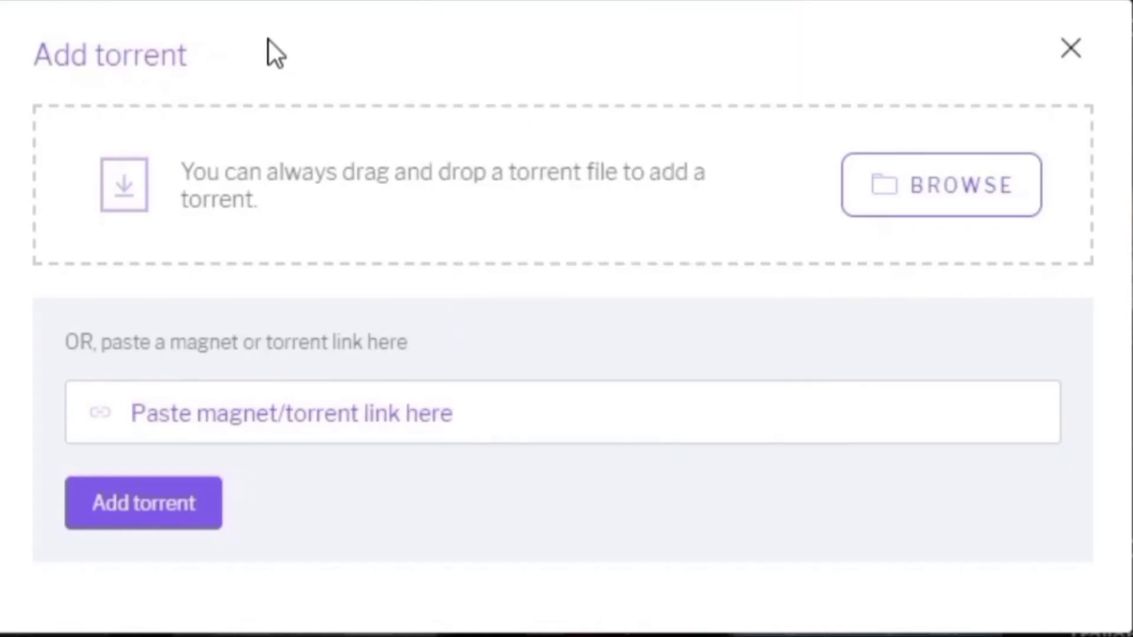
pyautogui.click(940, 184)
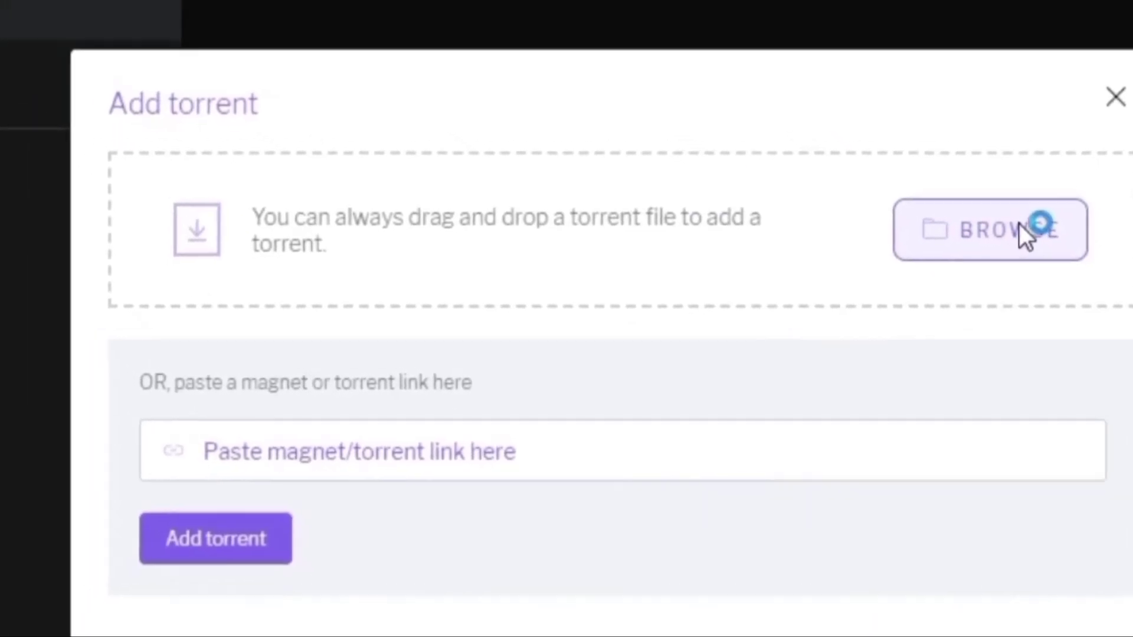
pyautogui.click(990, 229)
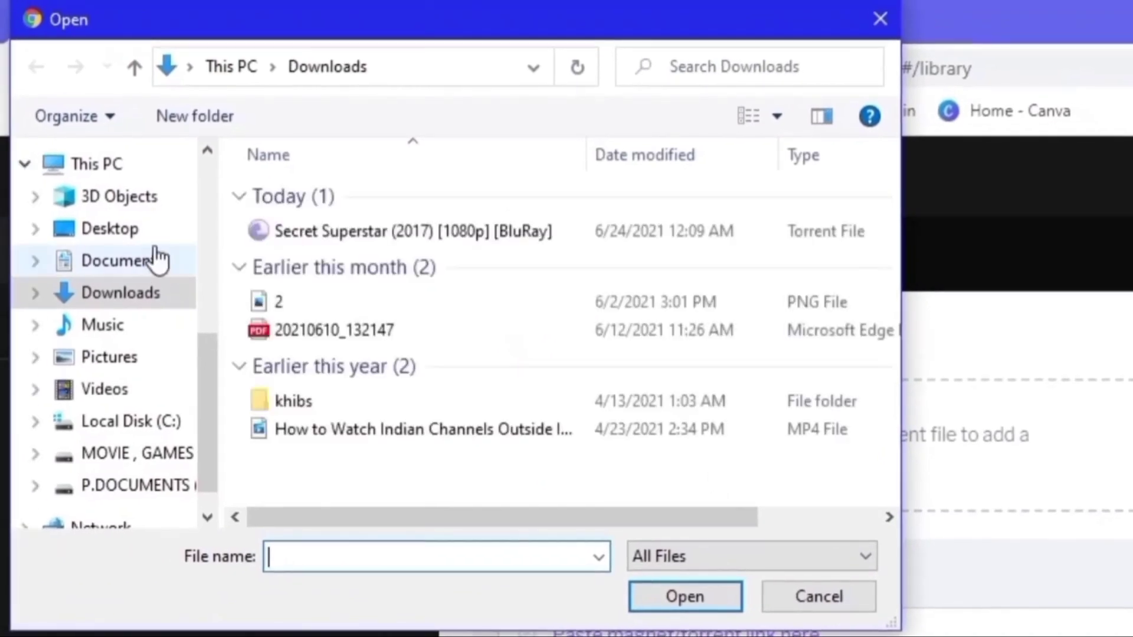
pyautogui.click(412, 231)
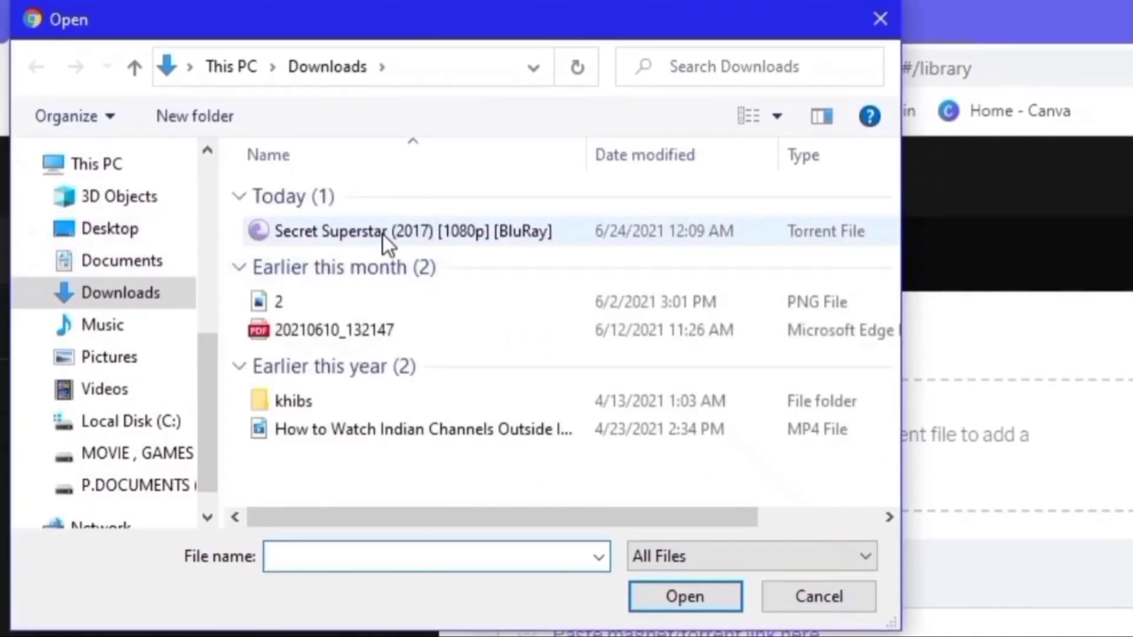
pyautogui.click(411, 230)
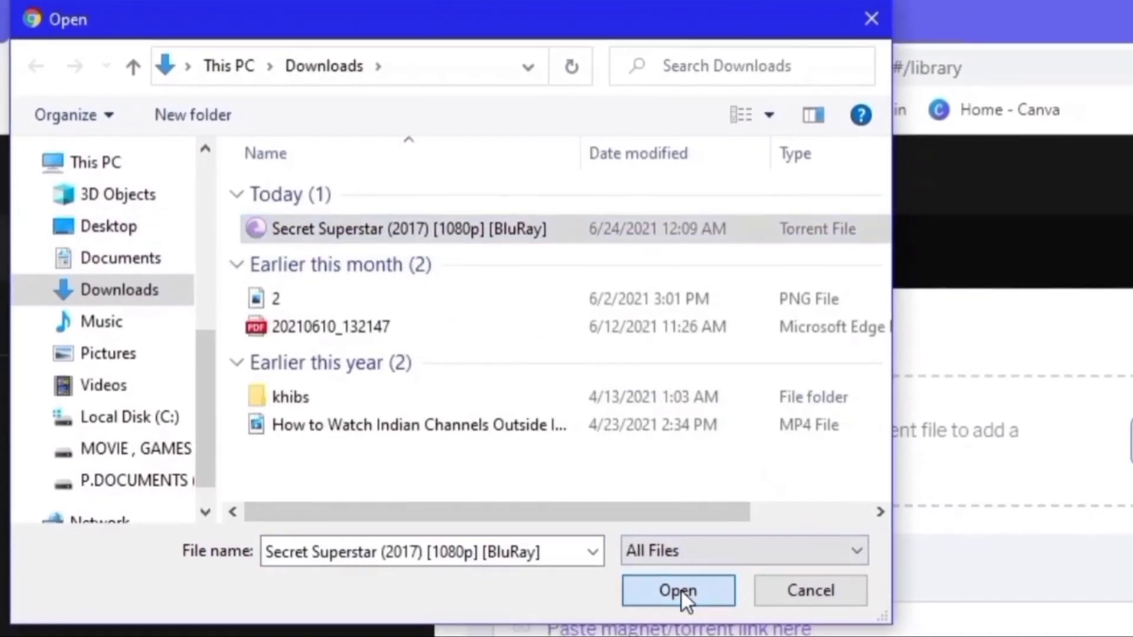
pyautogui.click(677, 590)
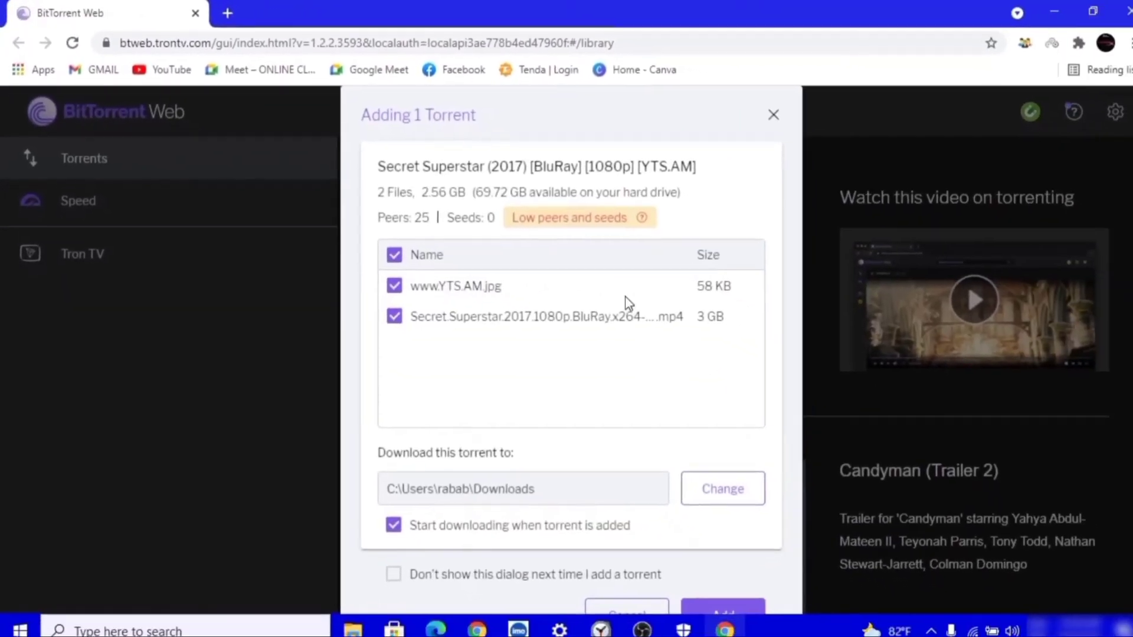
pyautogui.moveTo(641, 217)
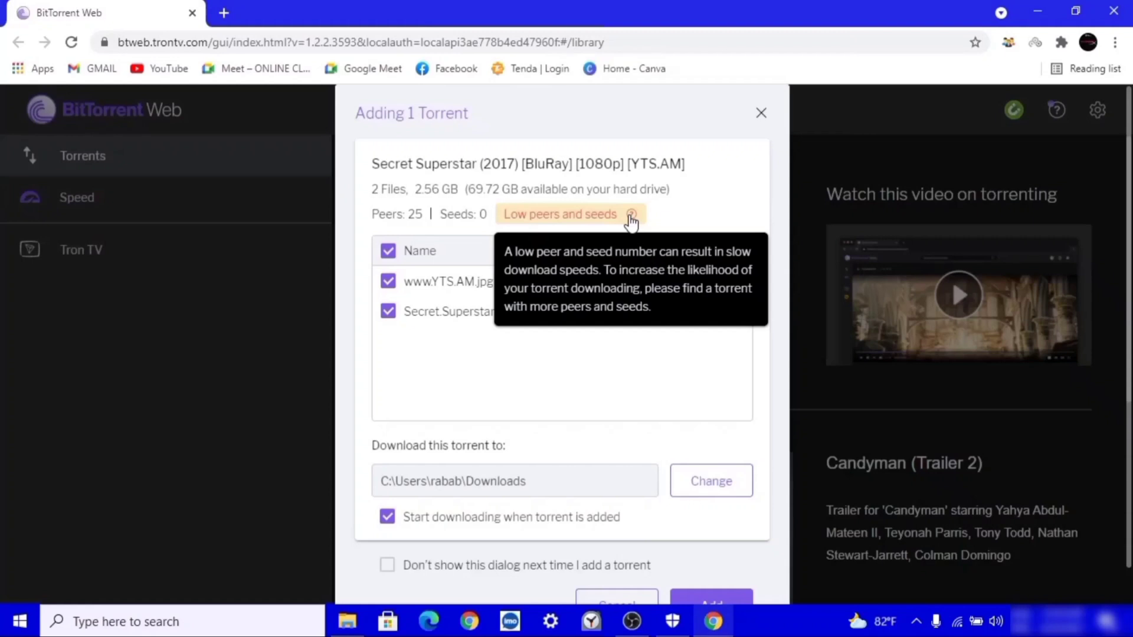
pyautogui.moveTo(421, 242)
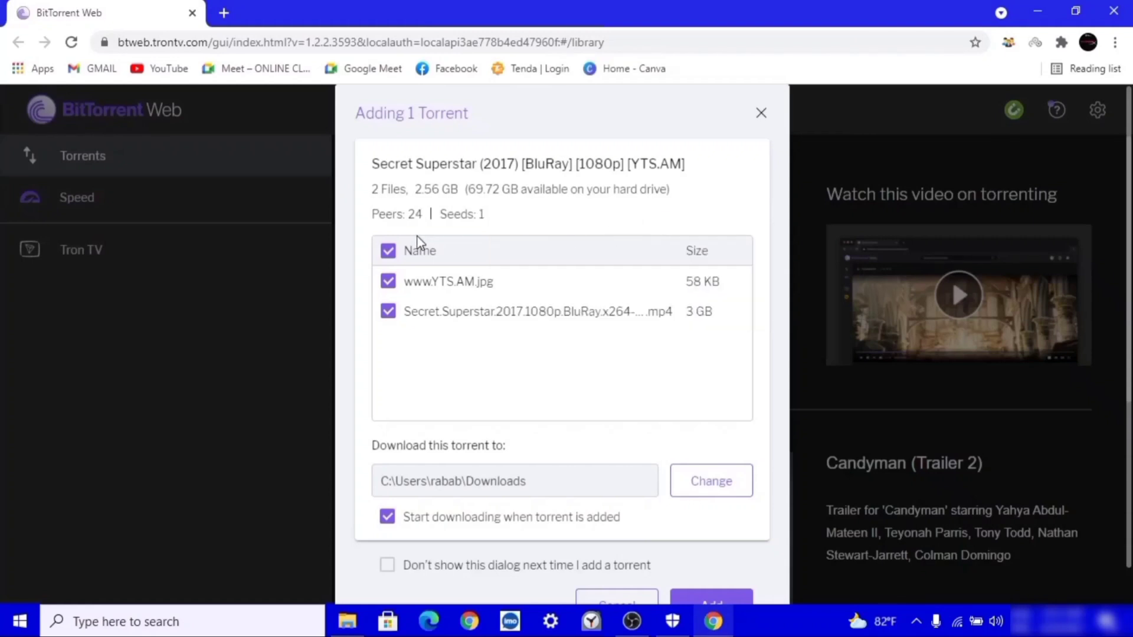
pyautogui.moveTo(560, 220)
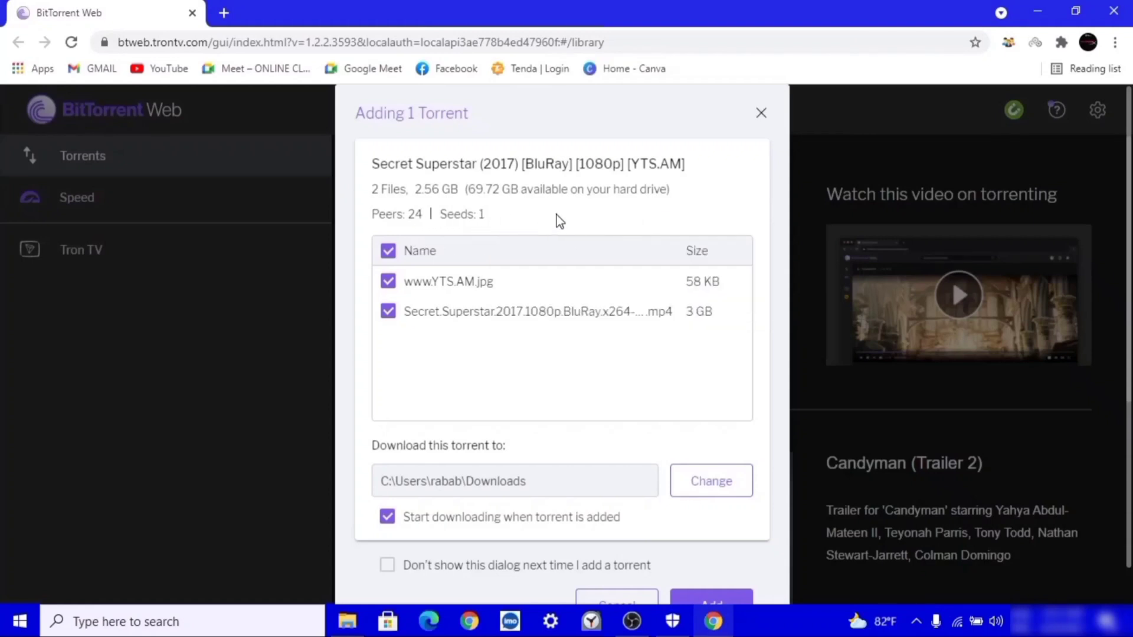
pyautogui.moveTo(469, 215)
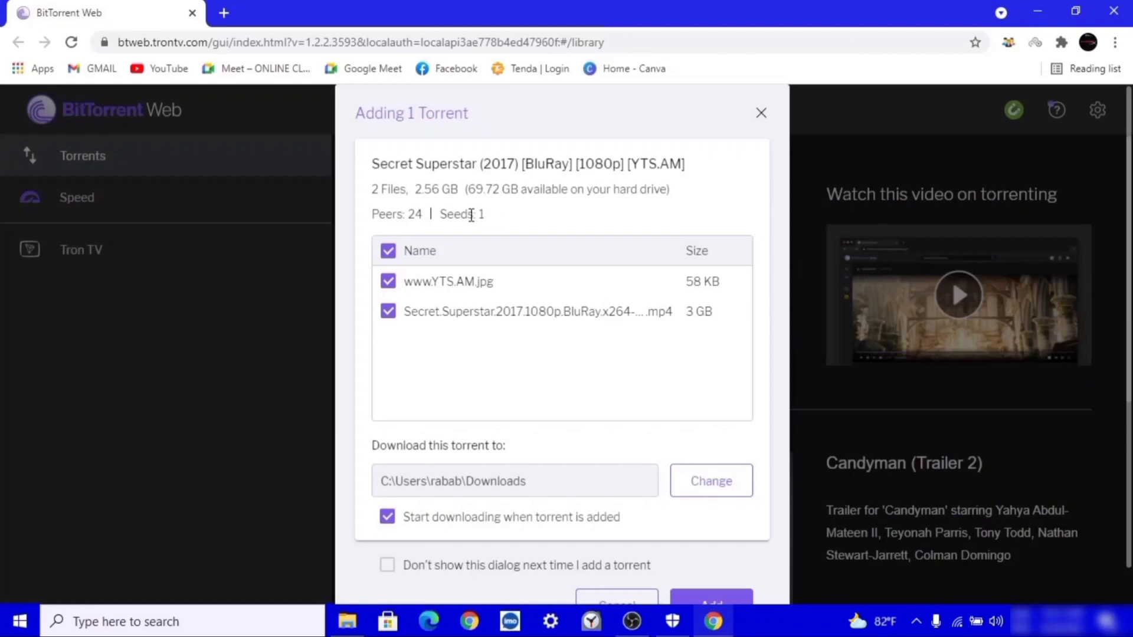
pyautogui.moveTo(540, 220)
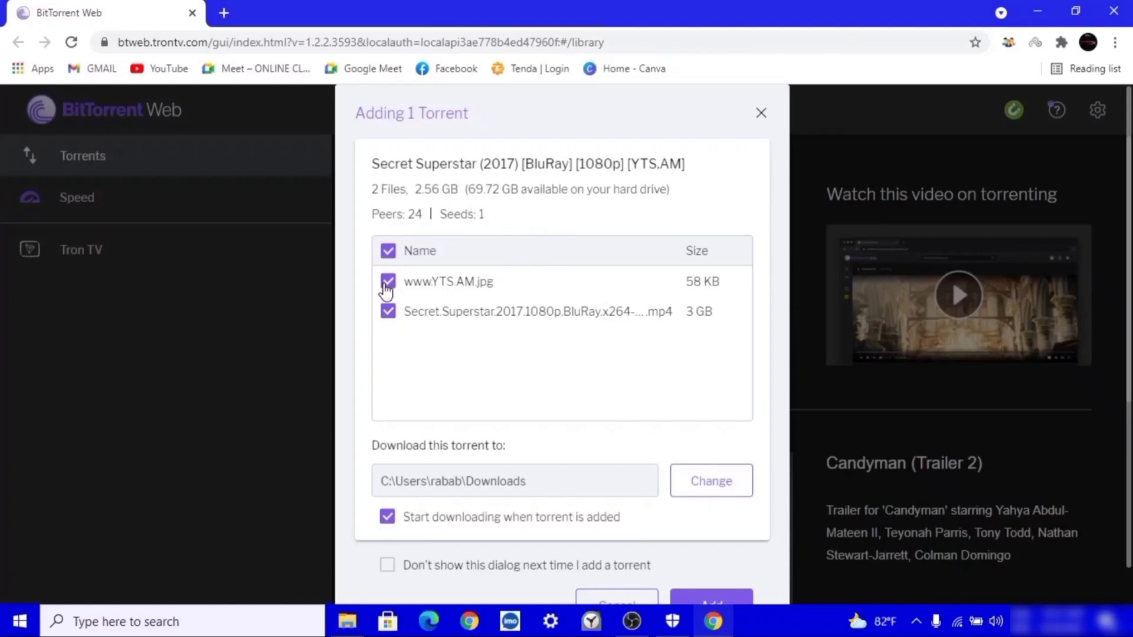
pyautogui.click(389, 281)
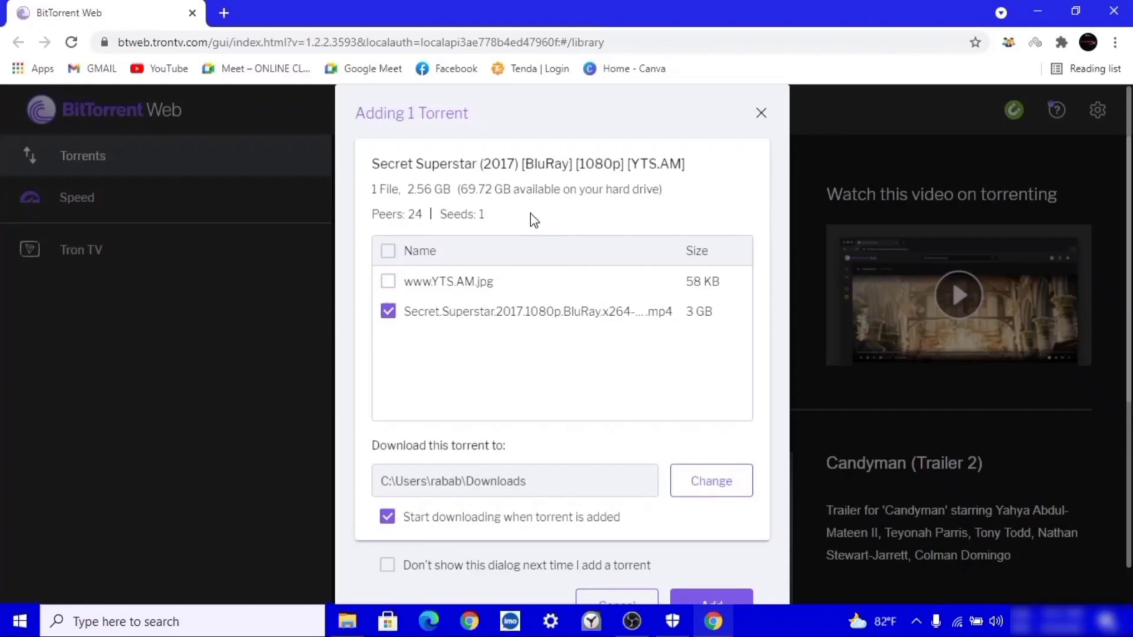
pyautogui.moveTo(538, 316)
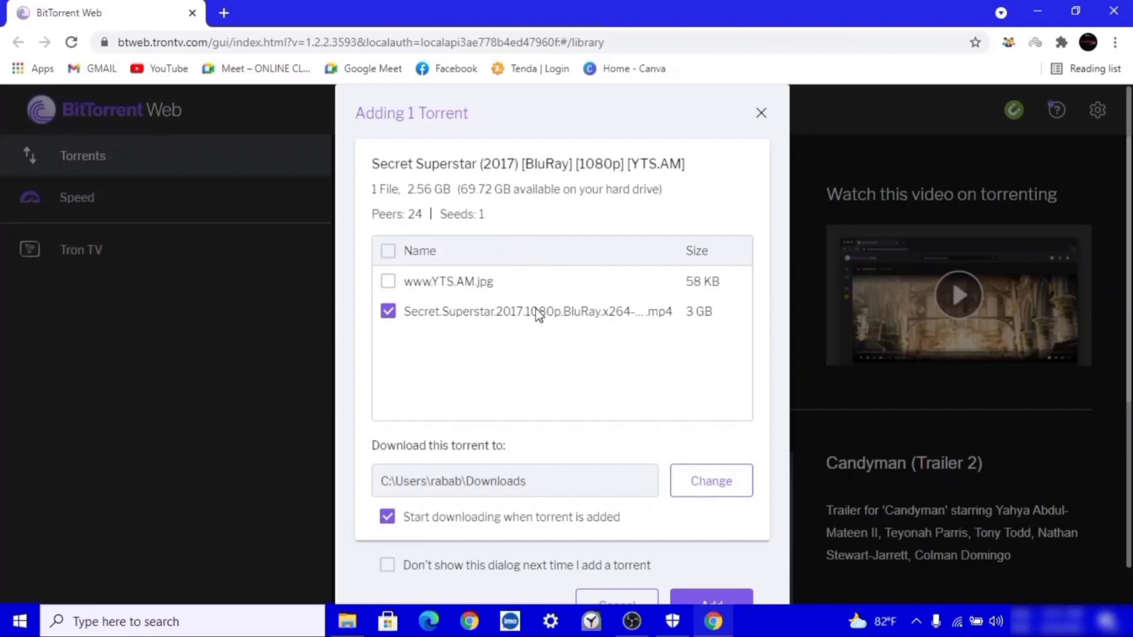
pyautogui.scroll(-3)
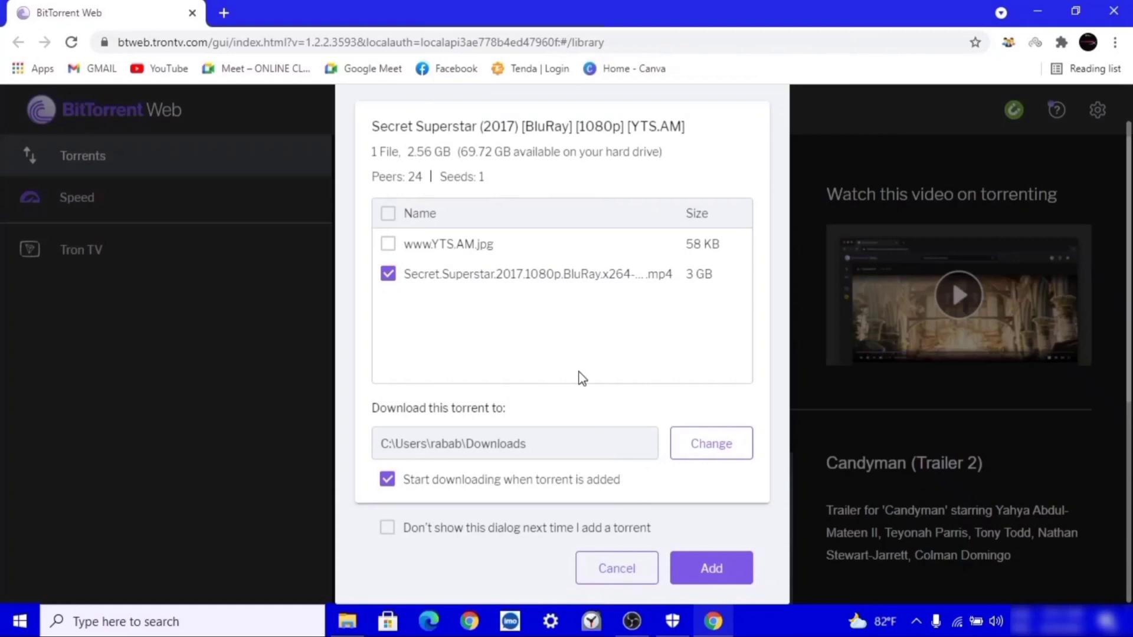
pyautogui.click(709, 444)
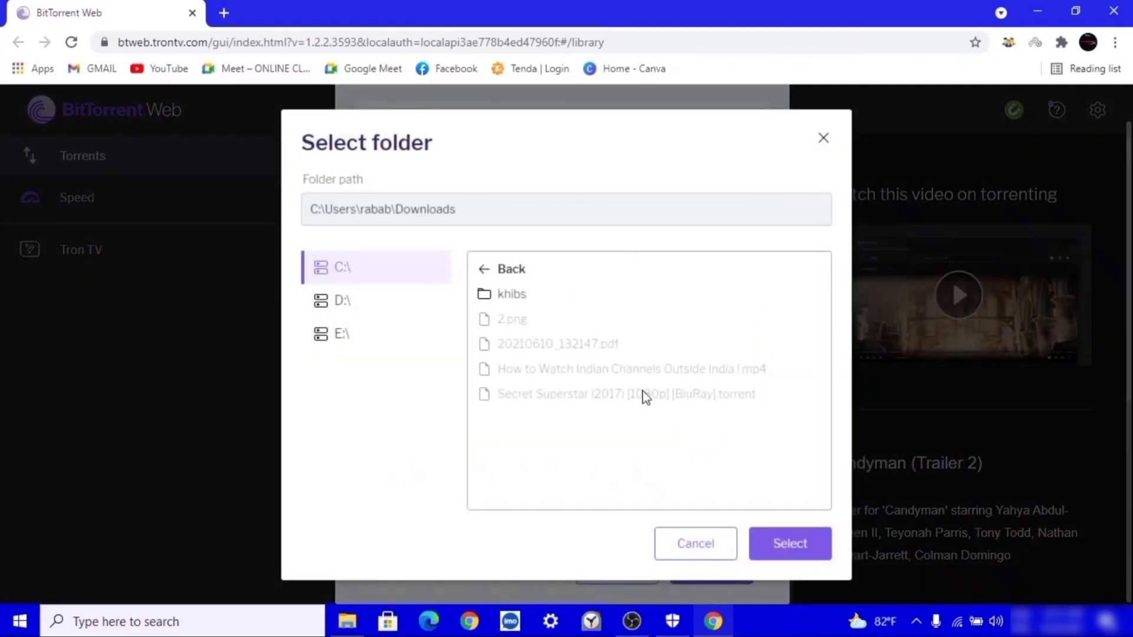
pyautogui.click(342, 299)
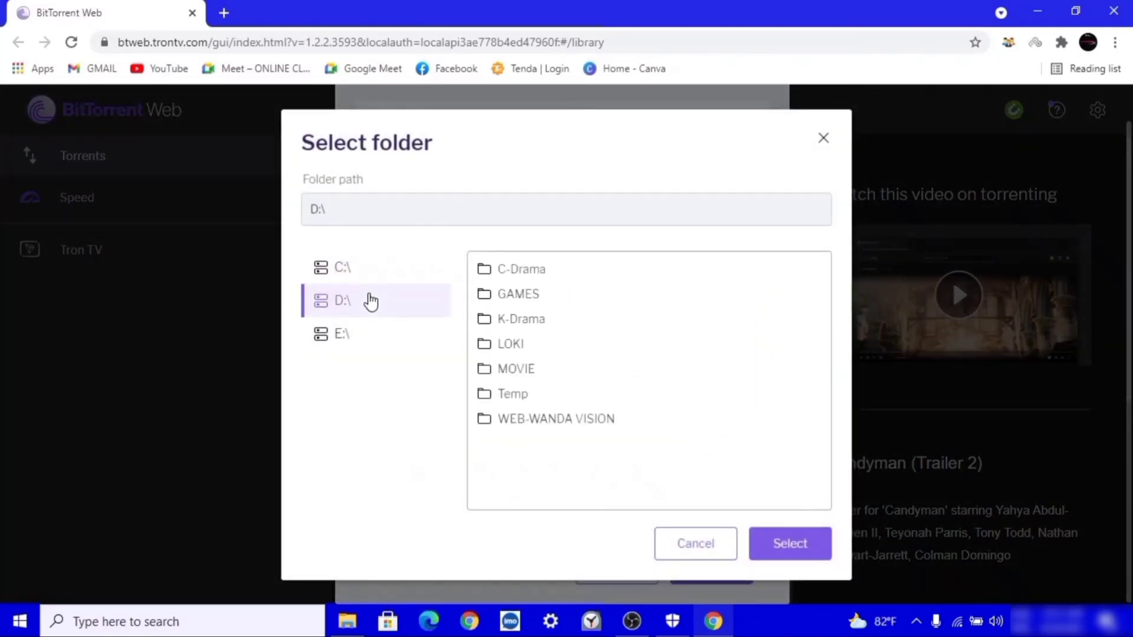
pyautogui.click(341, 267)
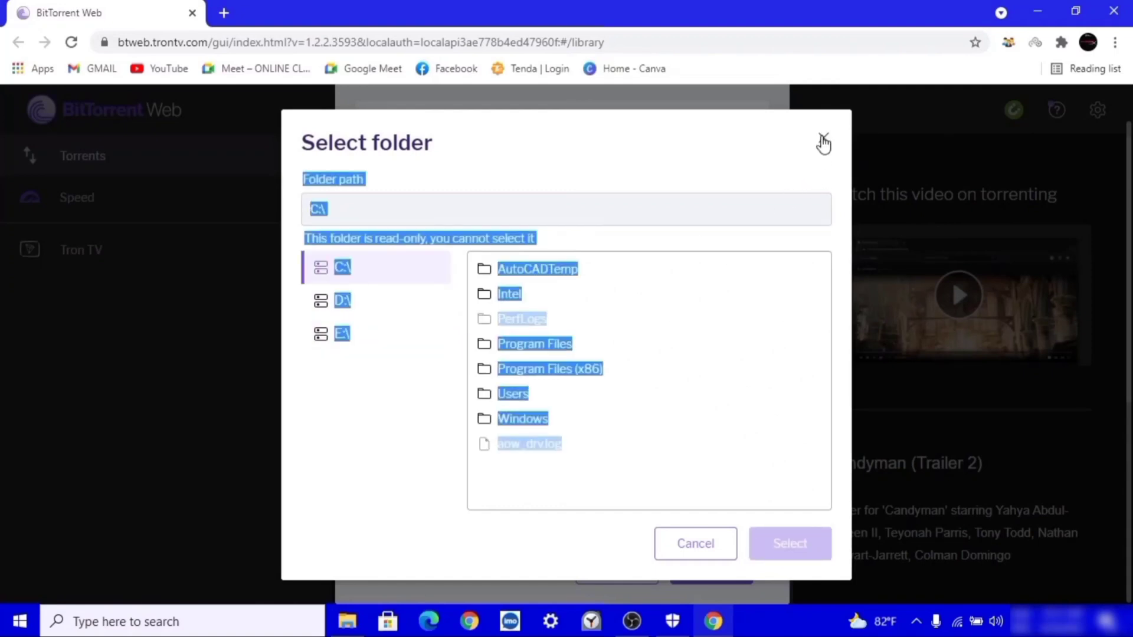
pyautogui.click(695, 543)
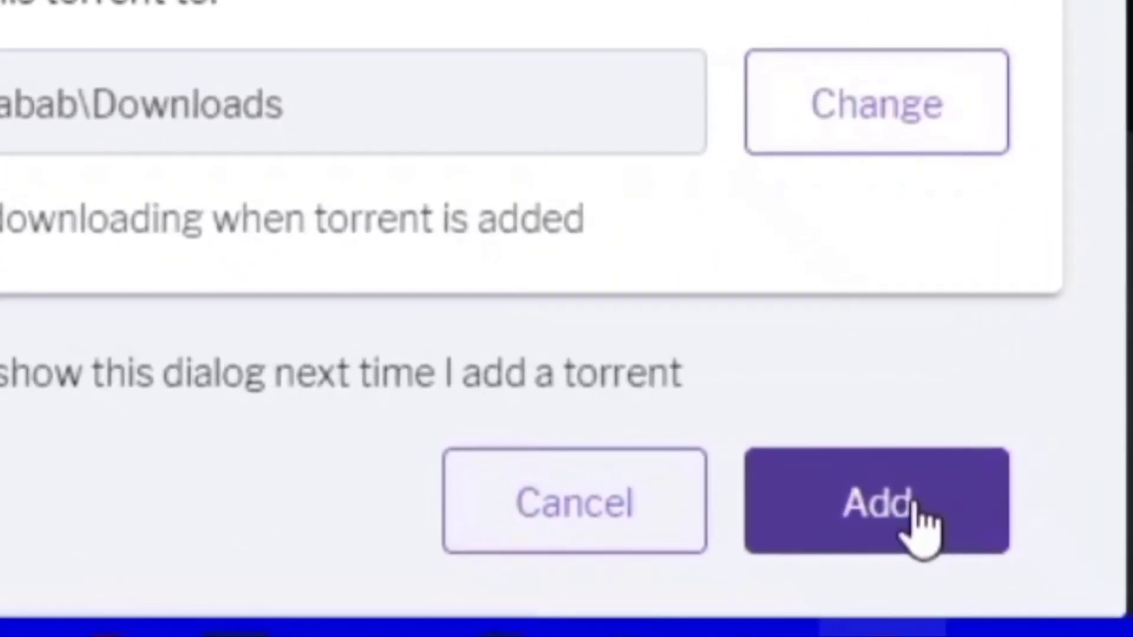
# - Add the Secret Superstar torrent and close the Boost your download speed popup
pyautogui.click(874, 501)
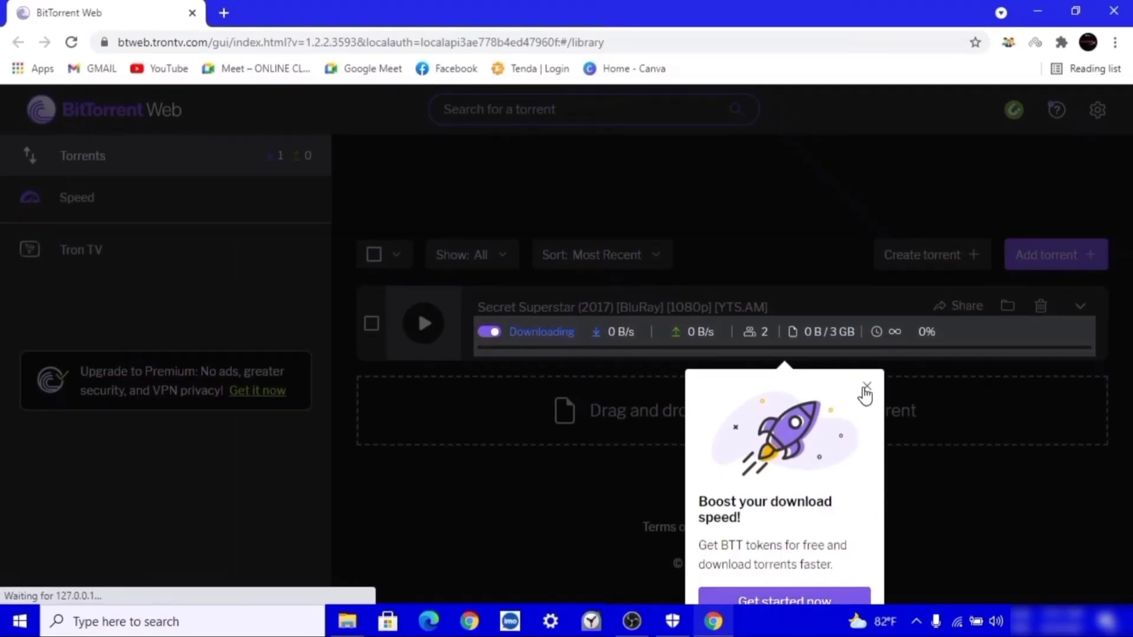
pyautogui.click(867, 387)
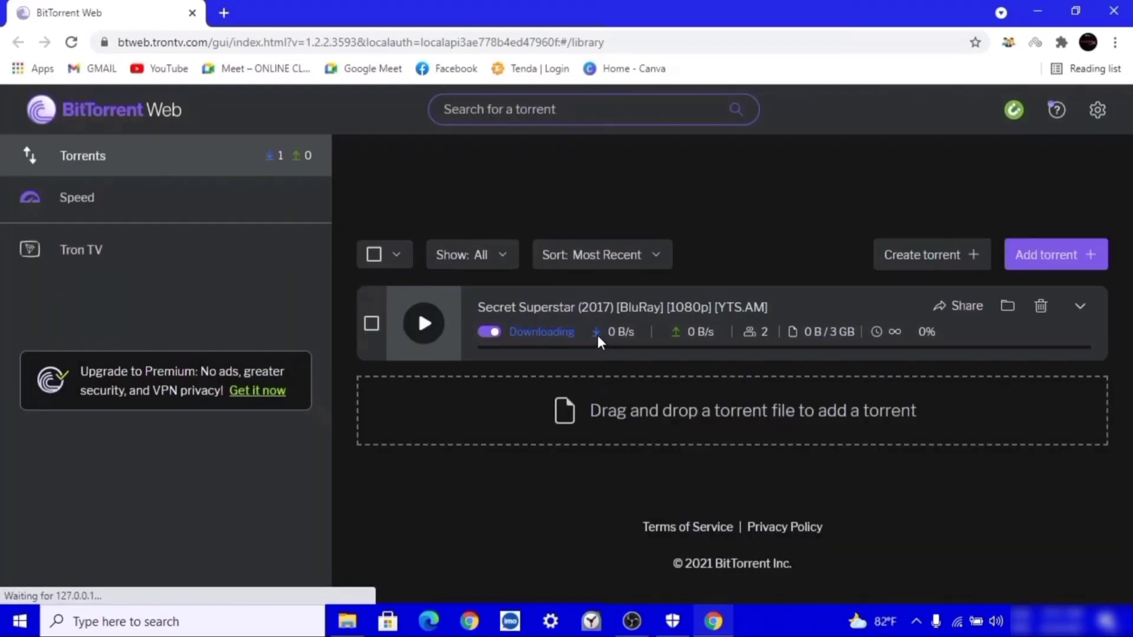
pyautogui.moveTo(885, 493)
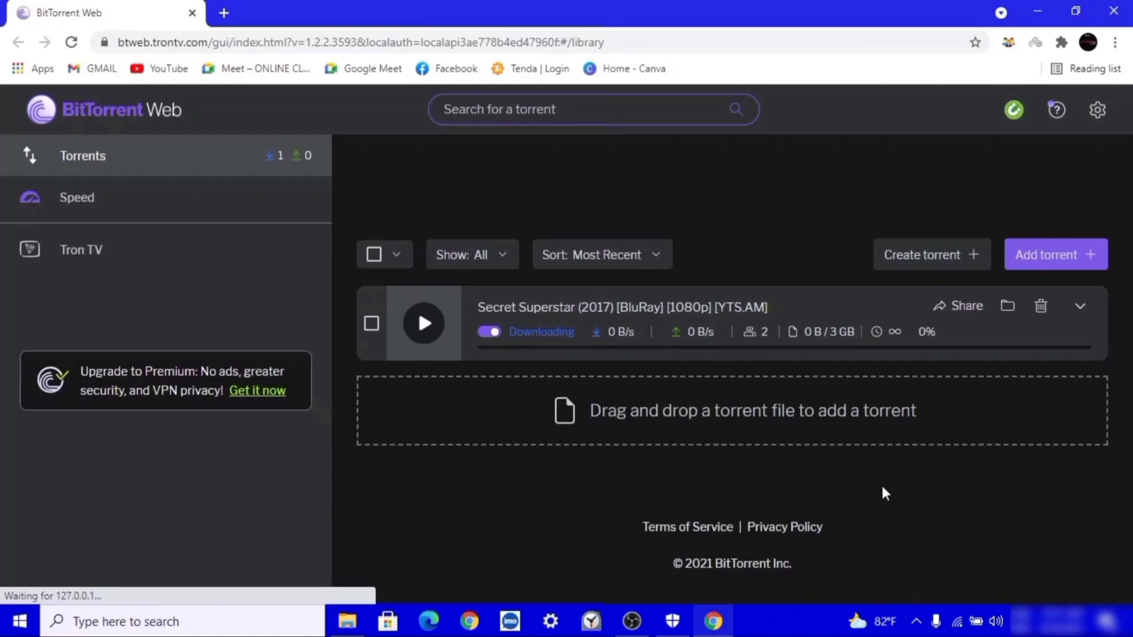
pyautogui.moveTo(573, 482)
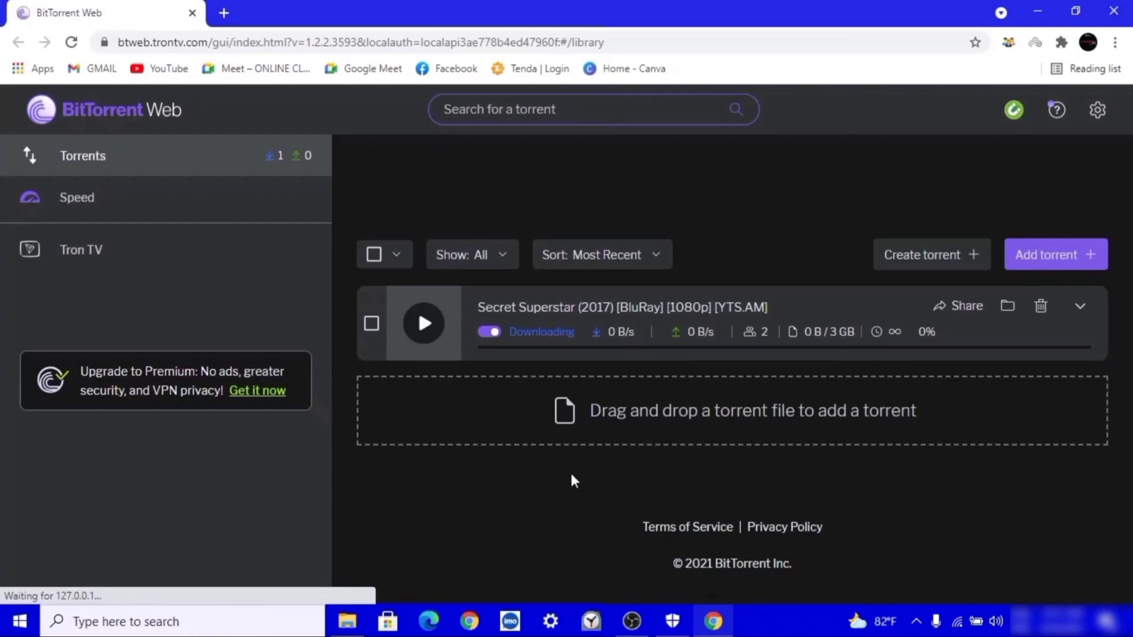
pyautogui.moveTo(509, 441)
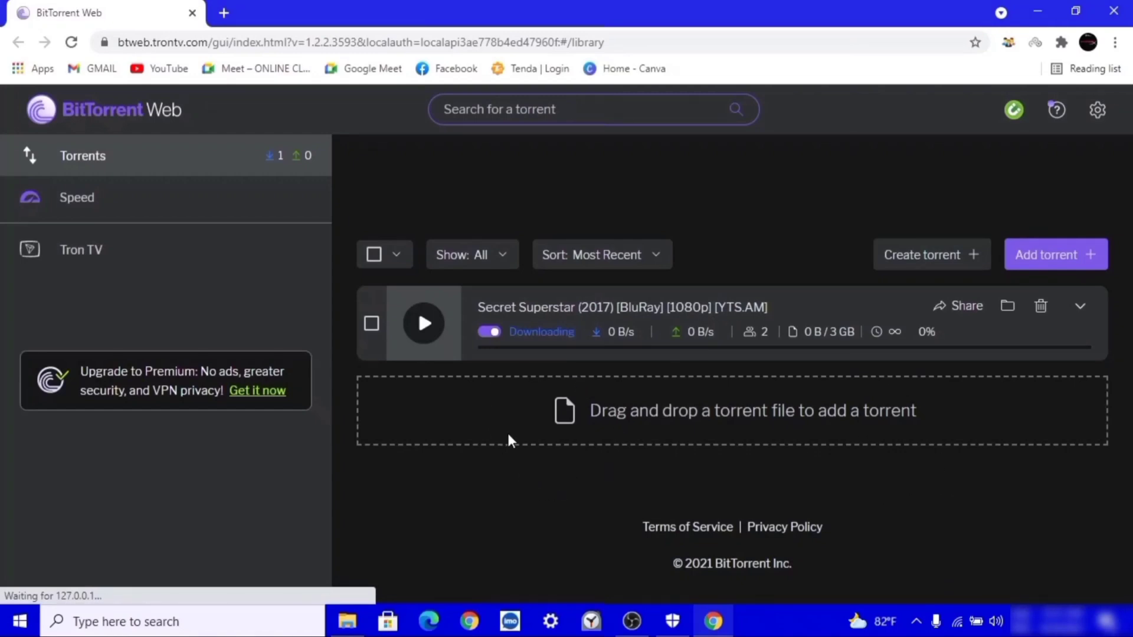
pyautogui.moveTo(1034, 13)
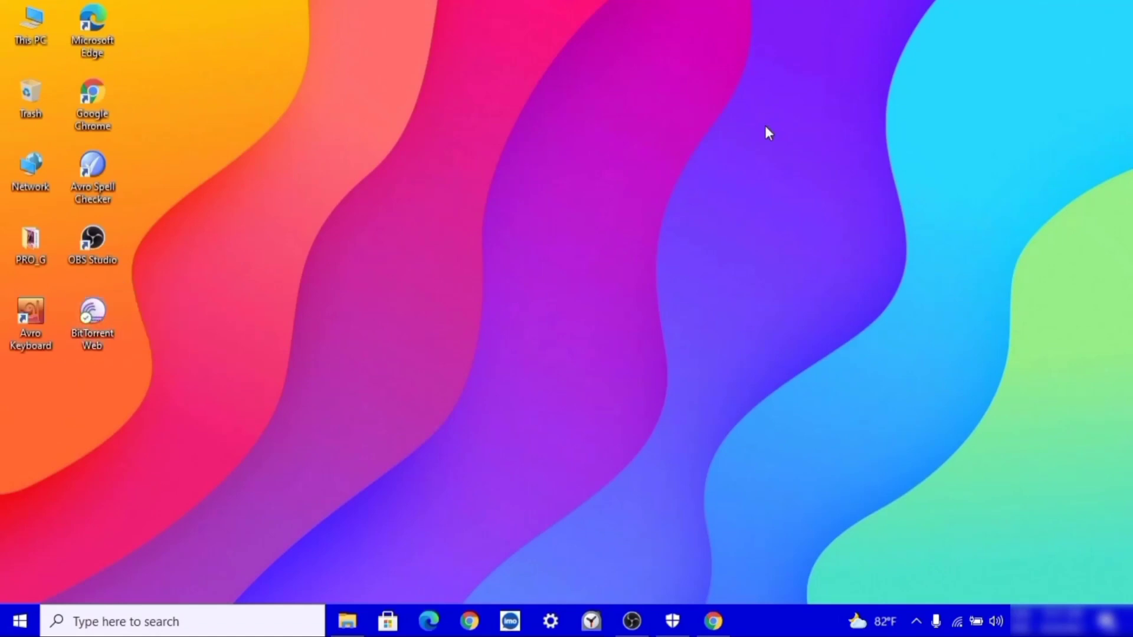
pyautogui.moveTo(664, 178)
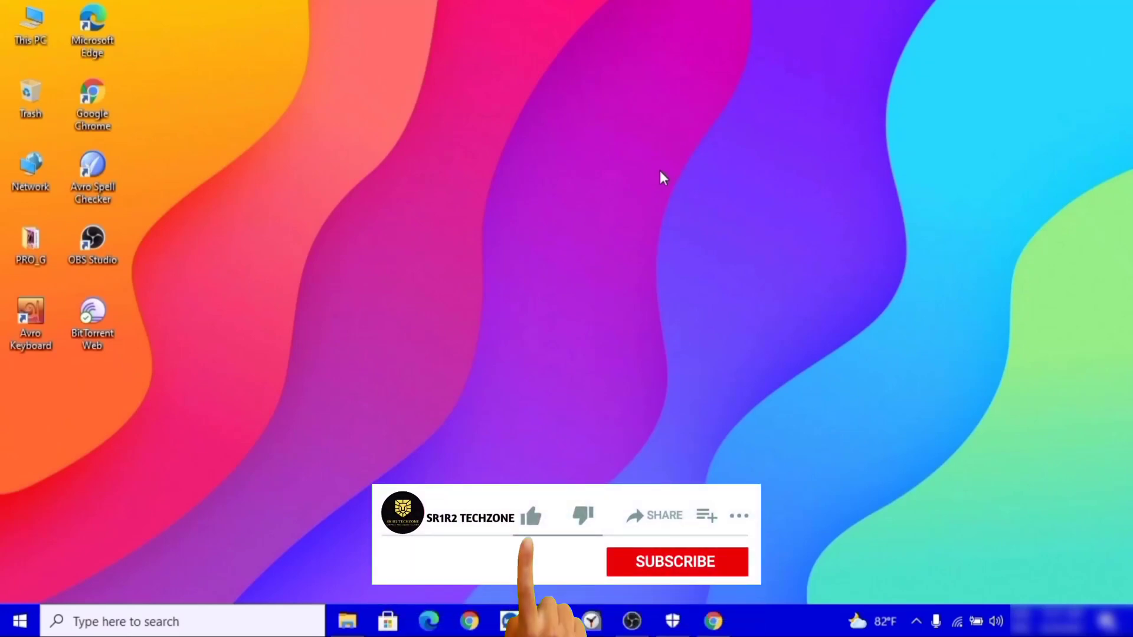
# - Get Chrome out of the way to reveal the bare Windows desktop
pyautogui.click(675, 561)
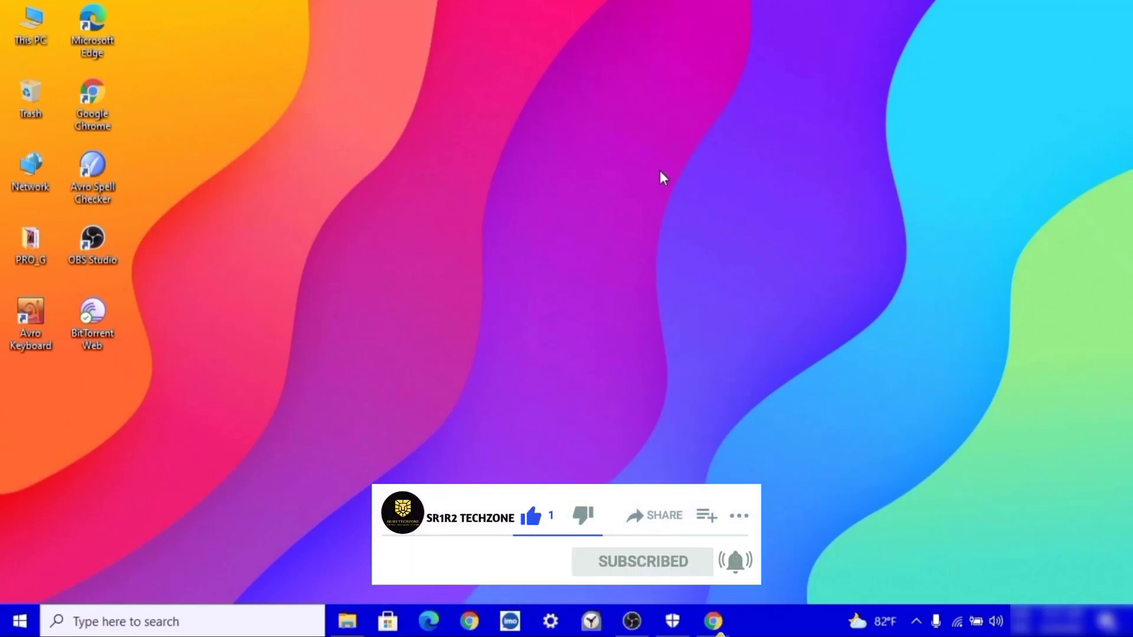
pyautogui.moveTo(713, 195)
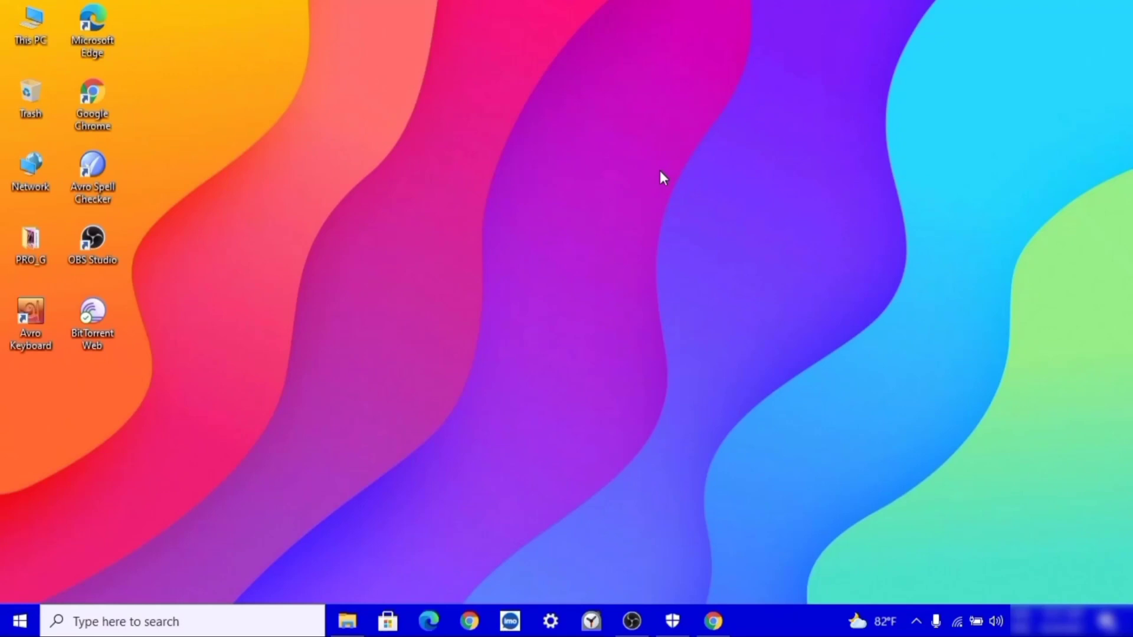
pyautogui.moveTo(705, 201)
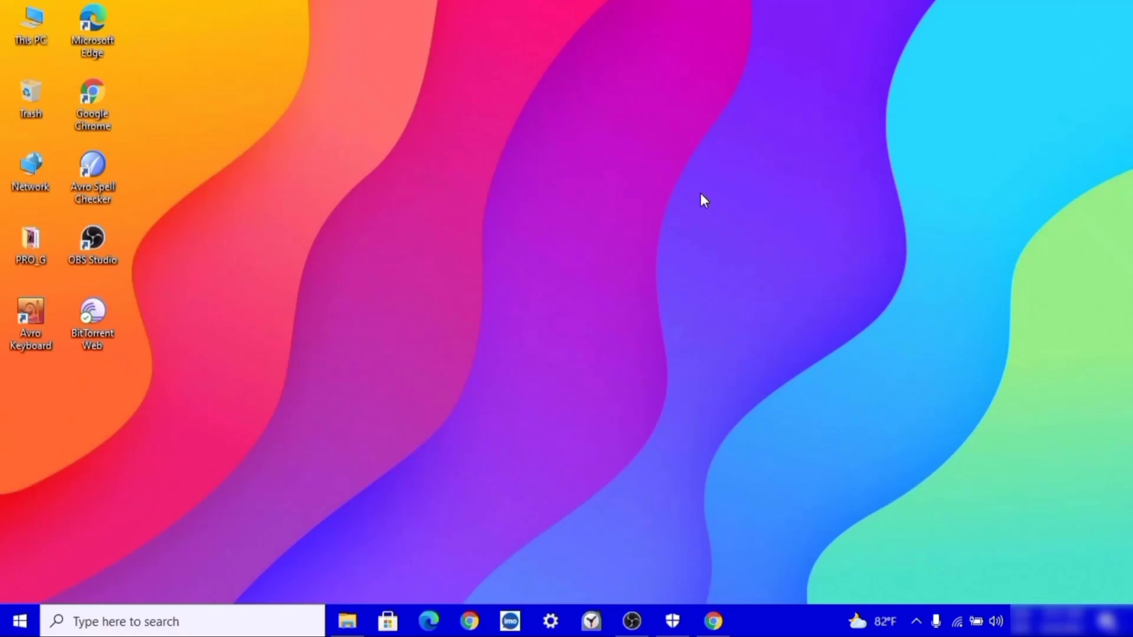